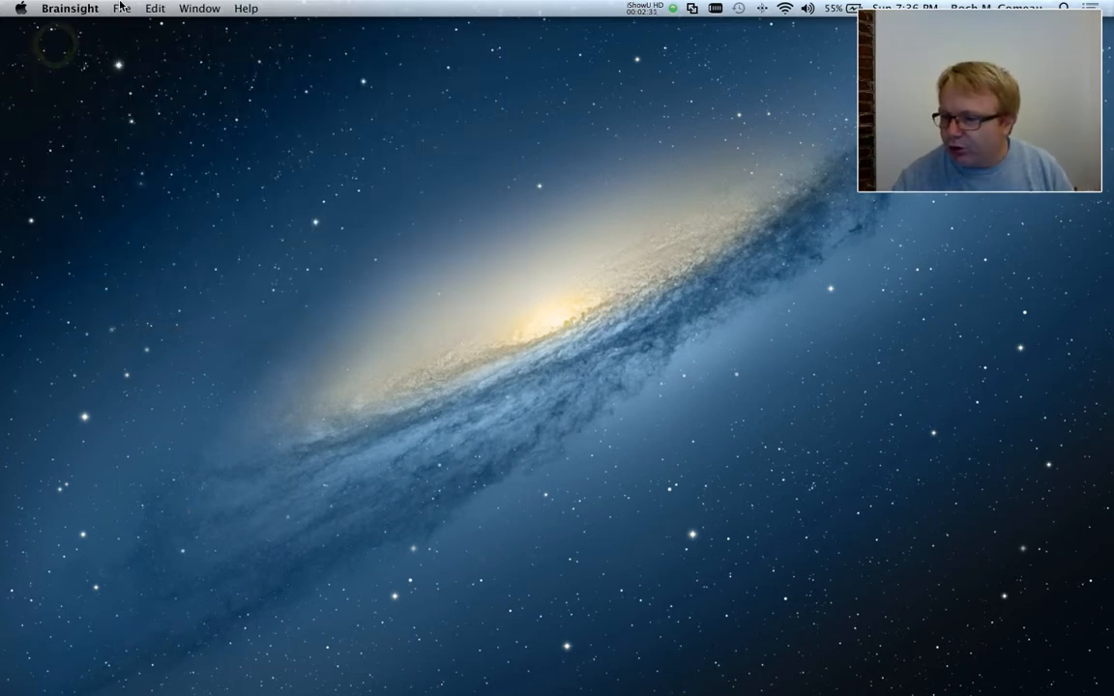
Open the recent Training project from the File menu to view its targets
left_click(122, 8)
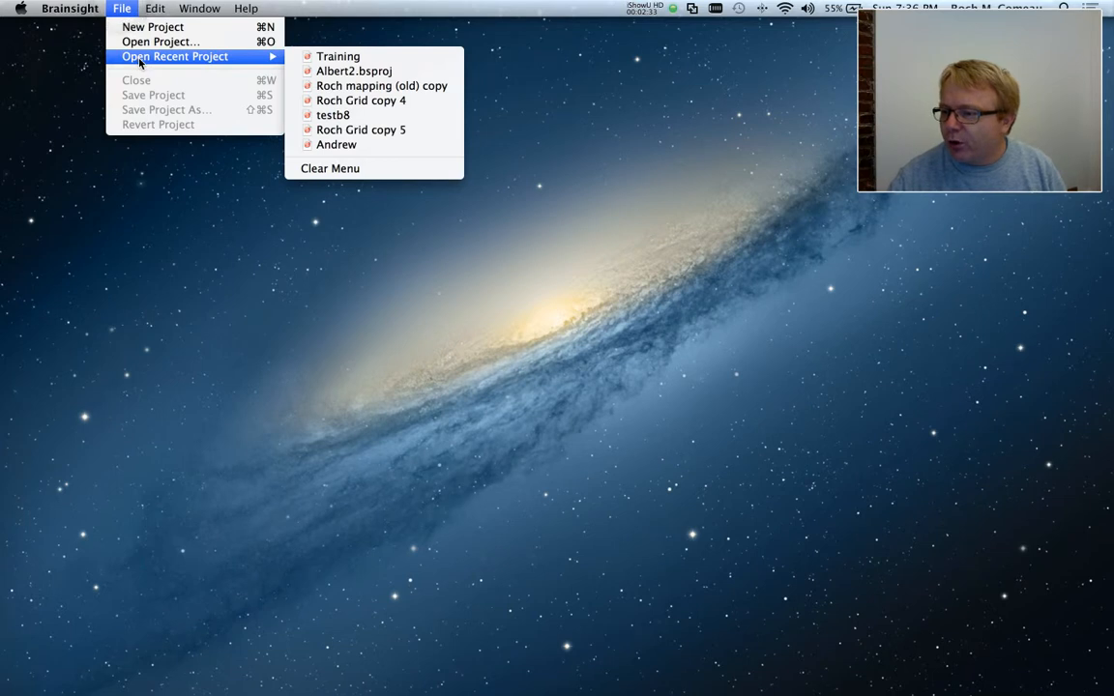
left_click(337, 56)
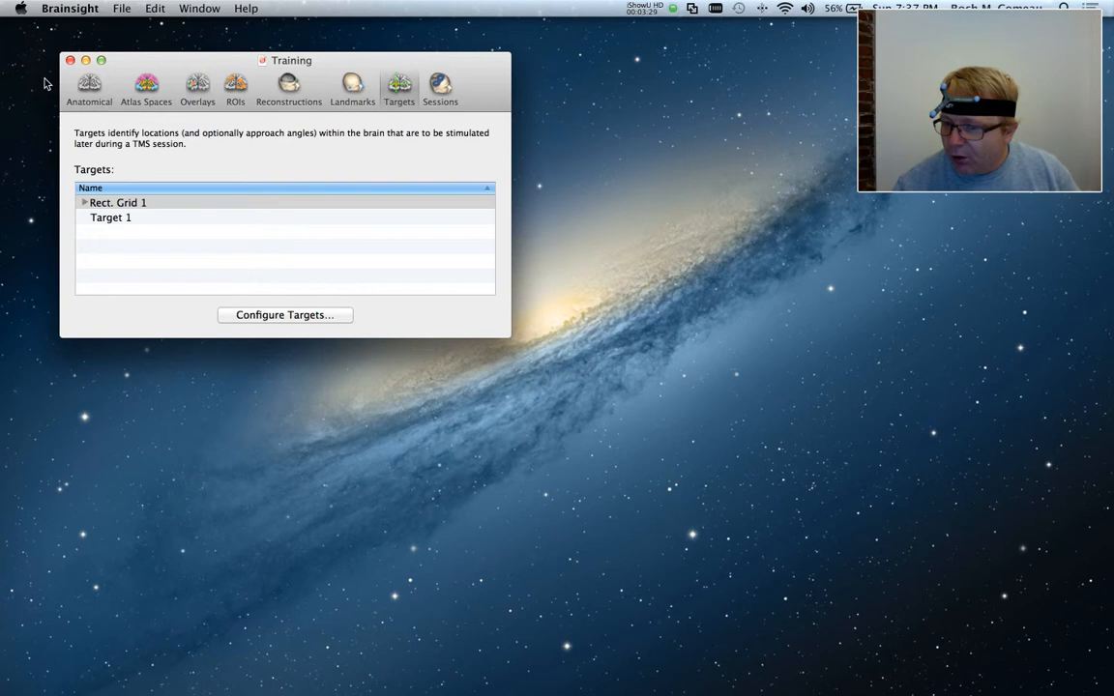
Browse the project's overlays, landmarks, targets and sessions, then show new-session options
left_click(197, 87)
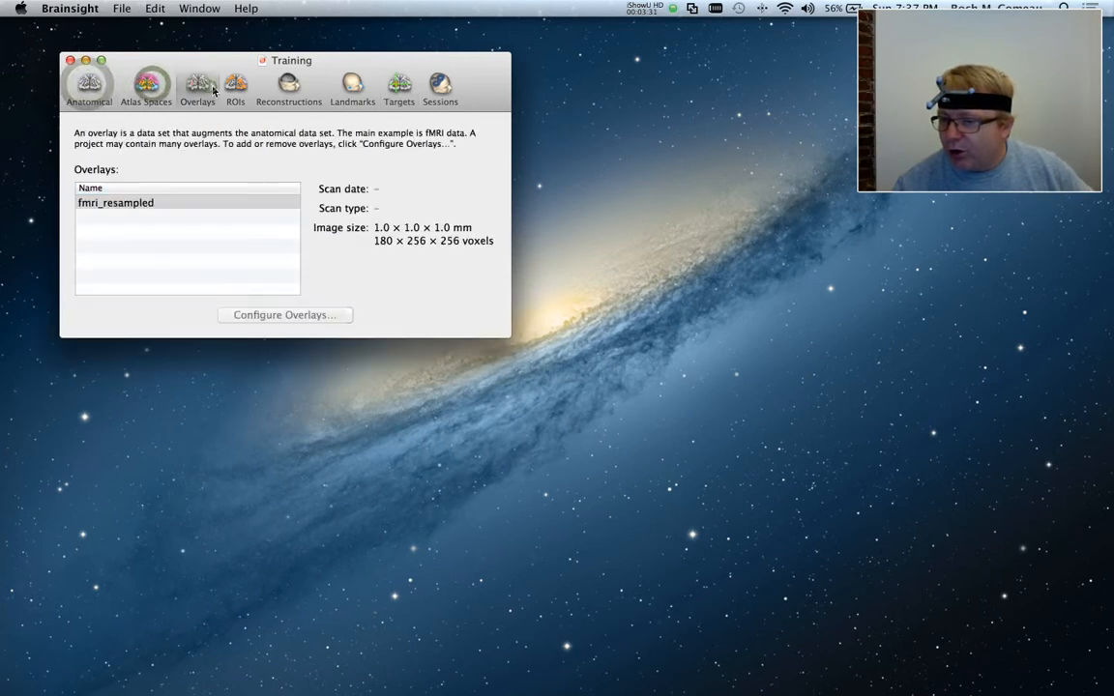
left_click(352, 87)
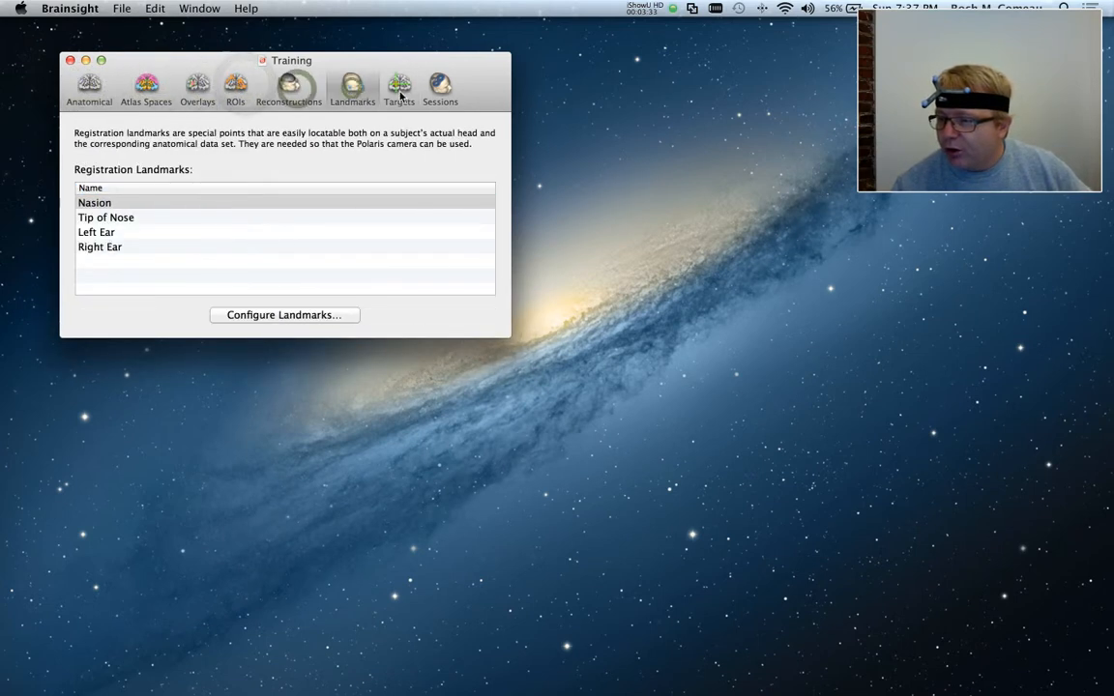
left_click(398, 87)
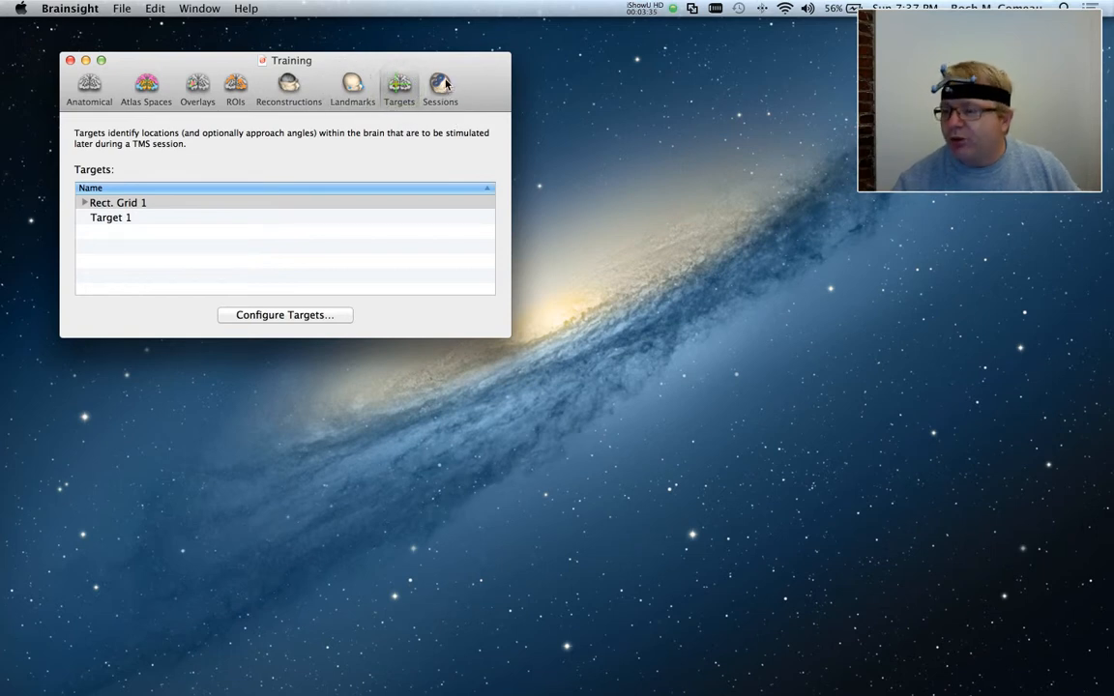
left_click(440, 87)
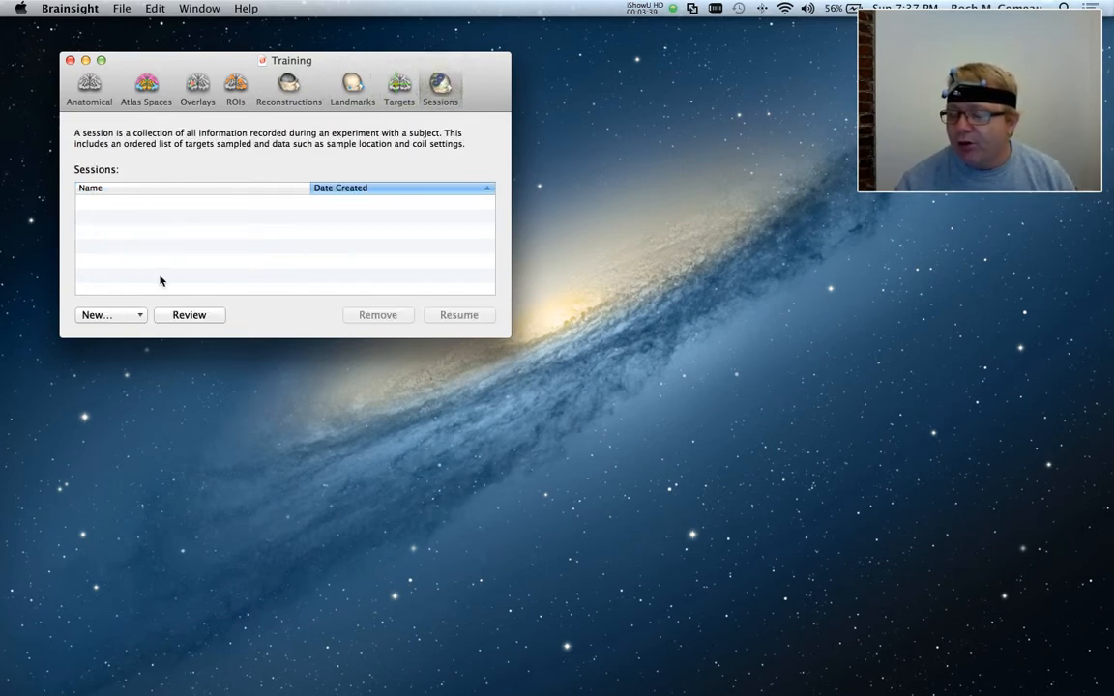
mouse_move(167, 234)
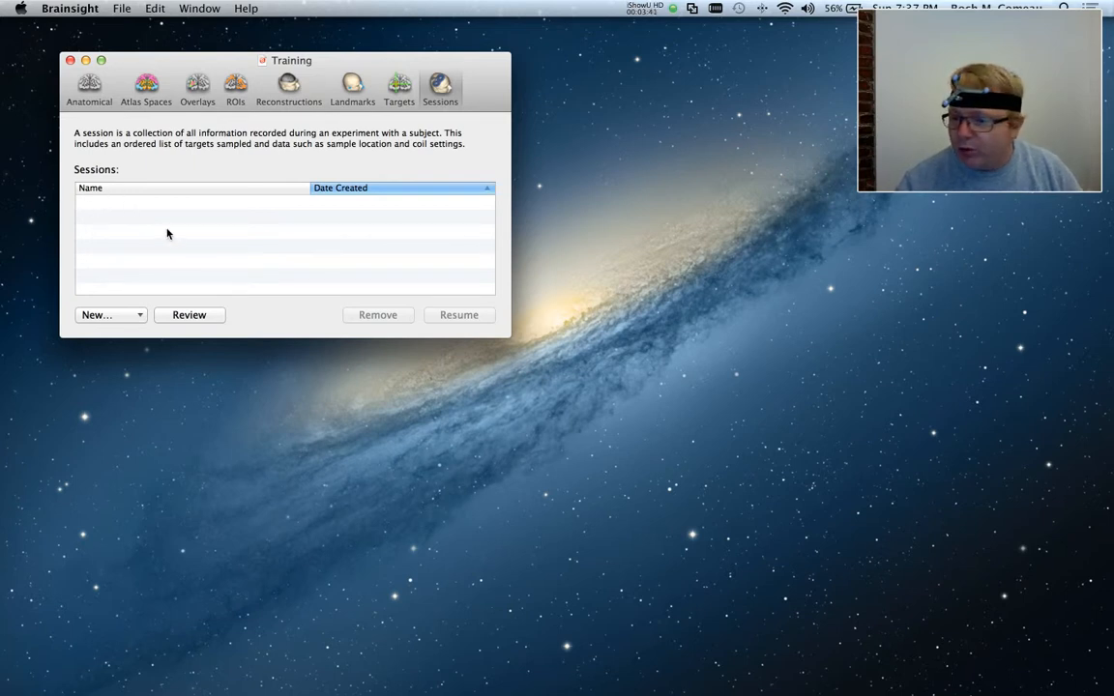
mouse_move(251, 234)
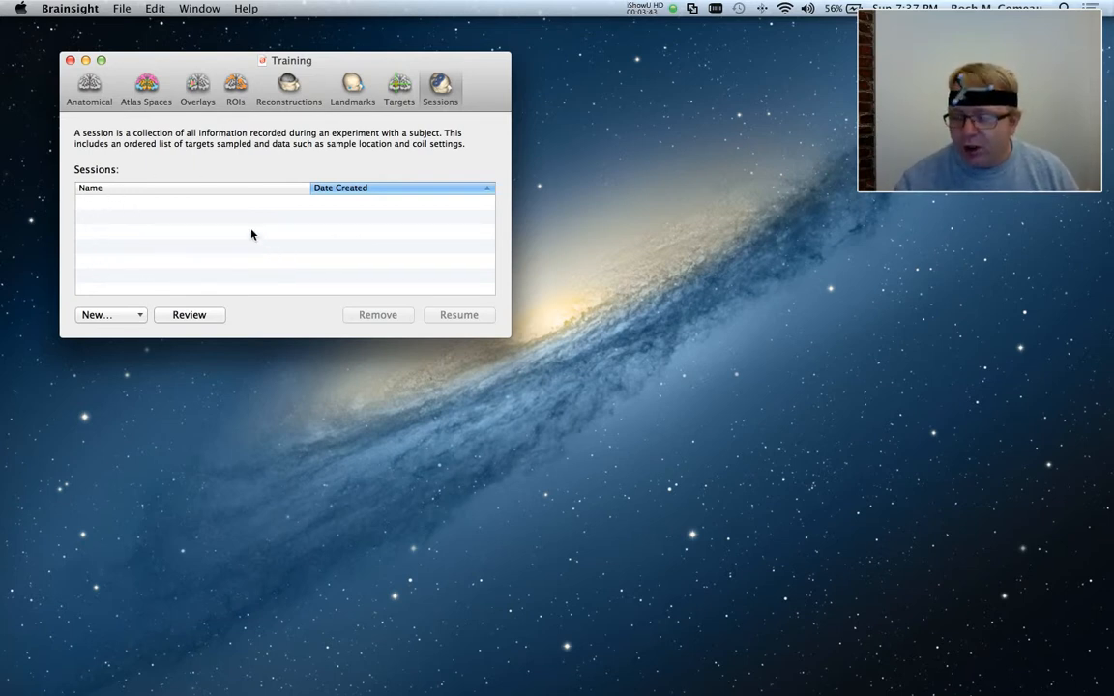
mouse_move(85, 206)
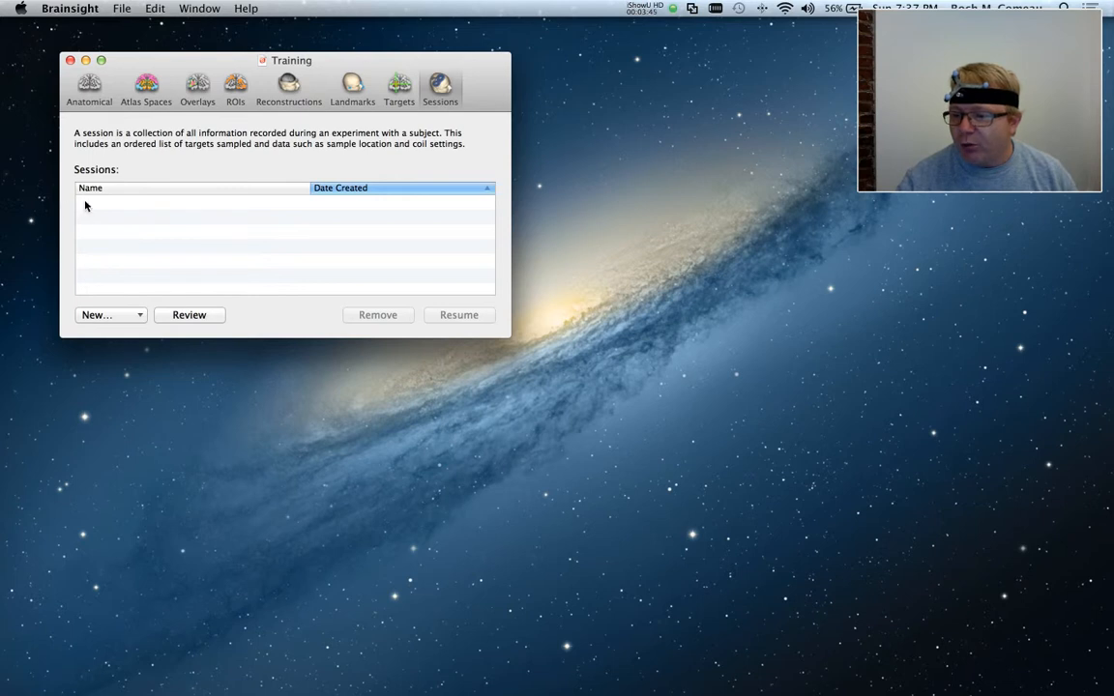
left_click(104, 314)
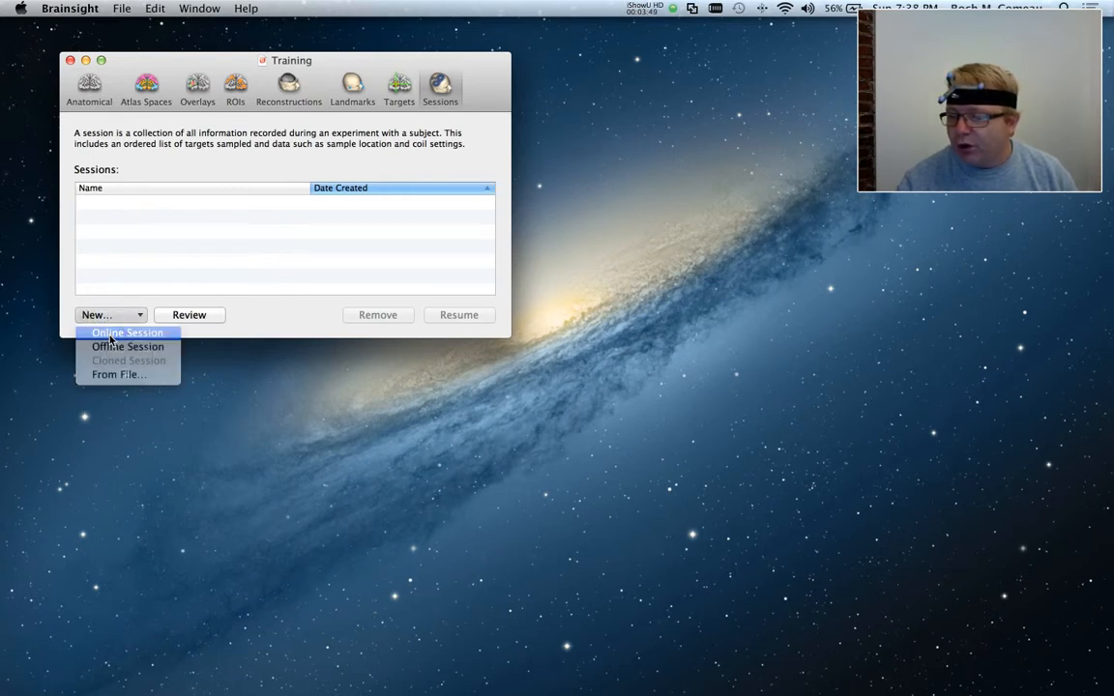
Create a new online session, Session 1, opening its target selection
left_click(127, 333)
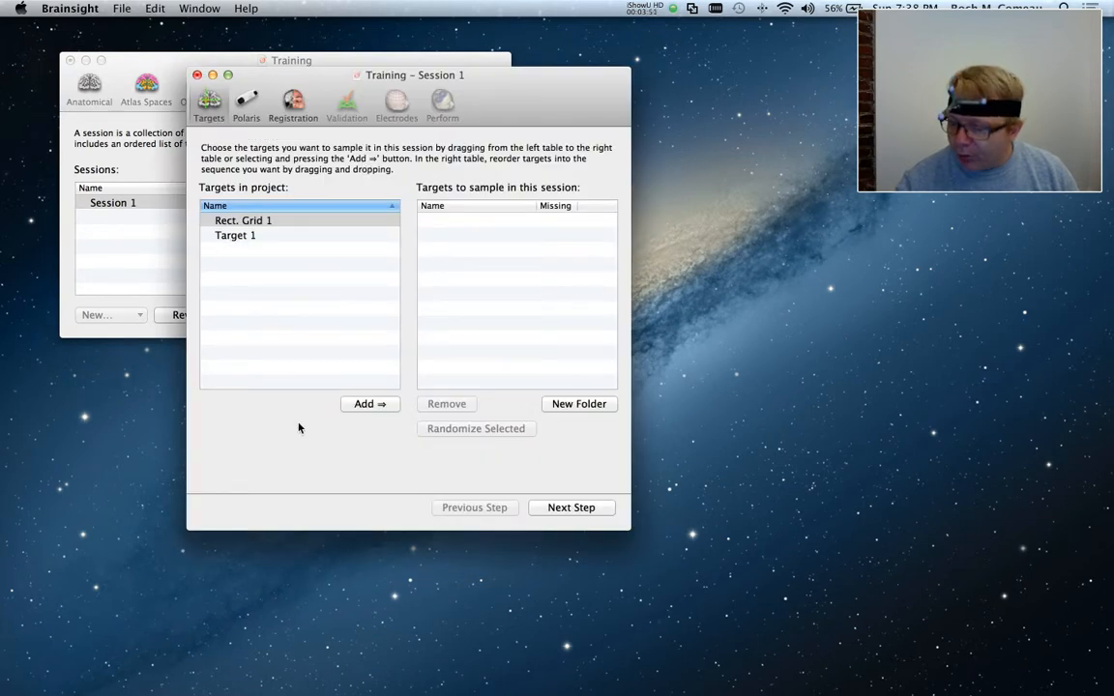
mouse_move(377, 160)
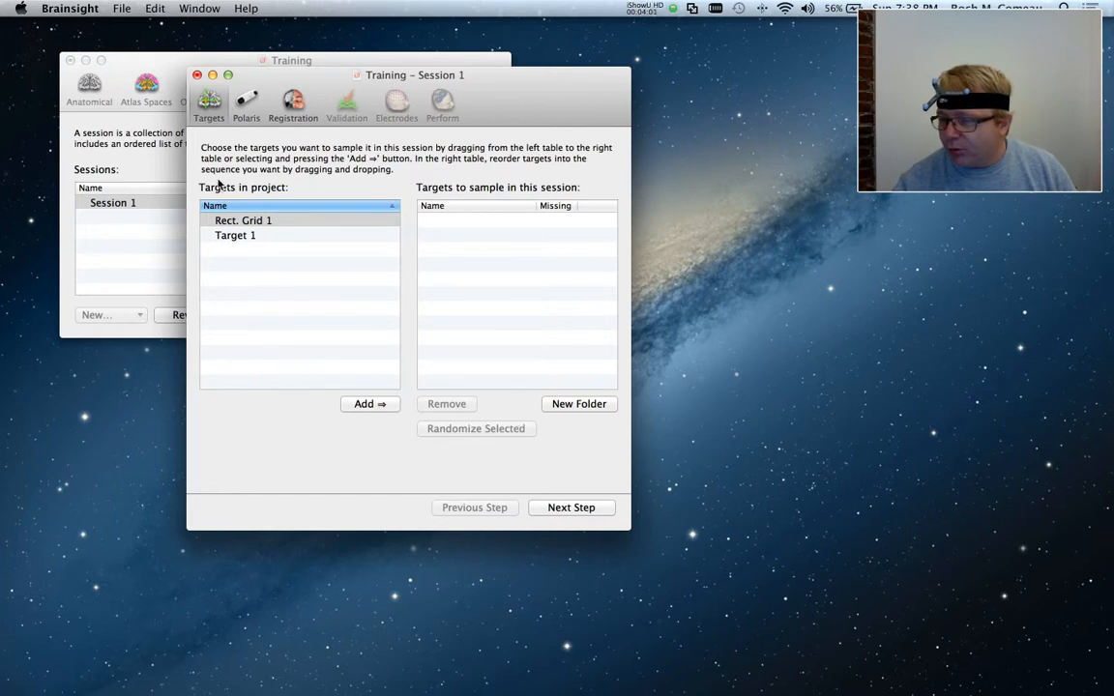
mouse_move(290, 187)
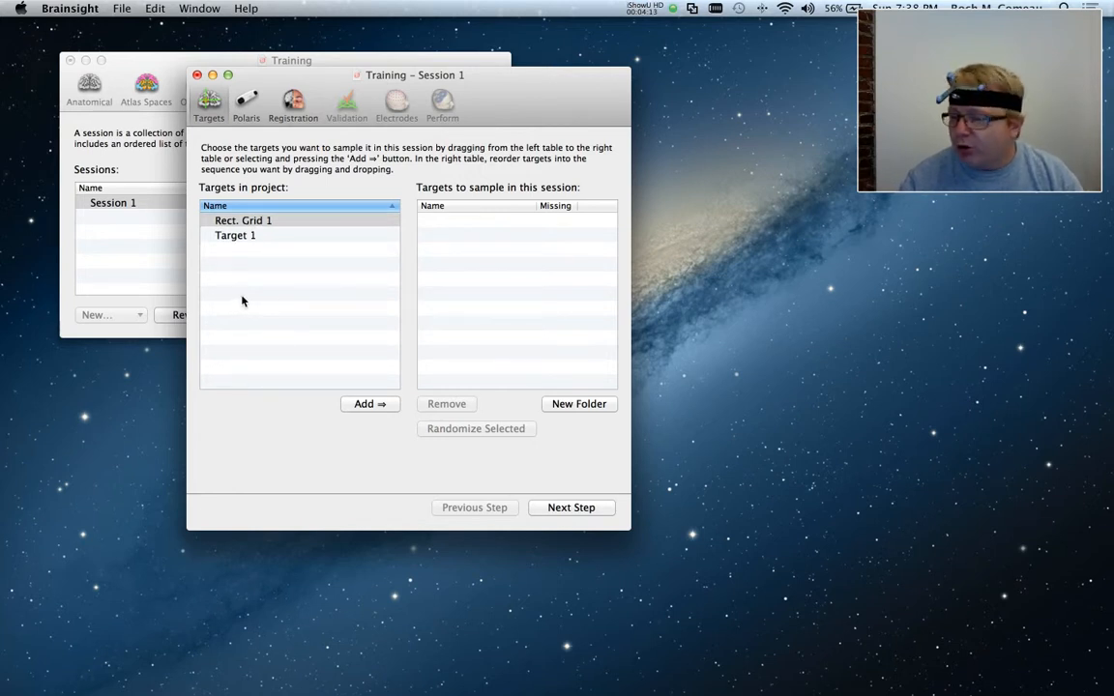
mouse_move(249, 298)
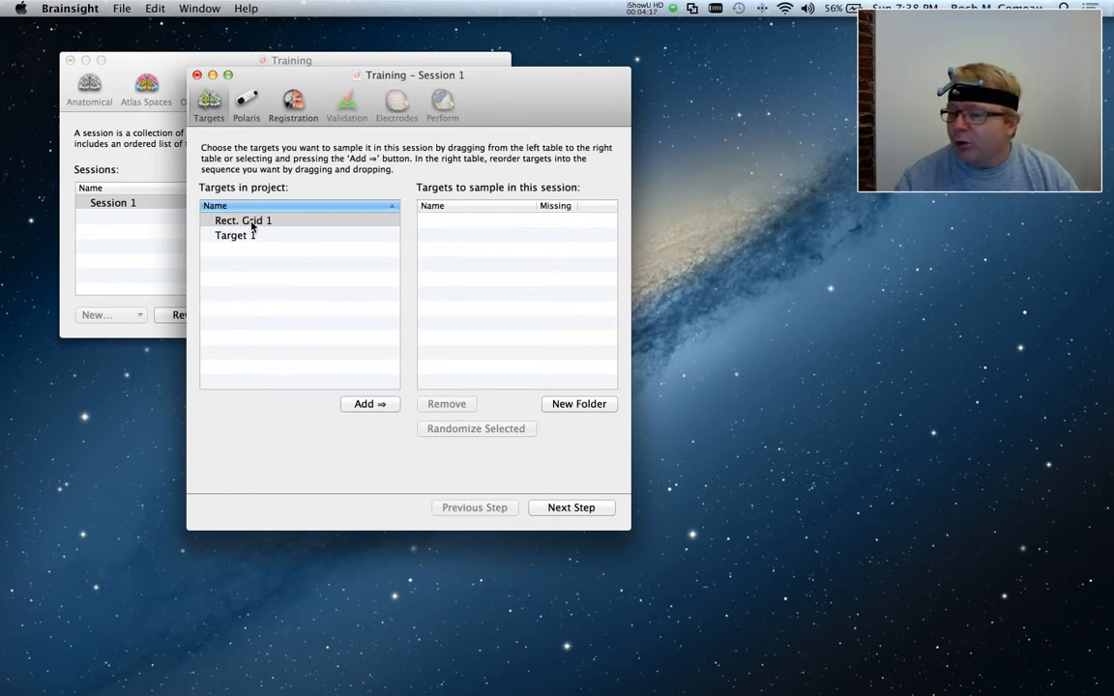
Add Target 1 and Rect. Grid 1 to Session 1 and expand the grid's nodes
left_click(236, 235)
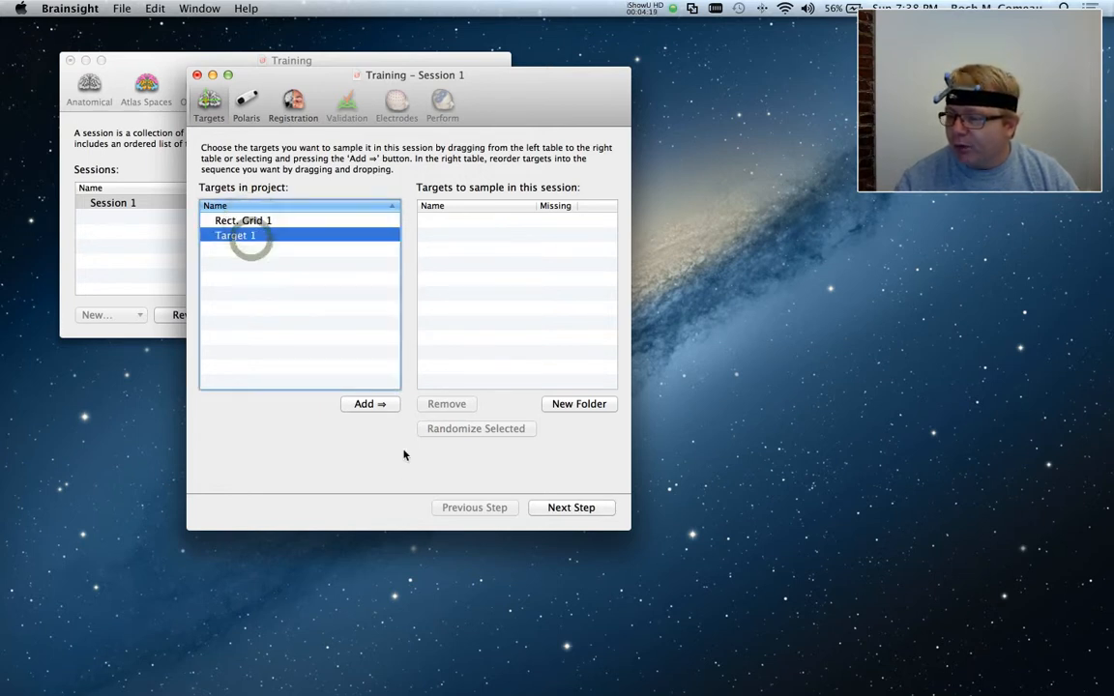
left_click(370, 404)
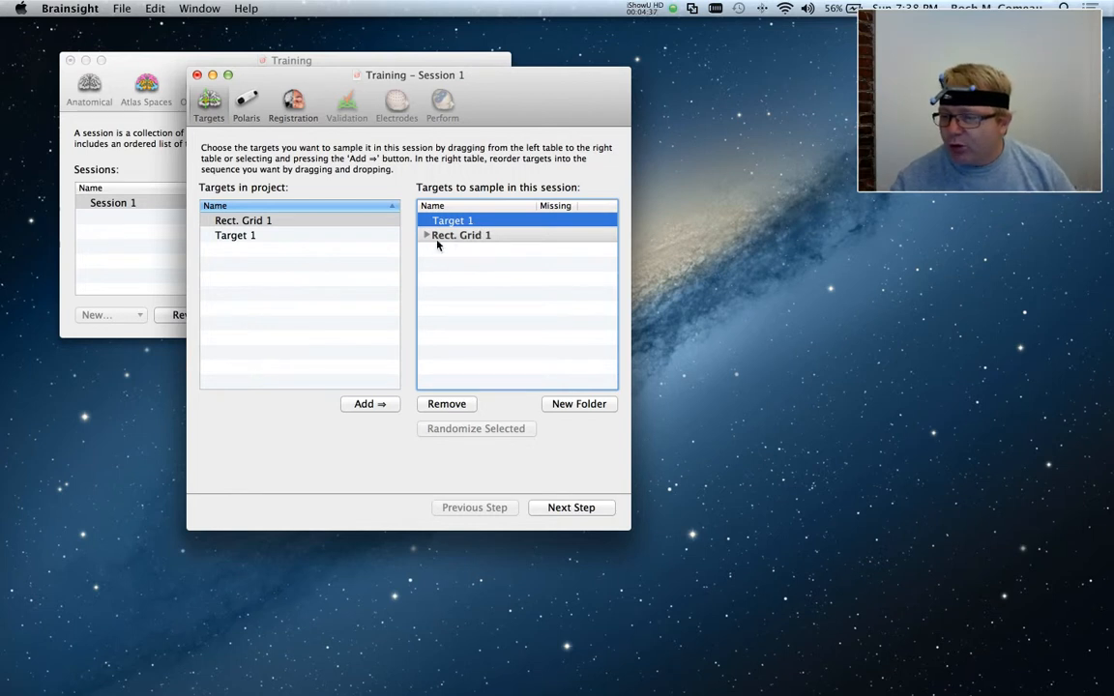
left_click(427, 235)
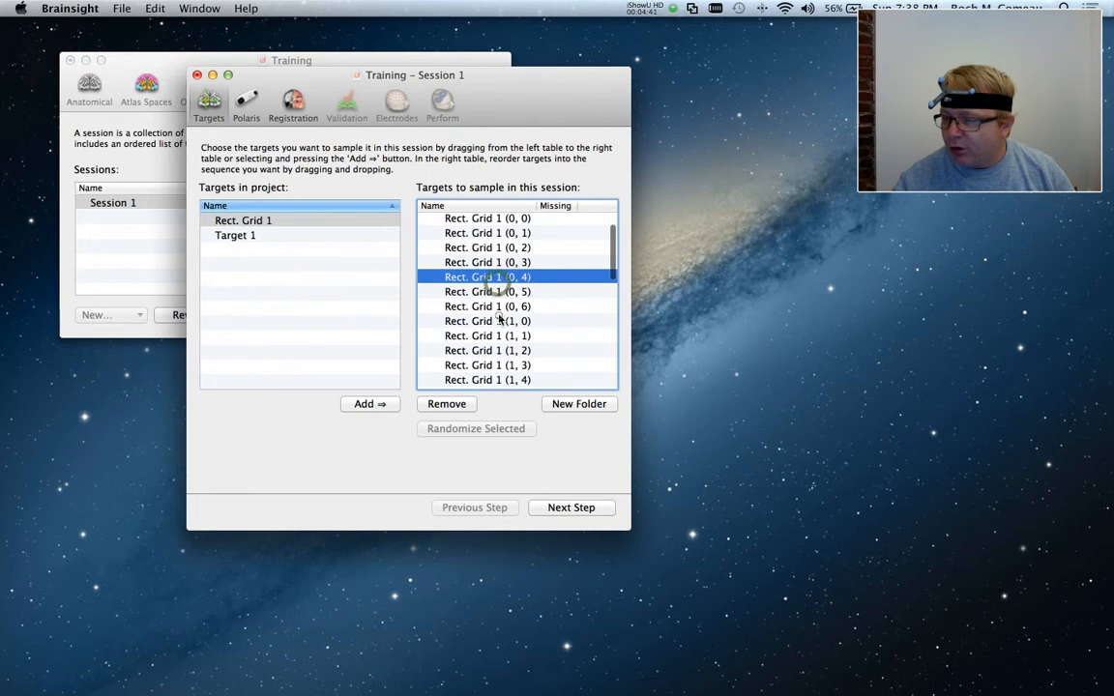
scroll("down", 3)
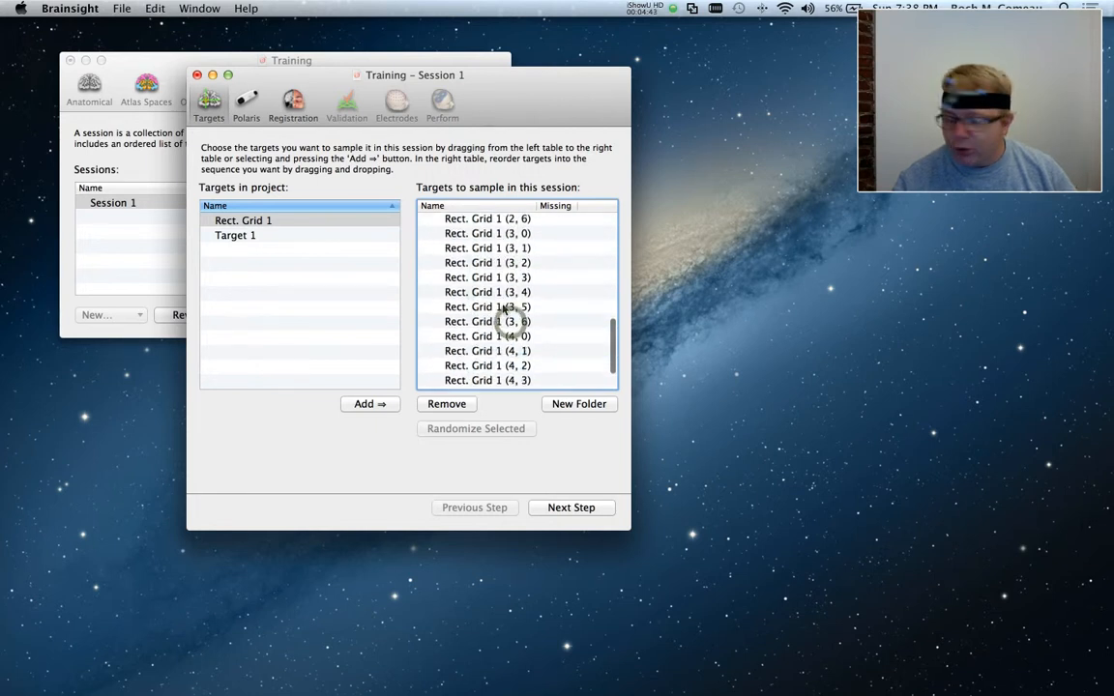
scroll("down", 3)
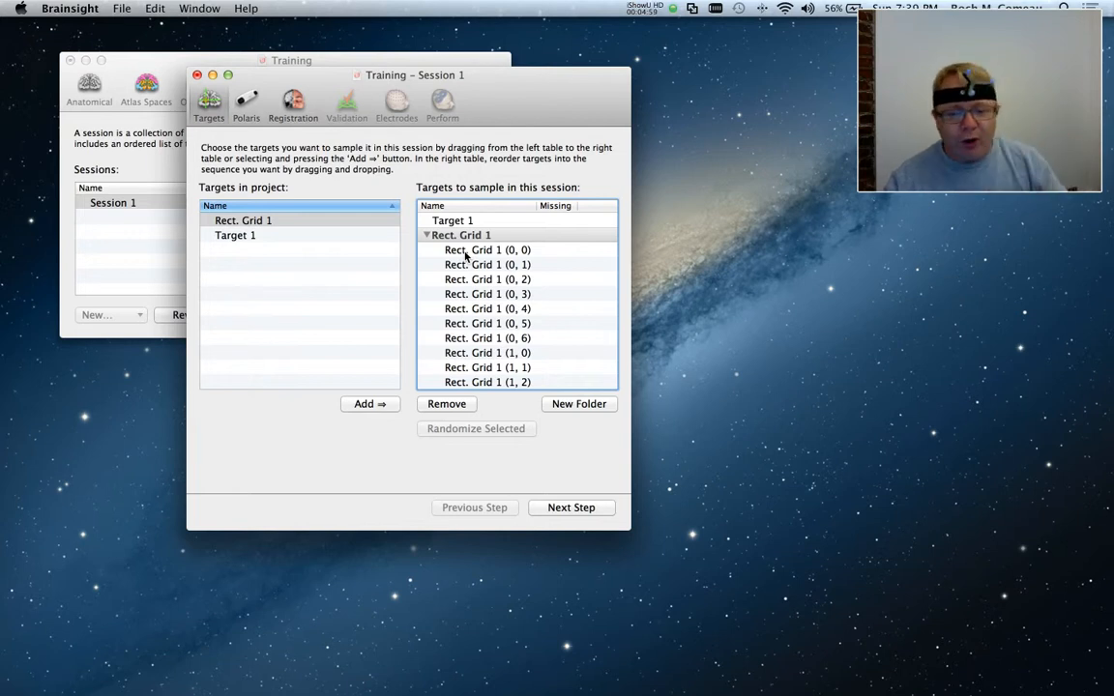
Select all Rect. Grid 1 nodes, randomize their order, and collapse the grid
left_click(488, 250)
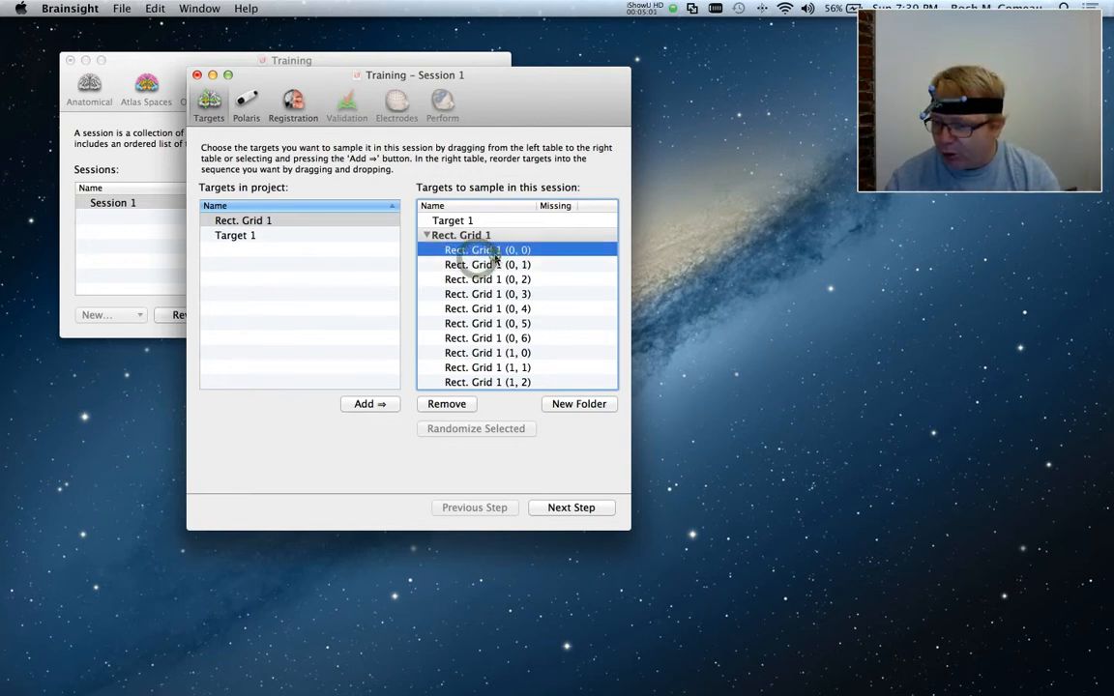
scroll("down", 3)
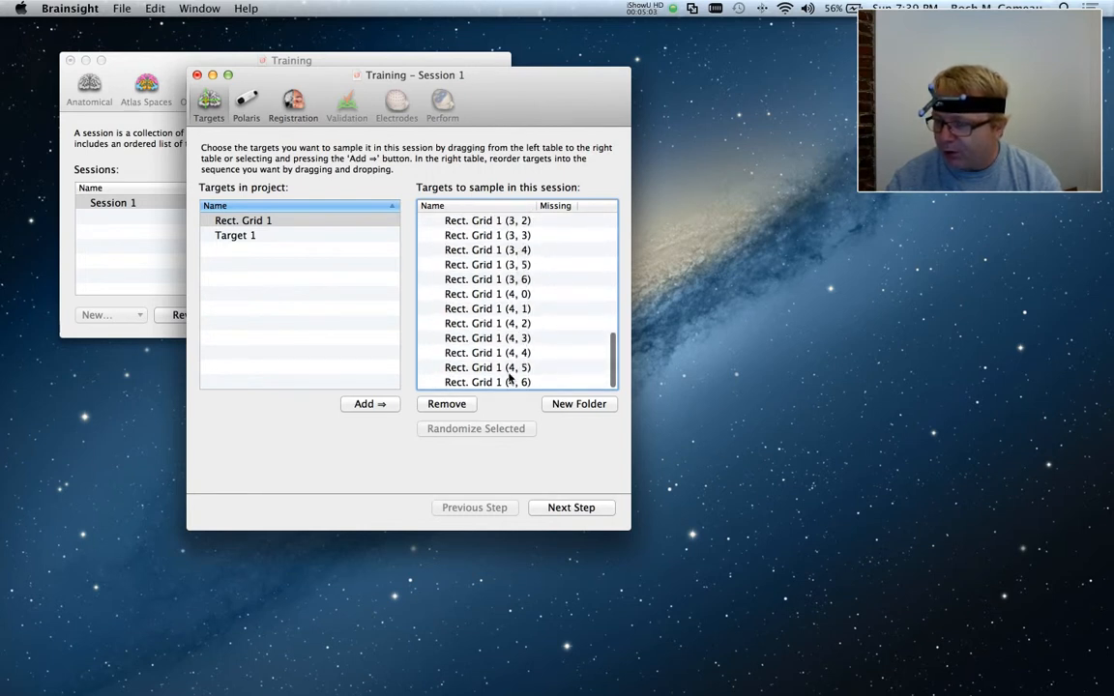
left_click(475, 429)
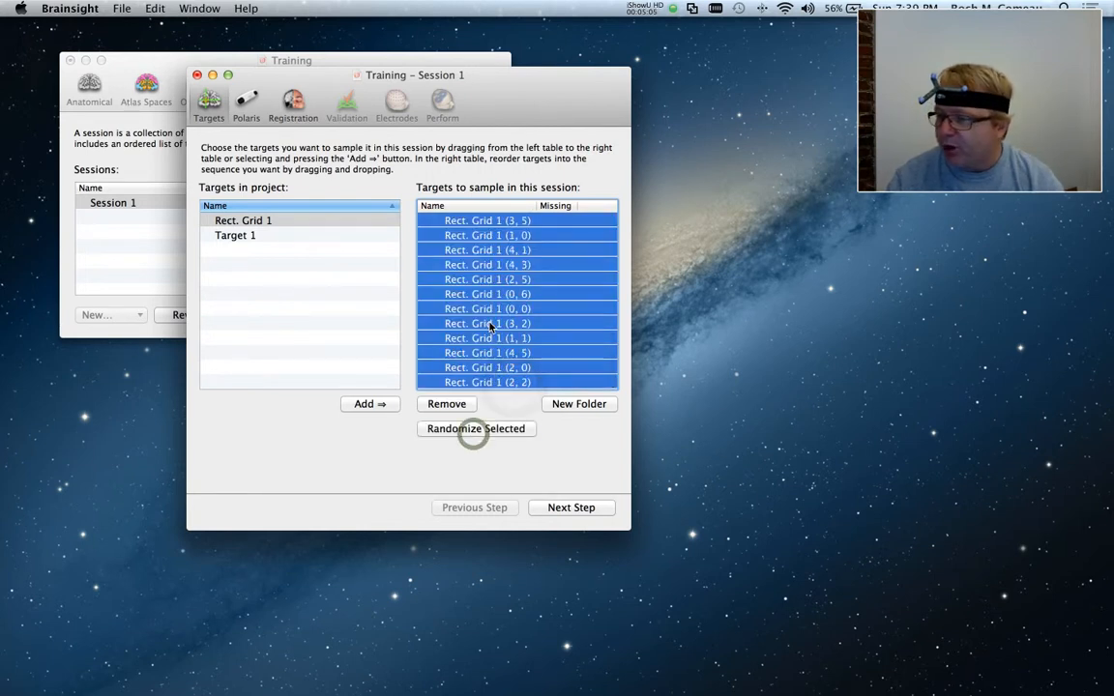
left_click(475, 428)
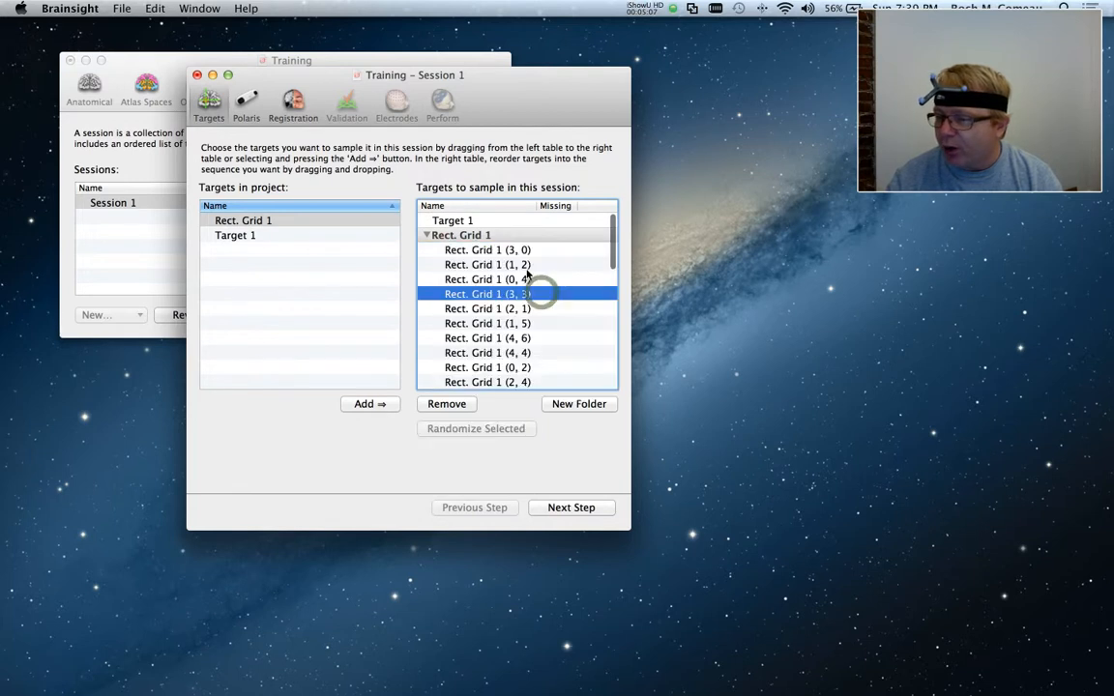
left_click(427, 235)
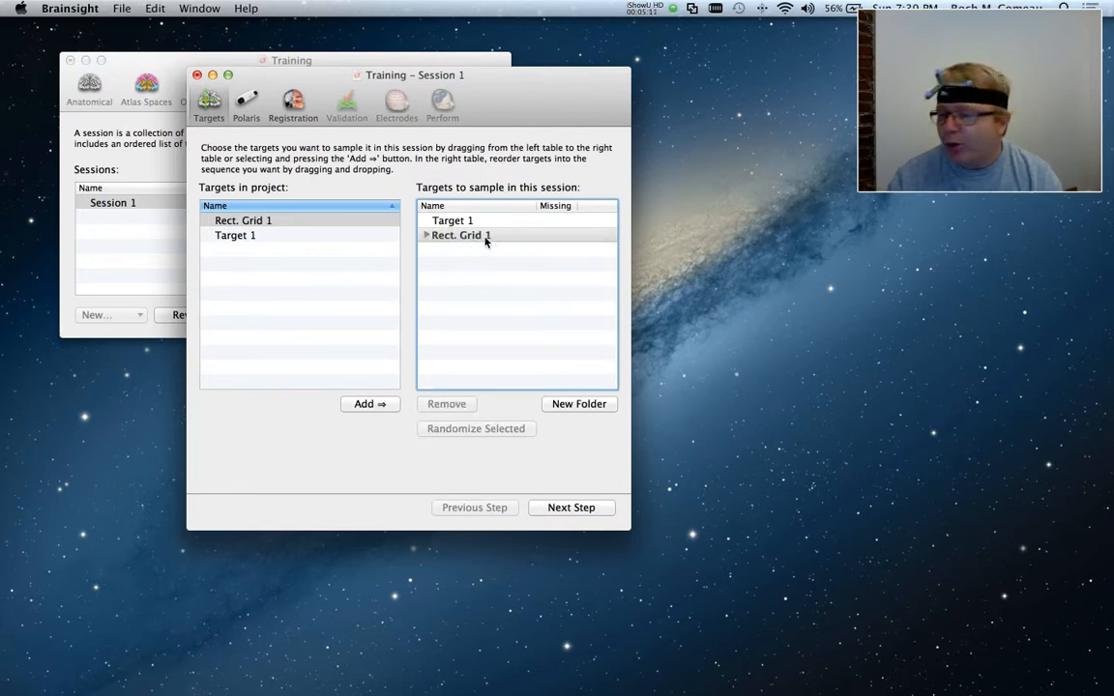
Add Rect. Grid 1 a second time and randomize its node order
left_click(242, 220)
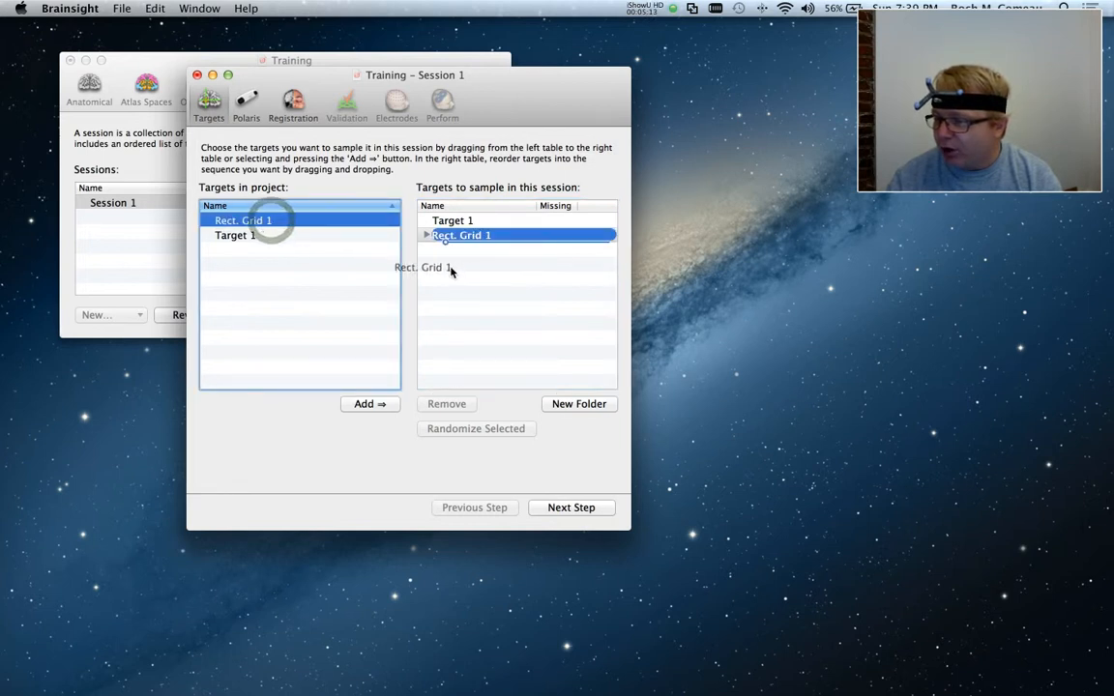
left_click(425, 235)
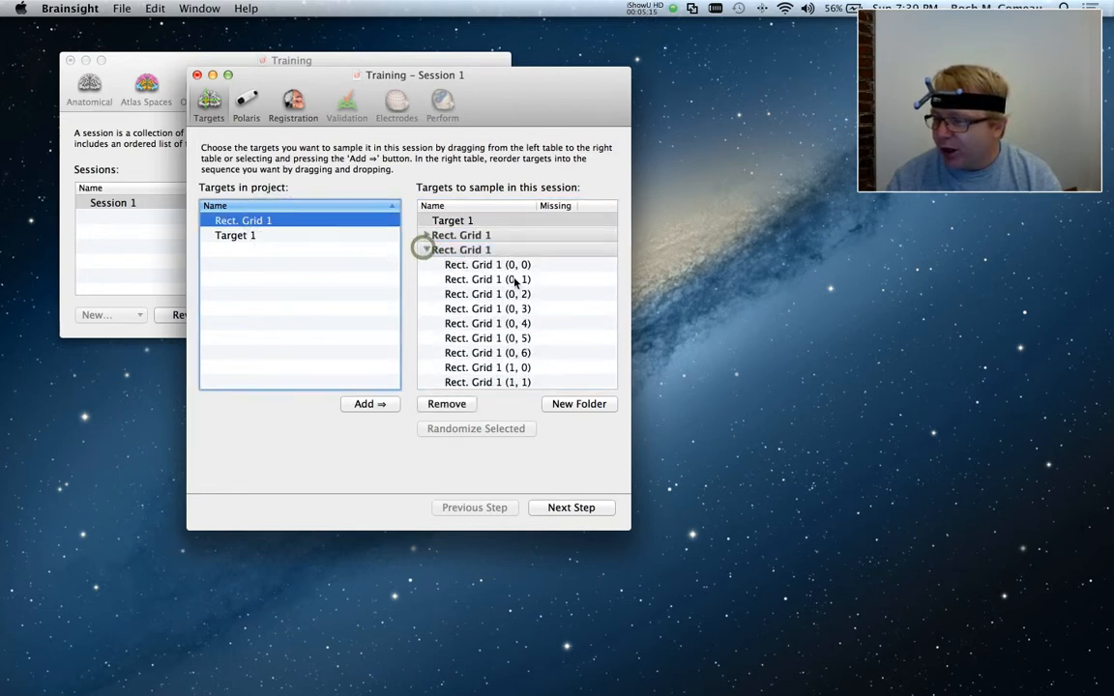
scroll("down", 3)
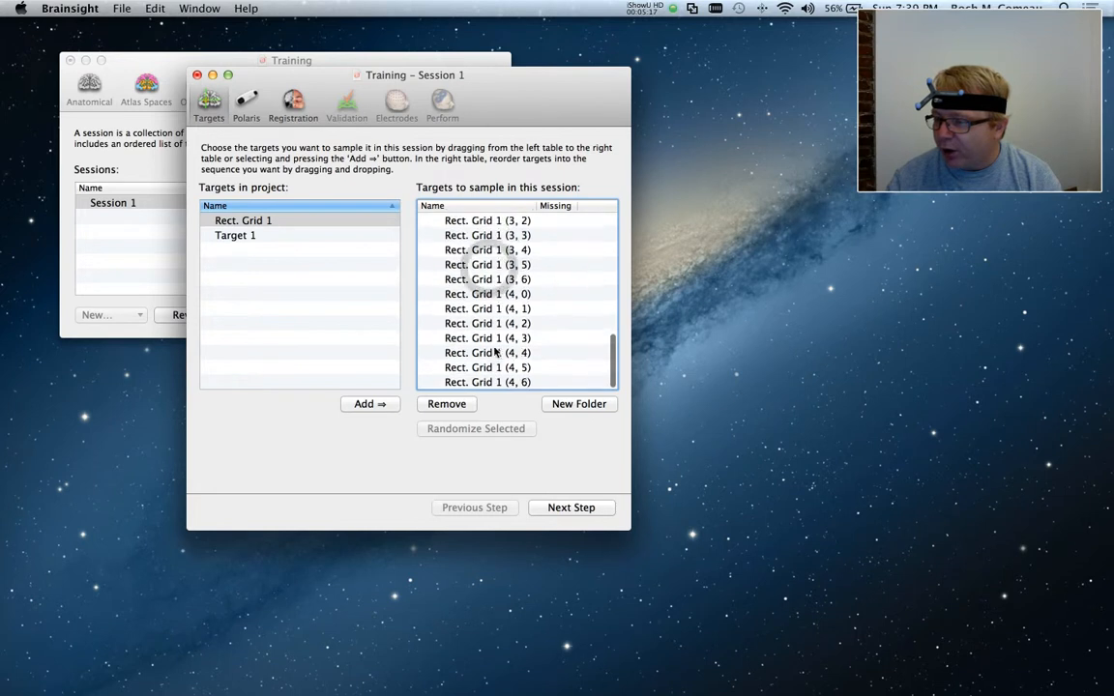
left_click(475, 428)
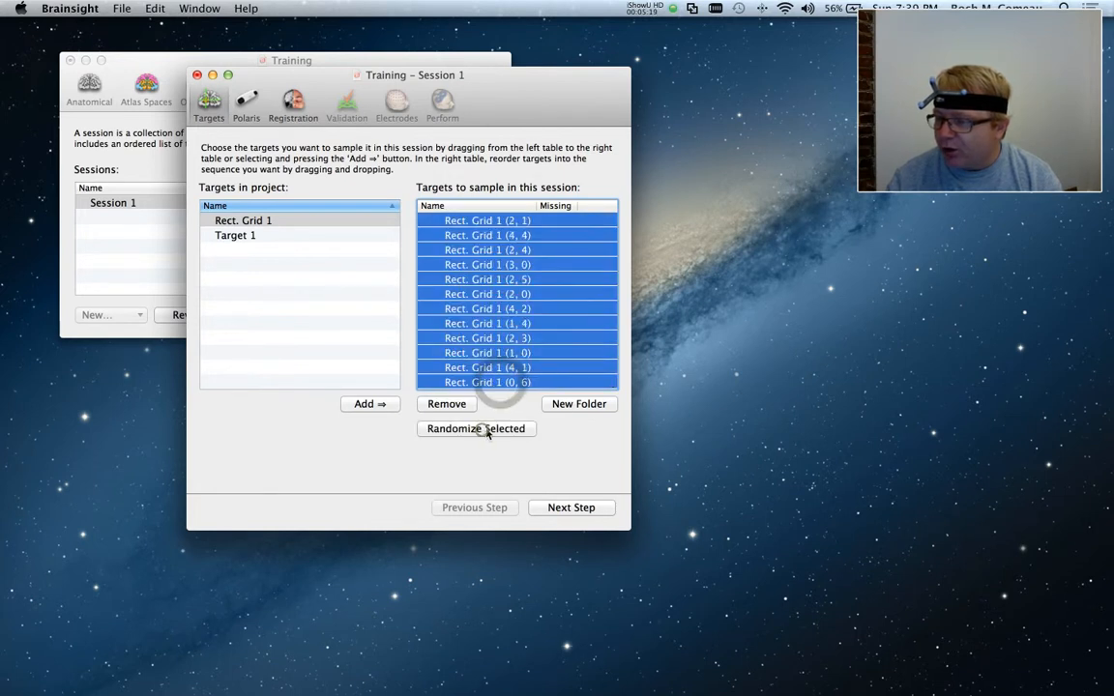
left_click(476, 428)
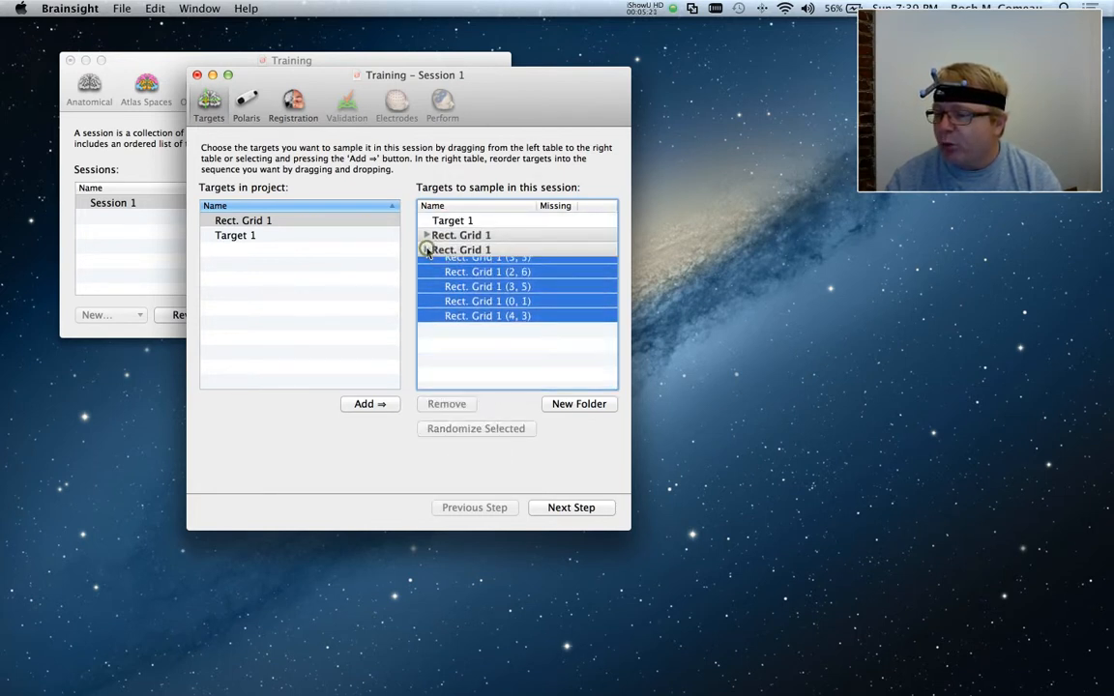
Collapse the second grid's list and advance to the Polaris camera check
left_click(427, 250)
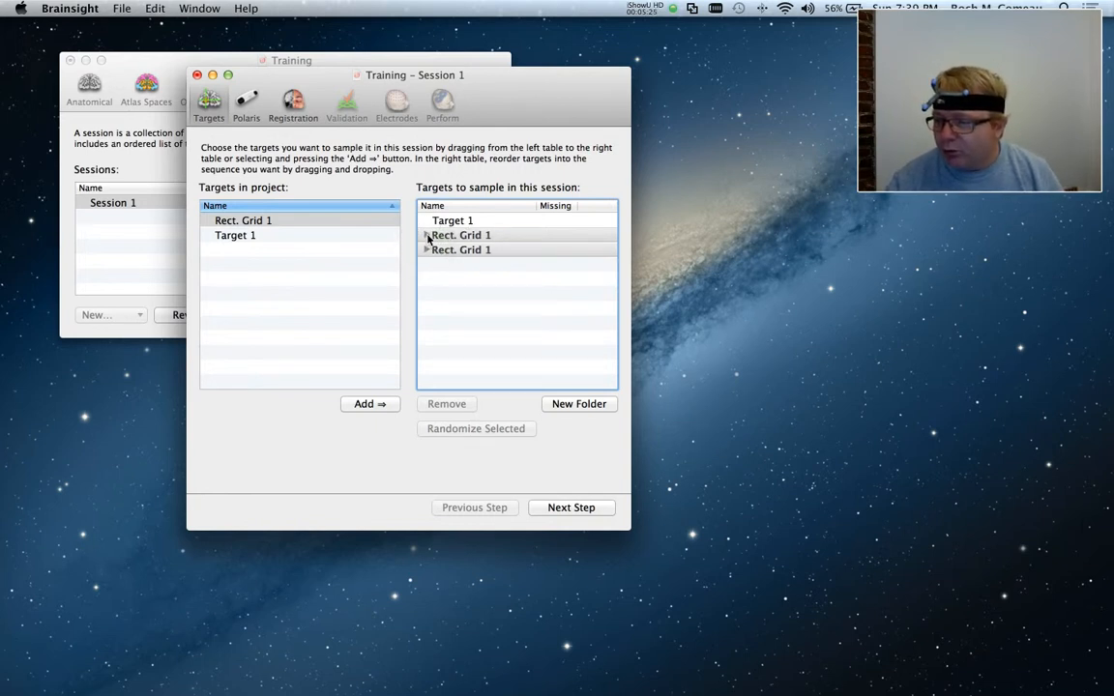
left_click(426, 250)
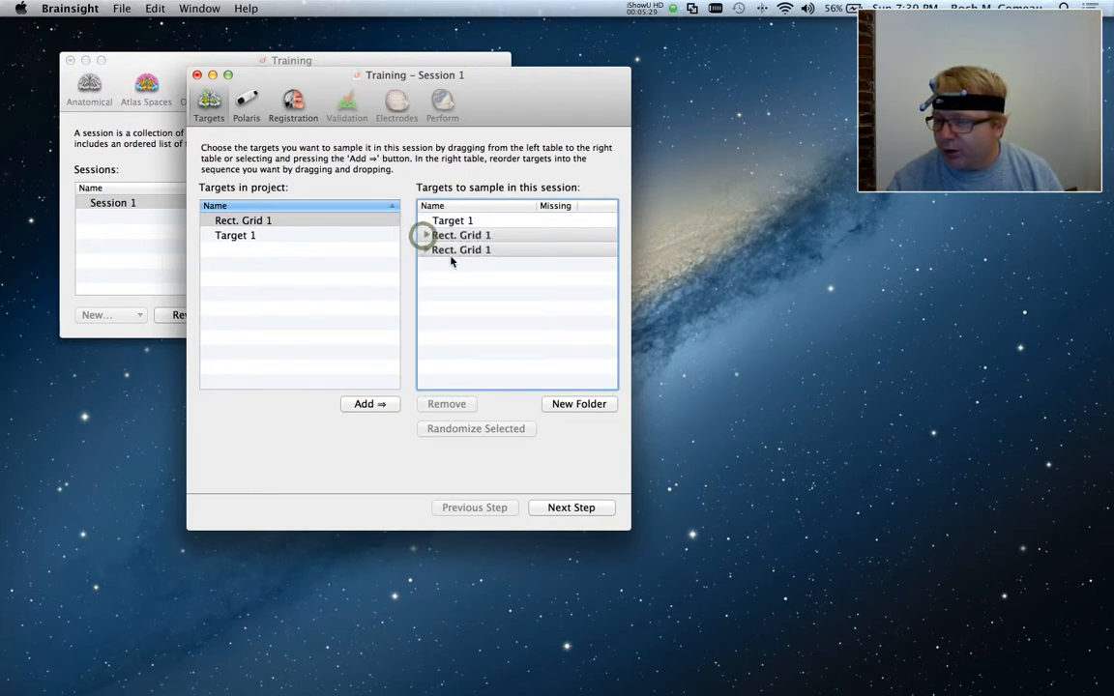
left_click(445, 404)
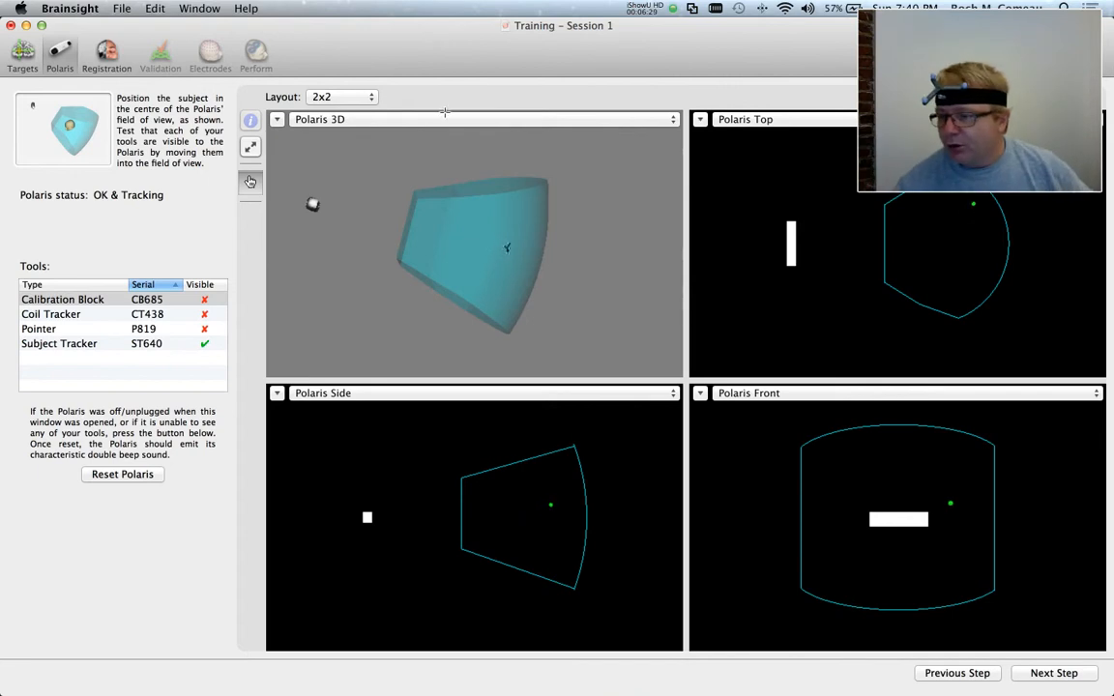
mouse_move(981, 225)
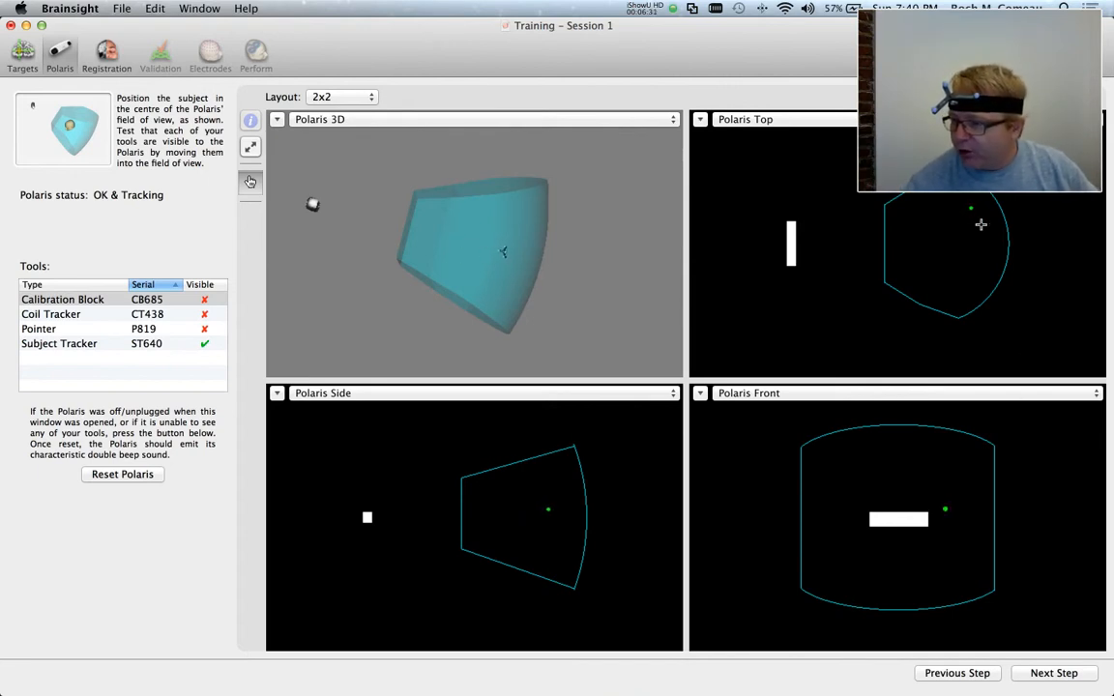
mouse_move(561, 508)
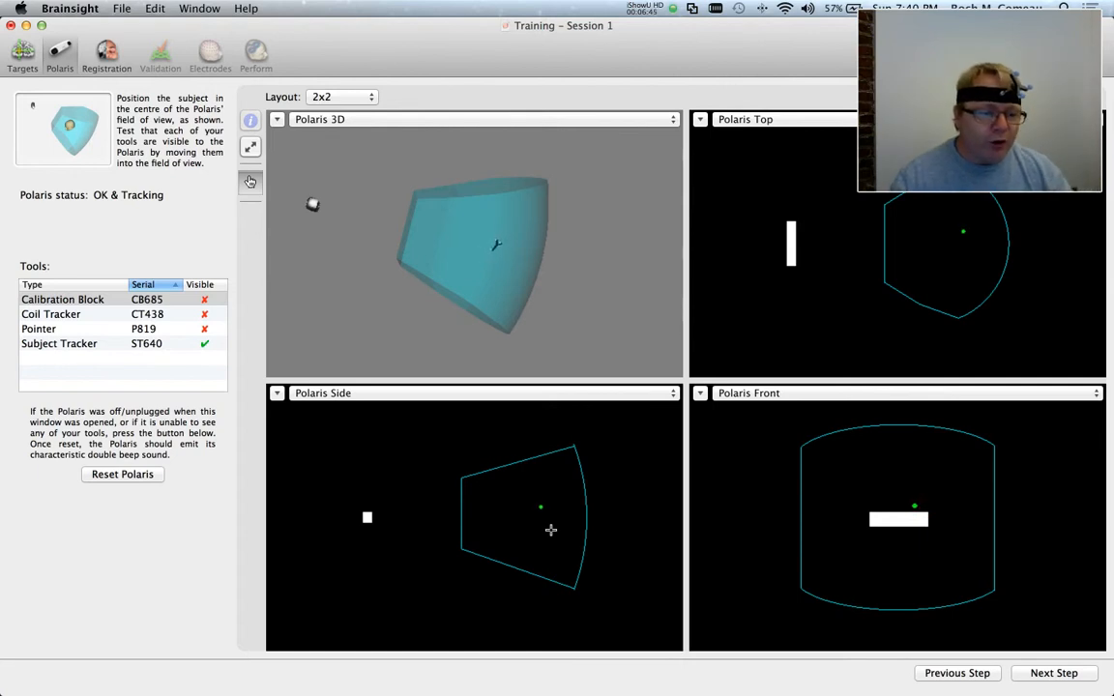
Confirm the subject tracker is visible to the Polaris camera, then proceed to registration
left_click(1053, 673)
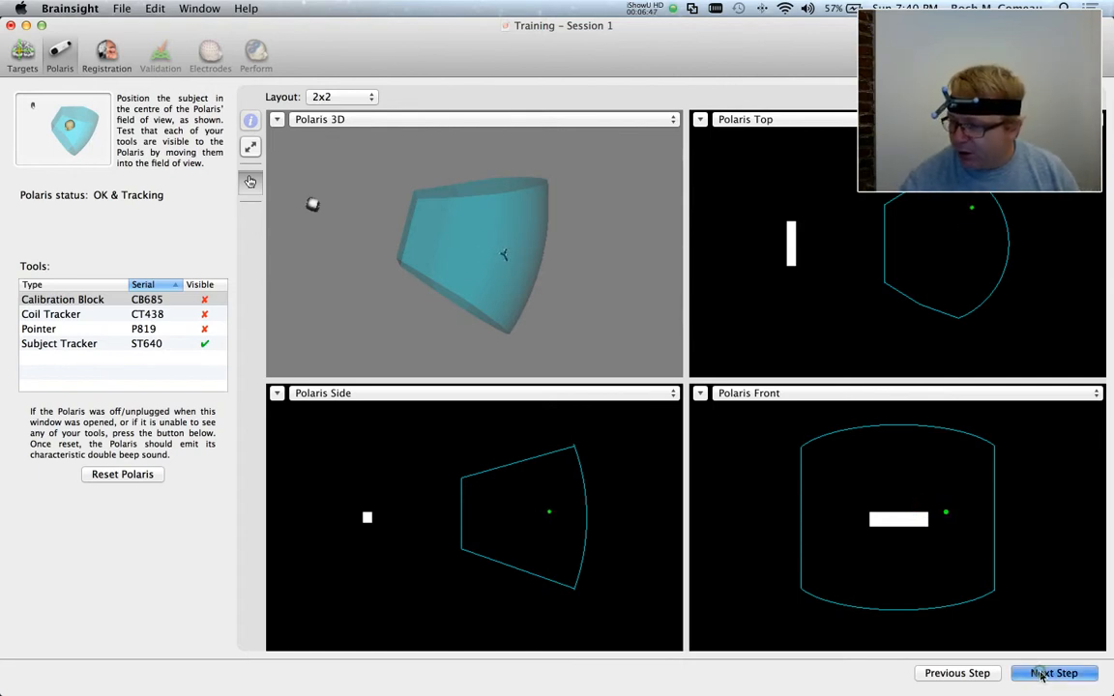
Enter registration and zoom and rotate the 3D head model to its left side
left_click(1053, 673)
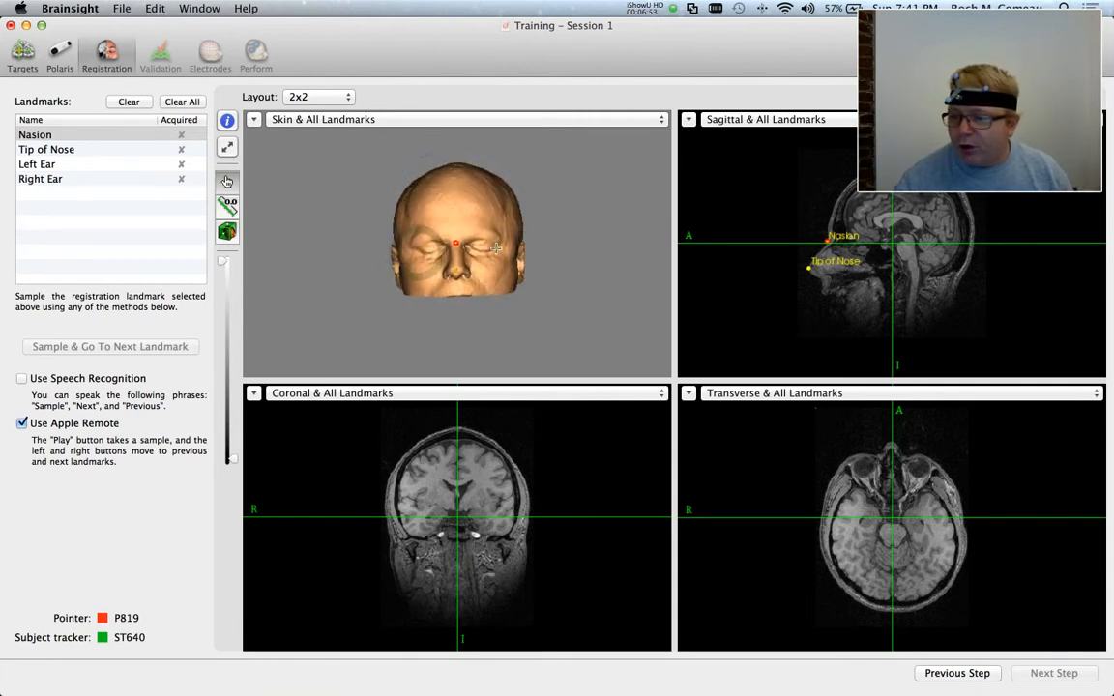
left_click_drag(454, 232, 484, 266)
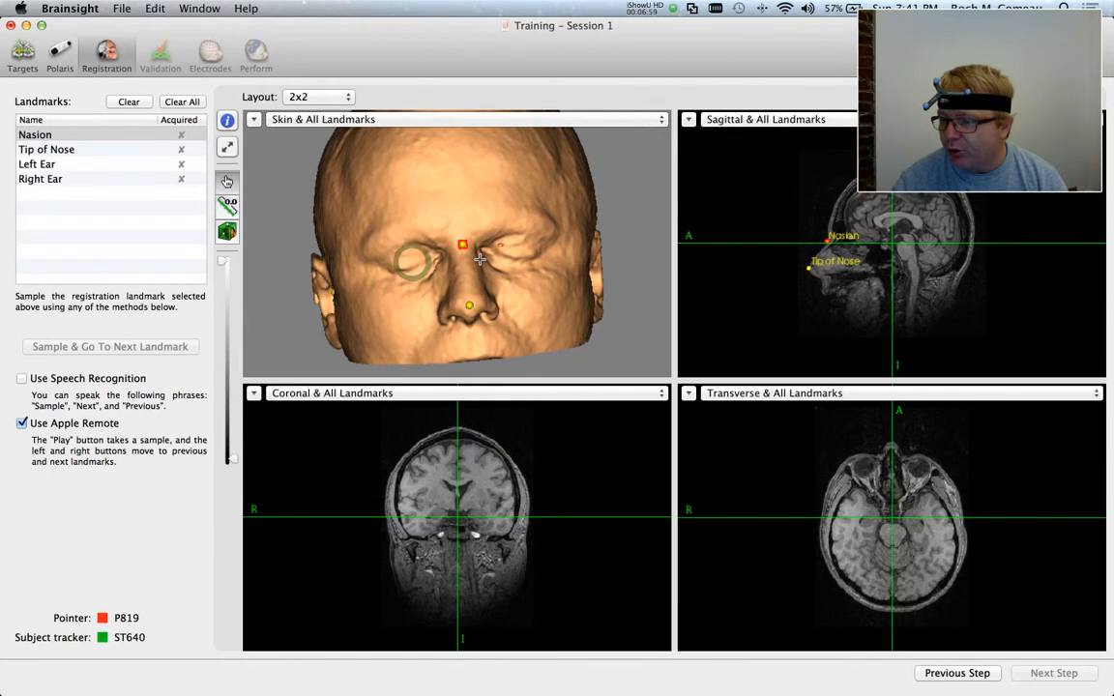
left_click_drag(474, 261, 494, 281)
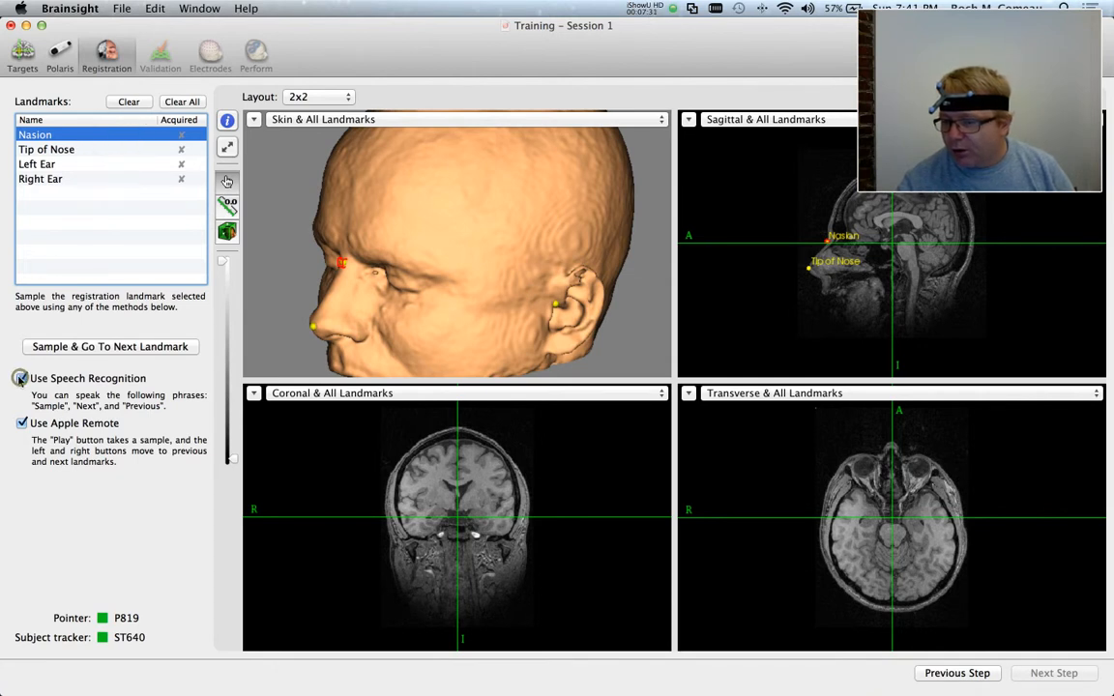
Enable speech-recognition sampling and position the tracked pointer tip on the nasion
left_click(21, 378)
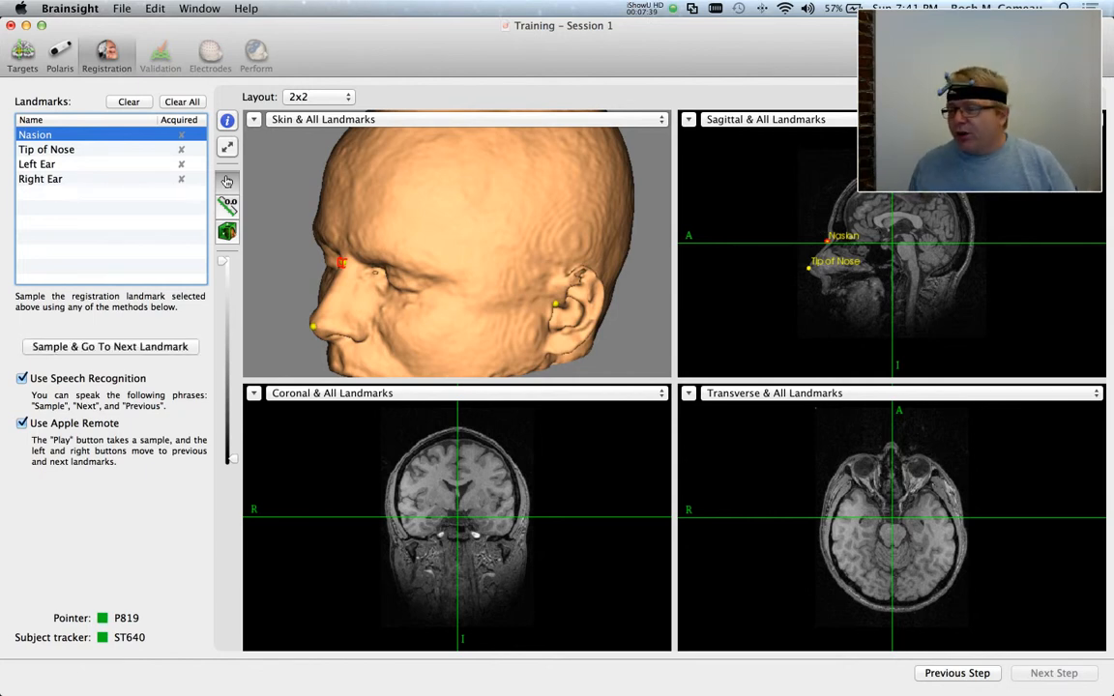
left_click(110, 346)
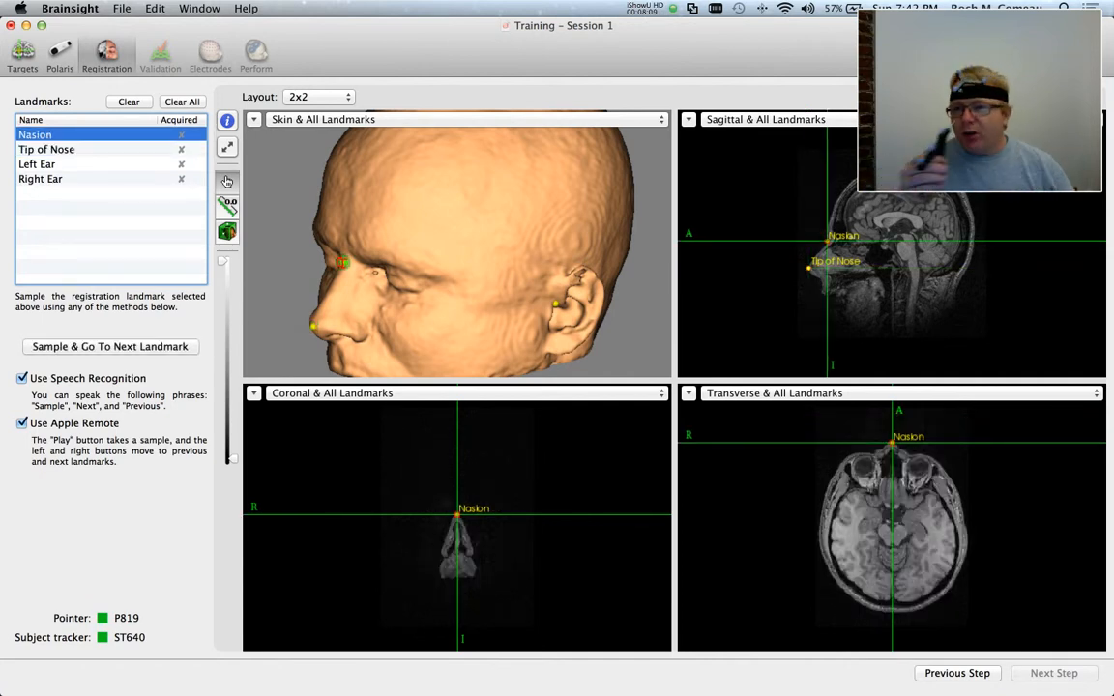
left_click(110, 347)
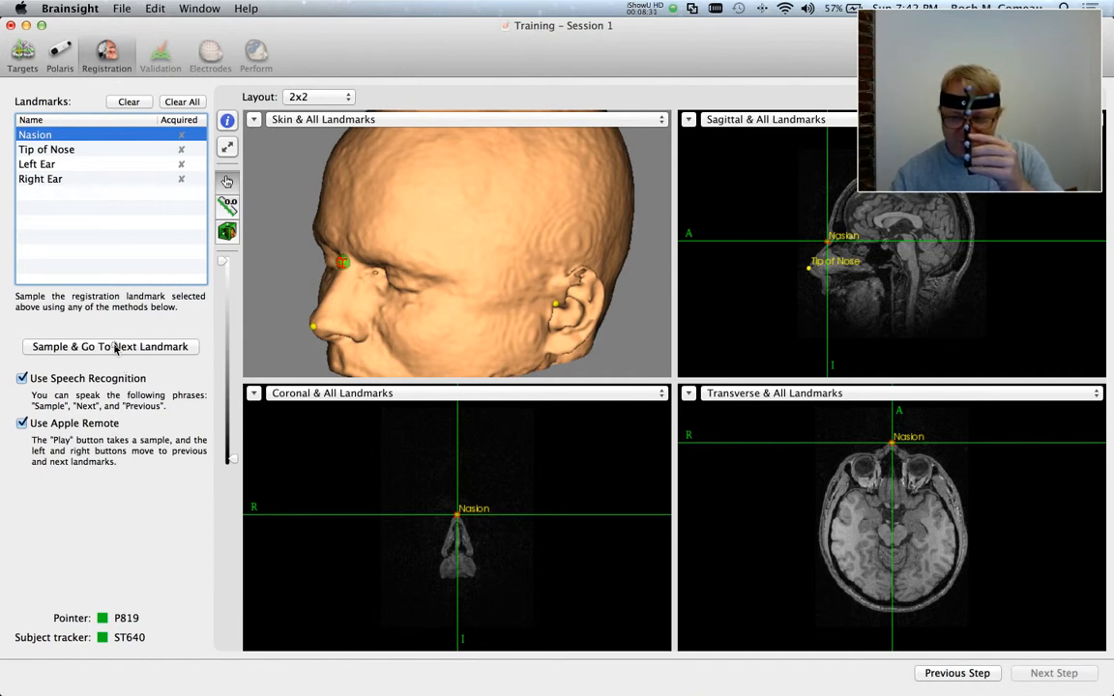
Record the Nasion and Tip of Nose landmarks with the pointer
left_click(109, 346)
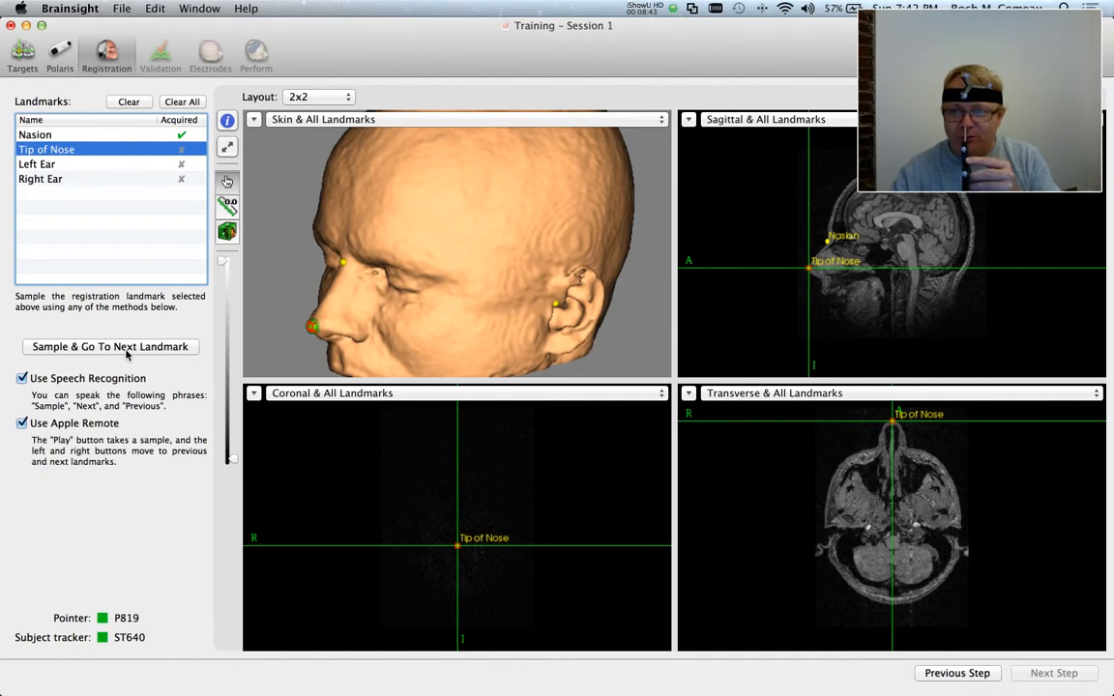
left_click(109, 346)
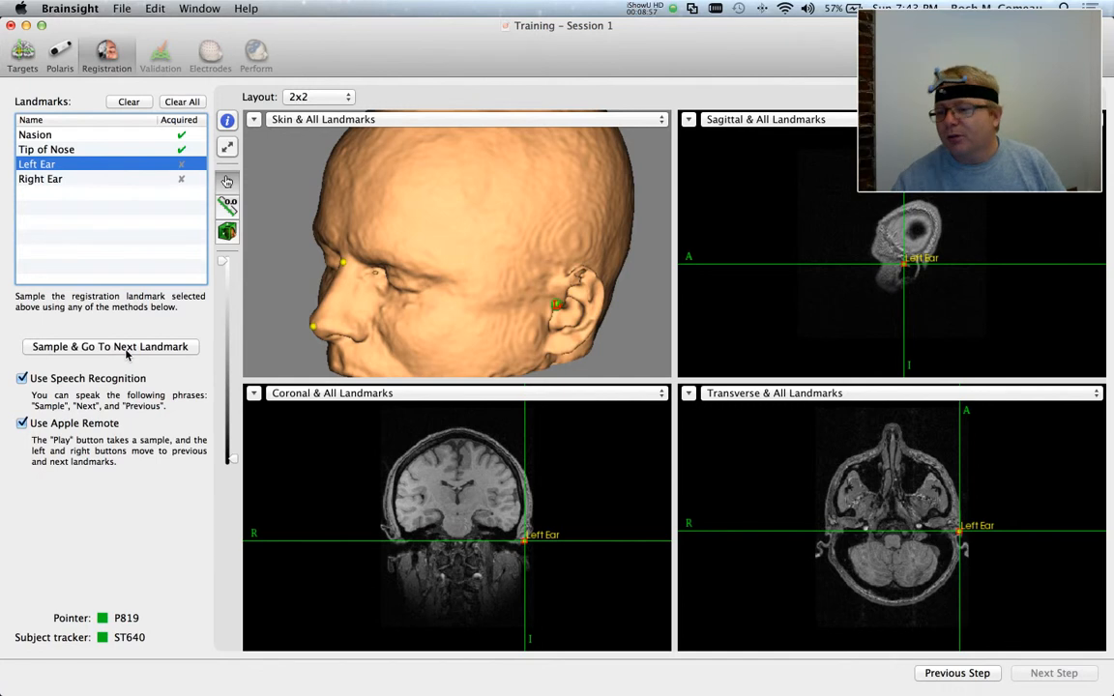
left_click(102, 149)
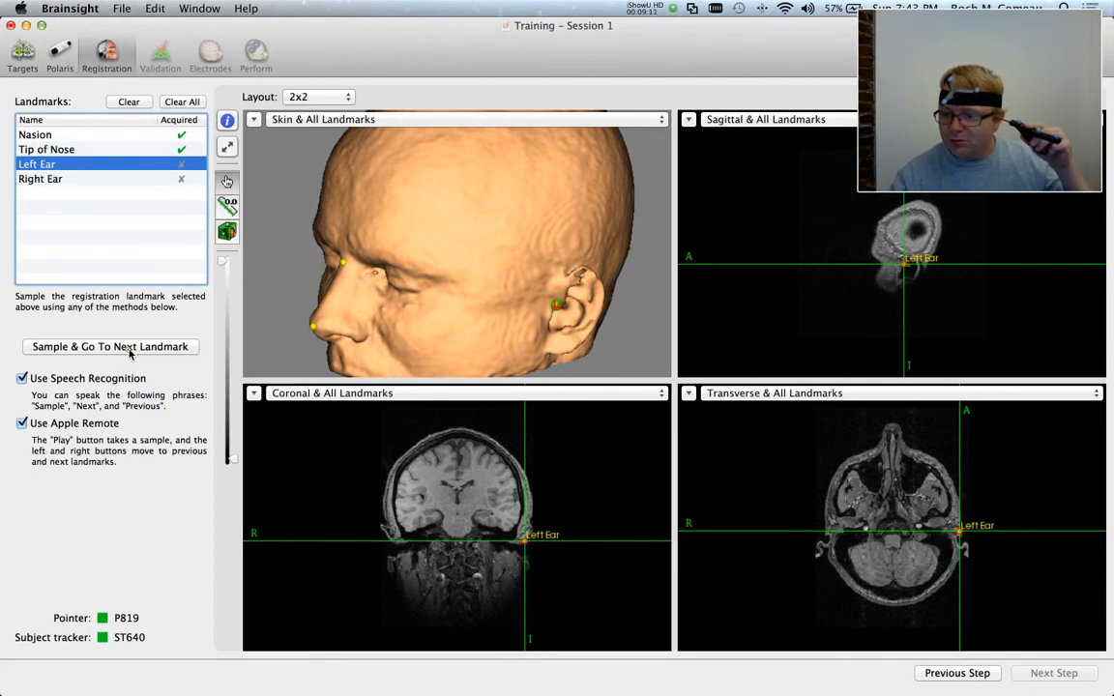
Record the Left Ear and Right Ear landmarks, then advance to validation
left_click(110, 346)
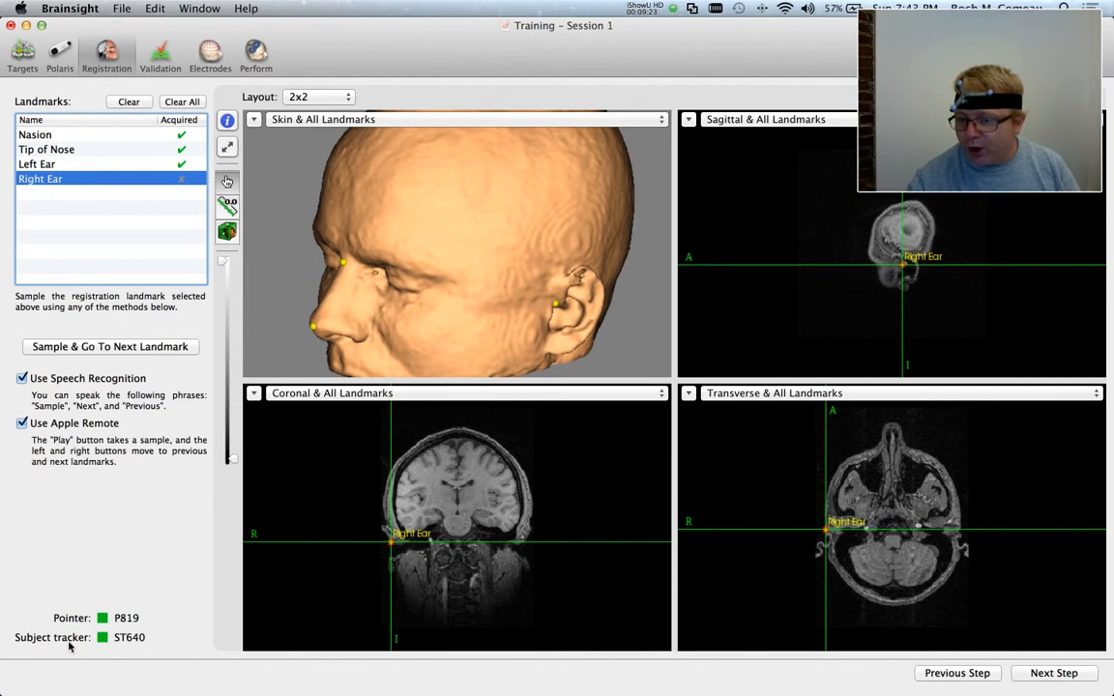
left_click(110, 346)
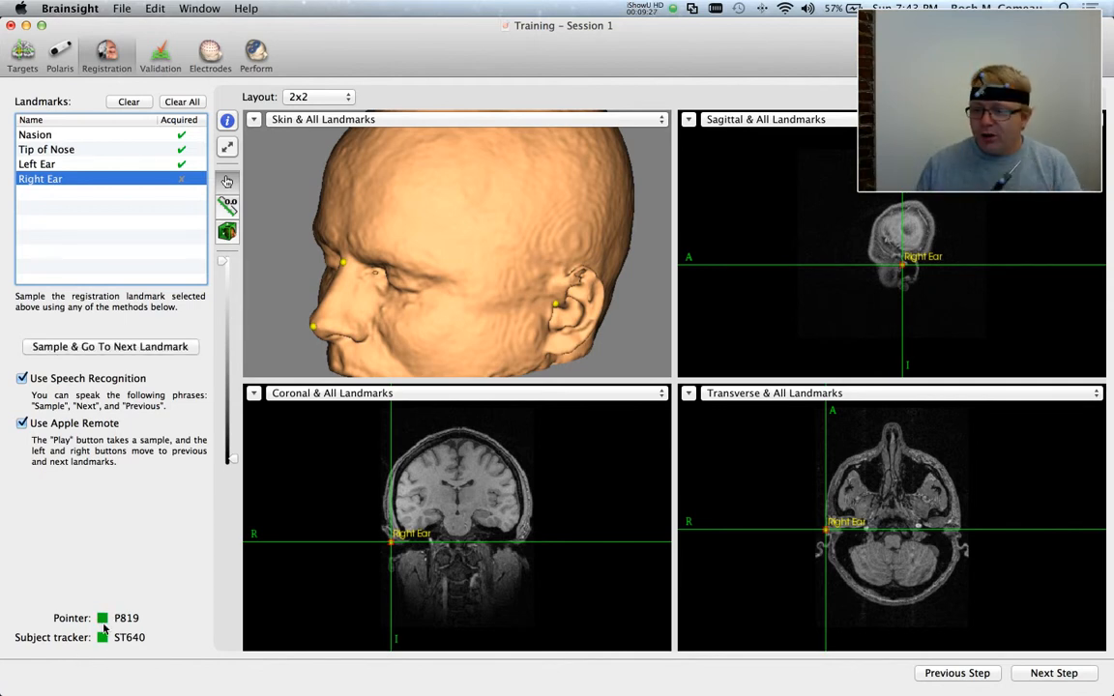
left_click(111, 346)
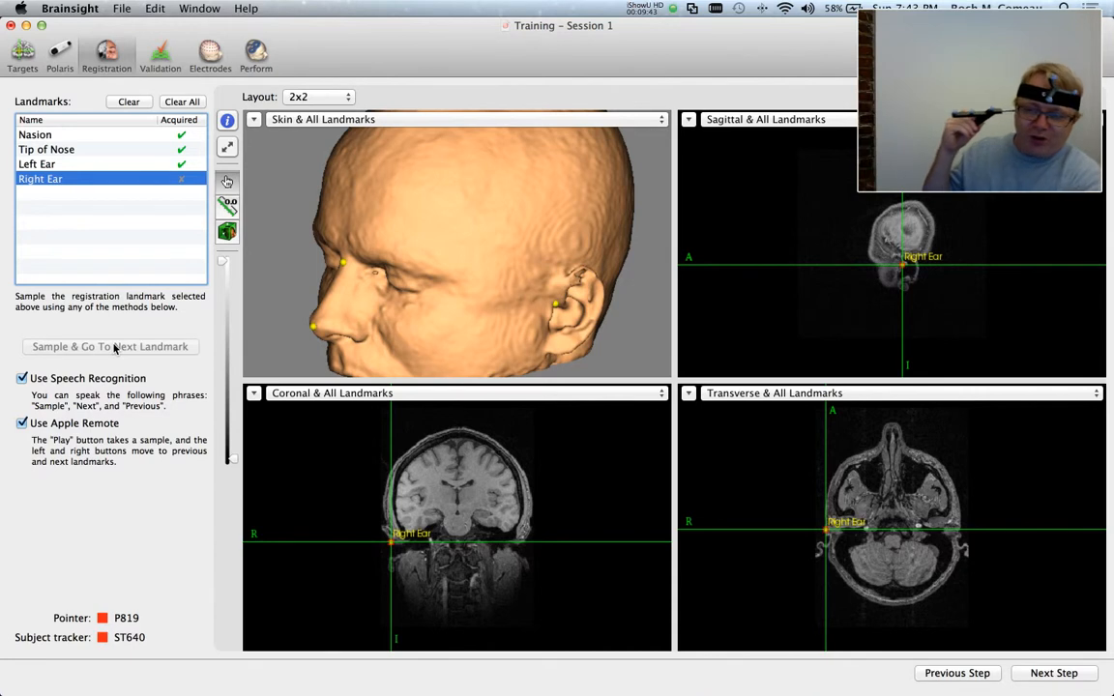
left_click(110, 347)
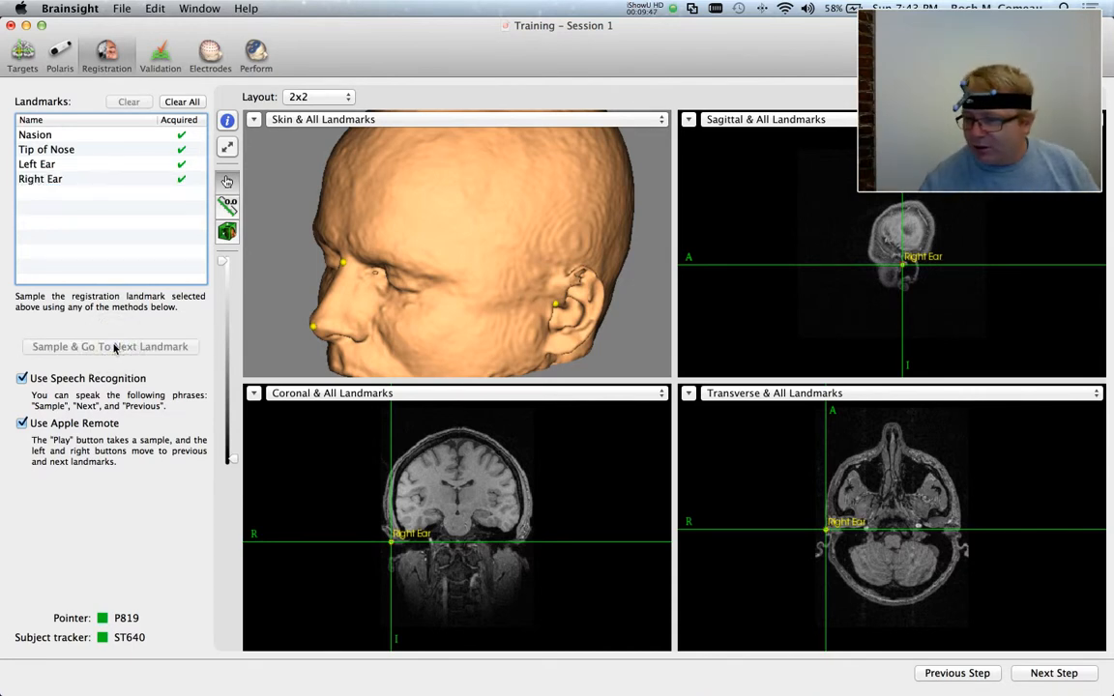
left_click(1053, 673)
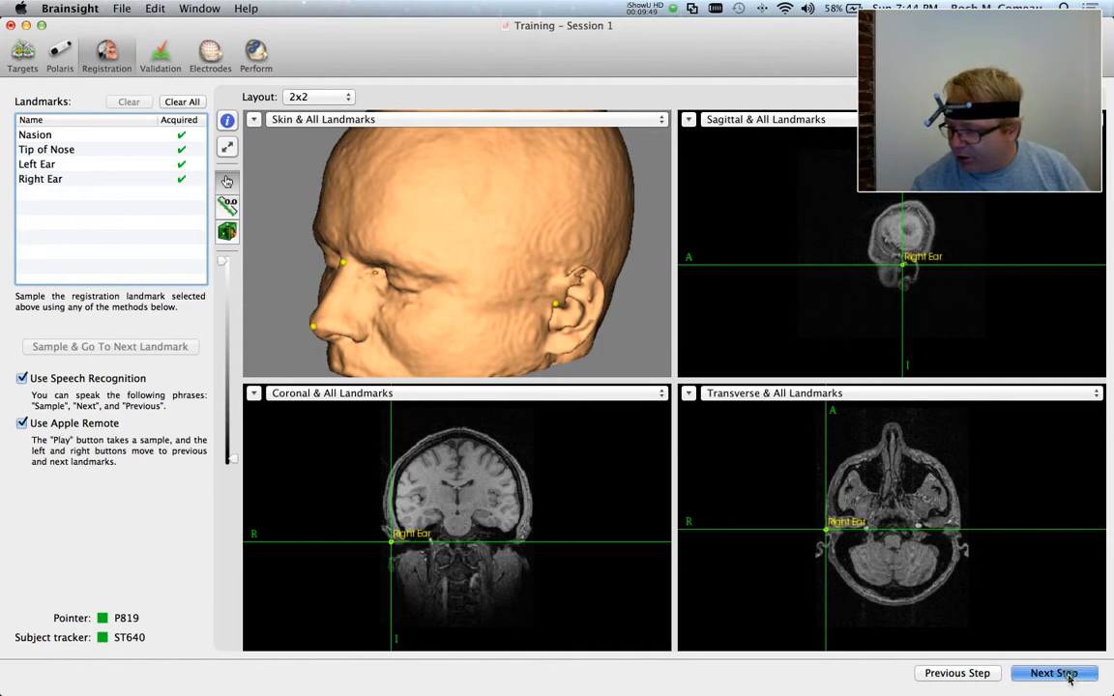
Advance to Validation, check crosshair distances to the left ear and skin, then continue
left_click(1053, 673)
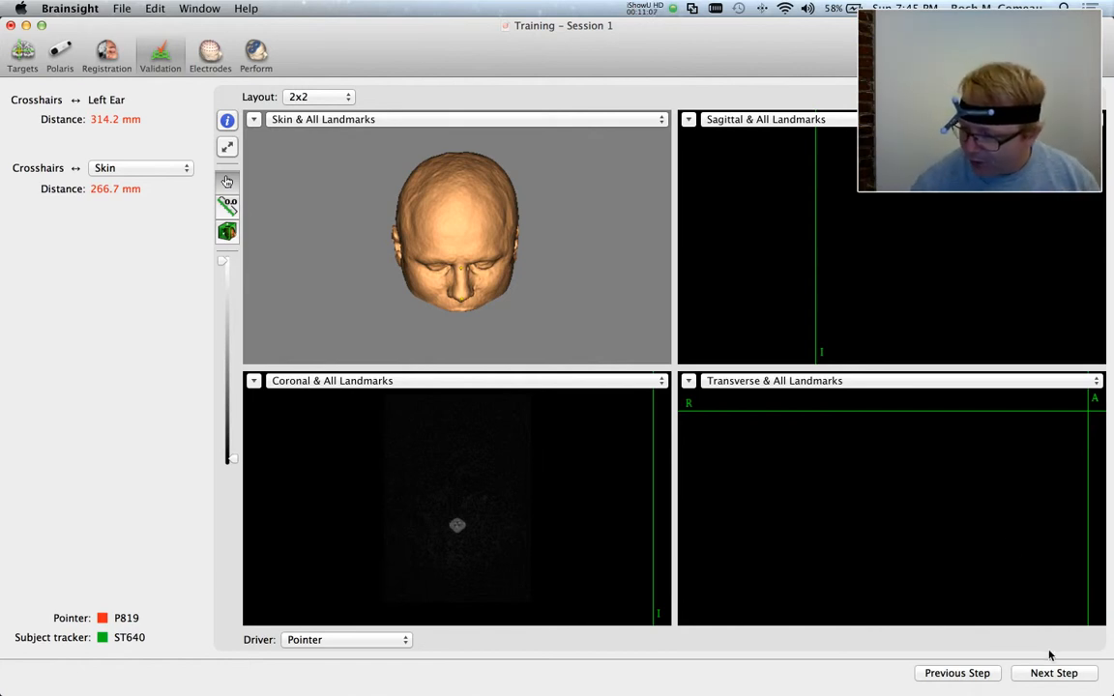
left_click(1053, 674)
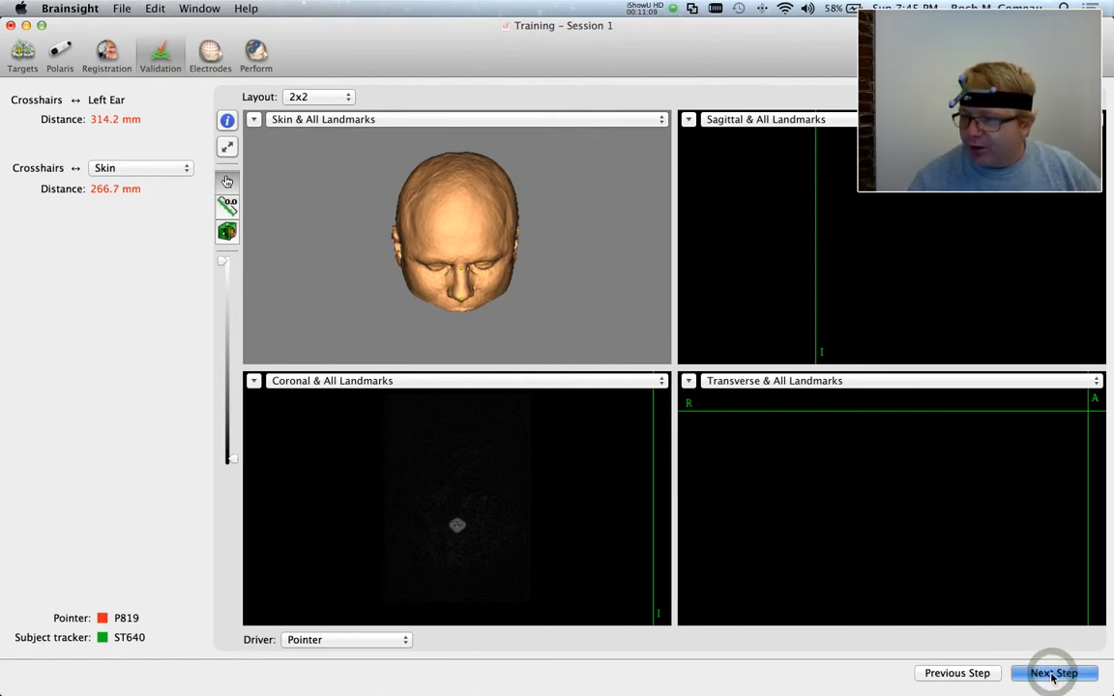
Pass through the Electrodes step without adding any electrodes
left_click(1053, 673)
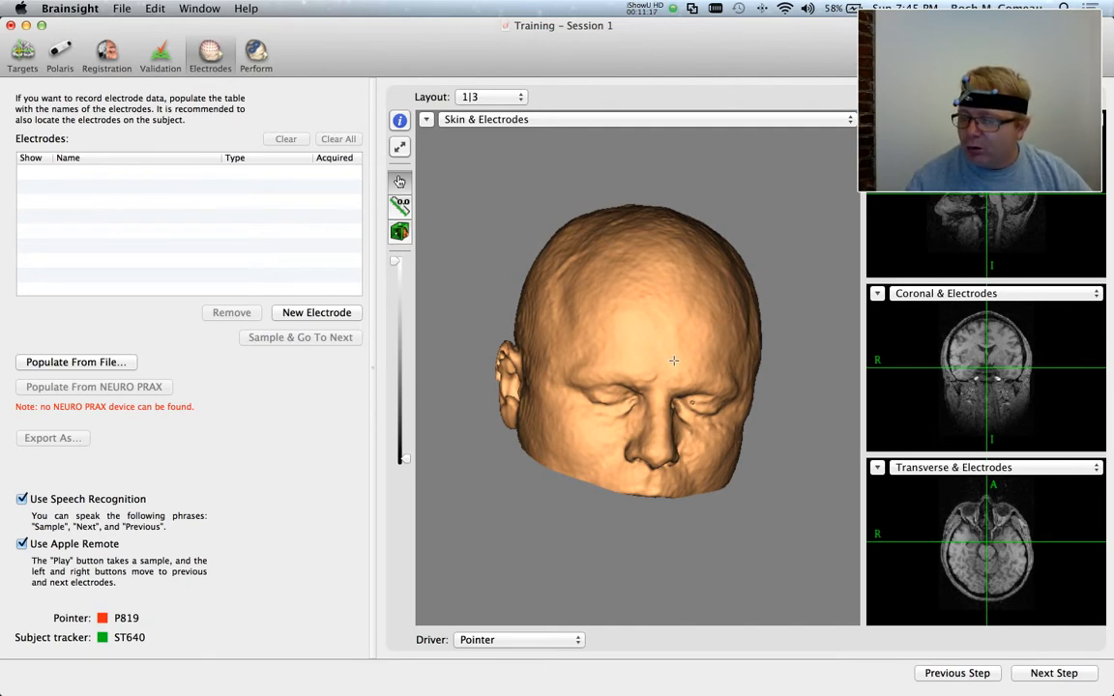
mouse_move(659, 349)
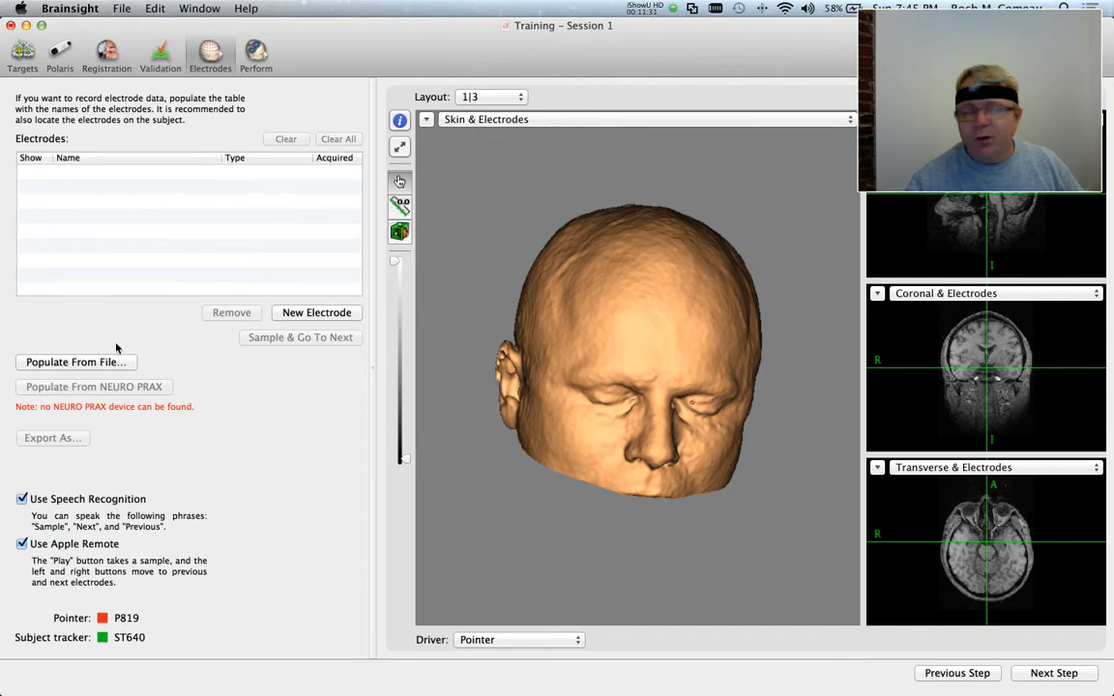
mouse_move(202, 386)
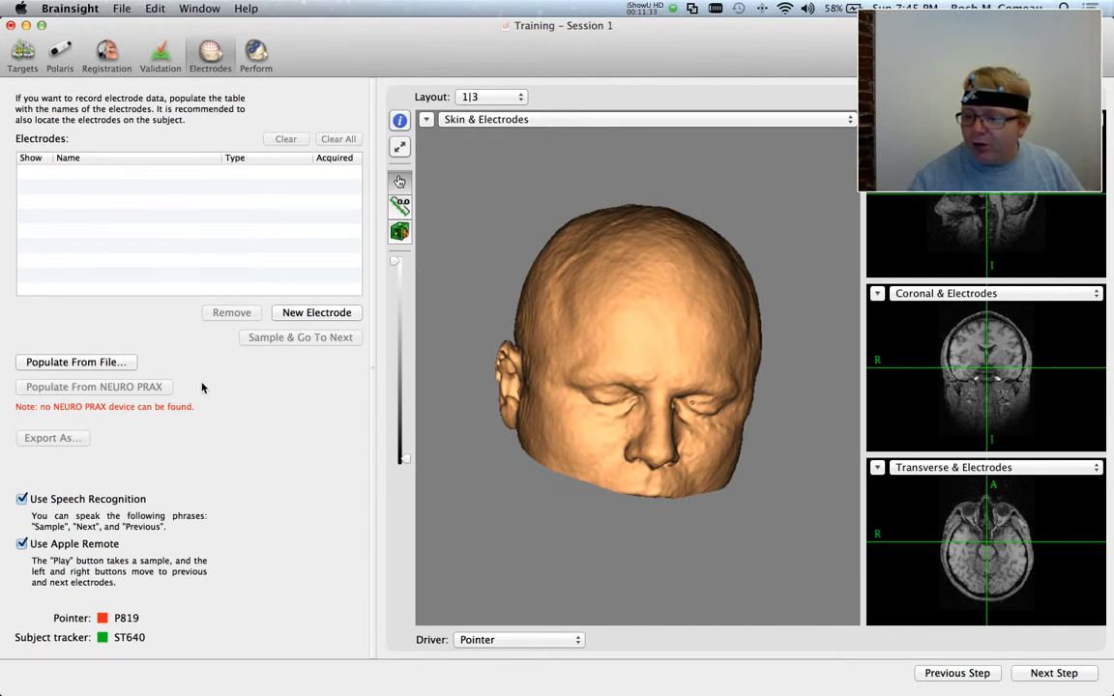
mouse_move(107, 392)
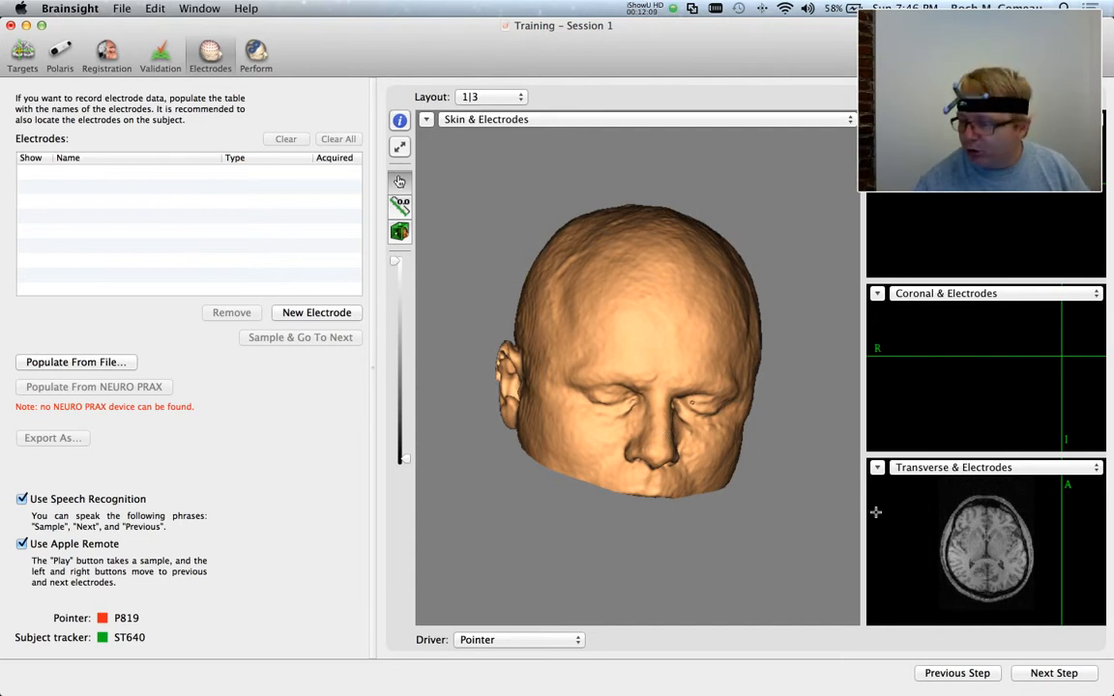
left_click(1054, 674)
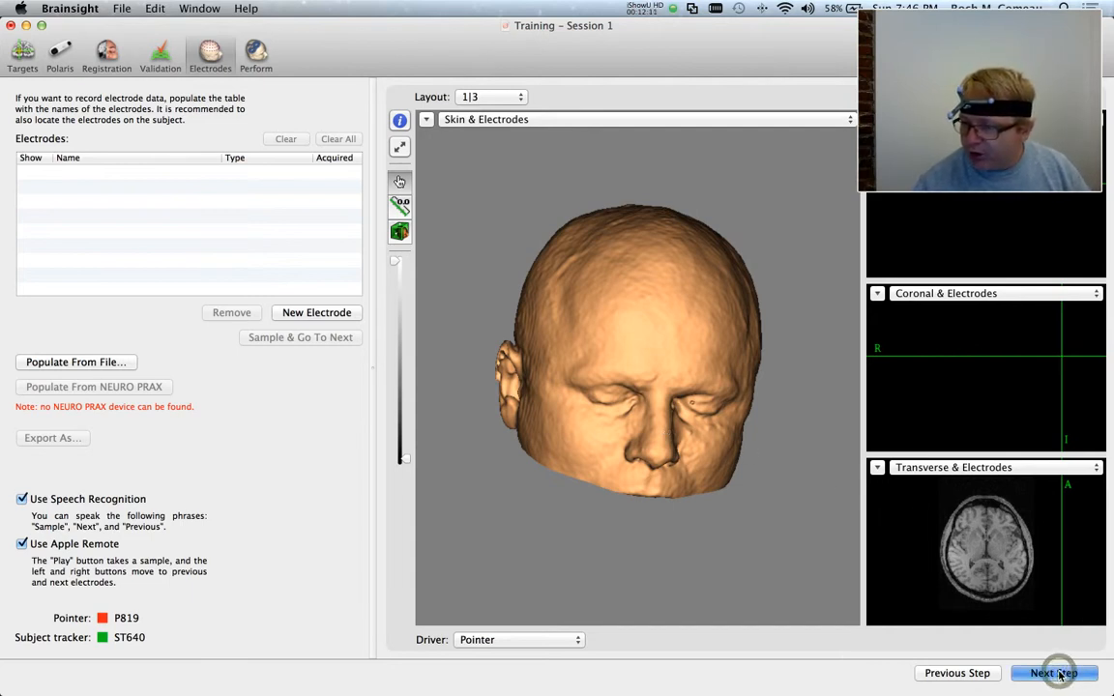
Enter the Perform step and switch the view layout to 1|3
left_click(1055, 673)
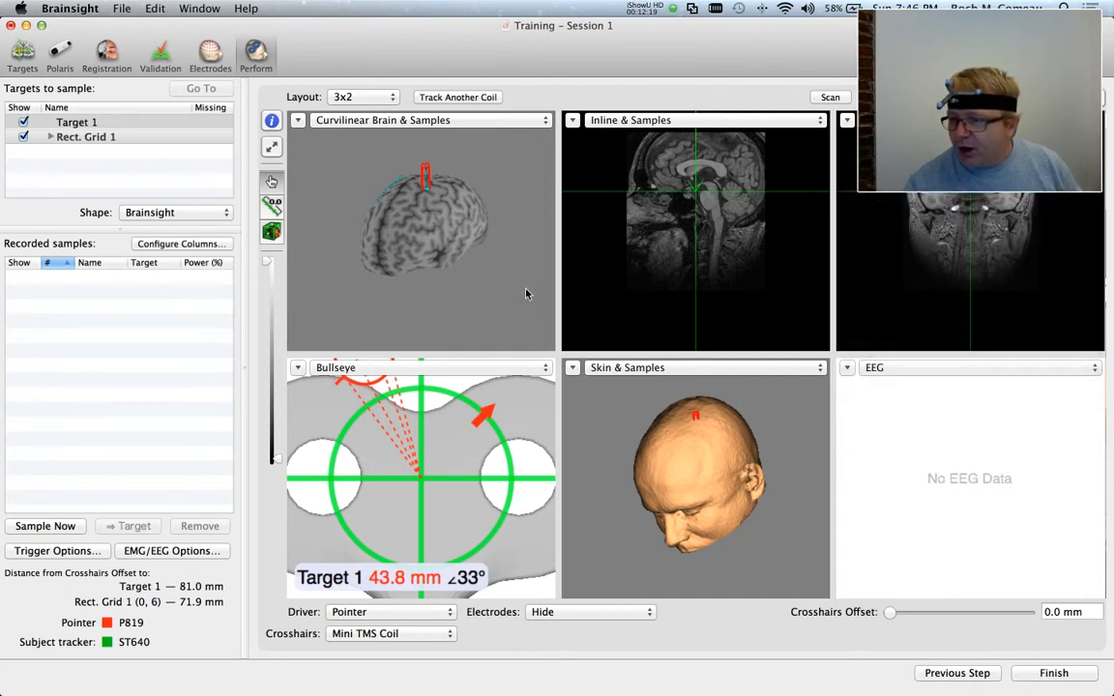
mouse_move(453, 102)
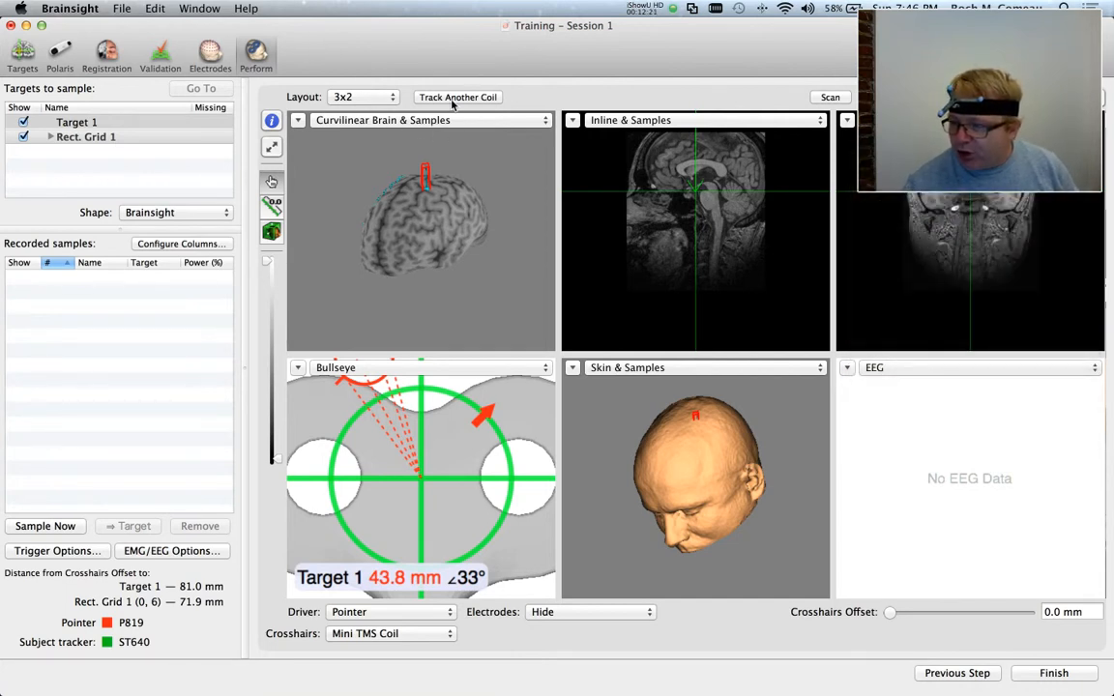
left_click(364, 97)
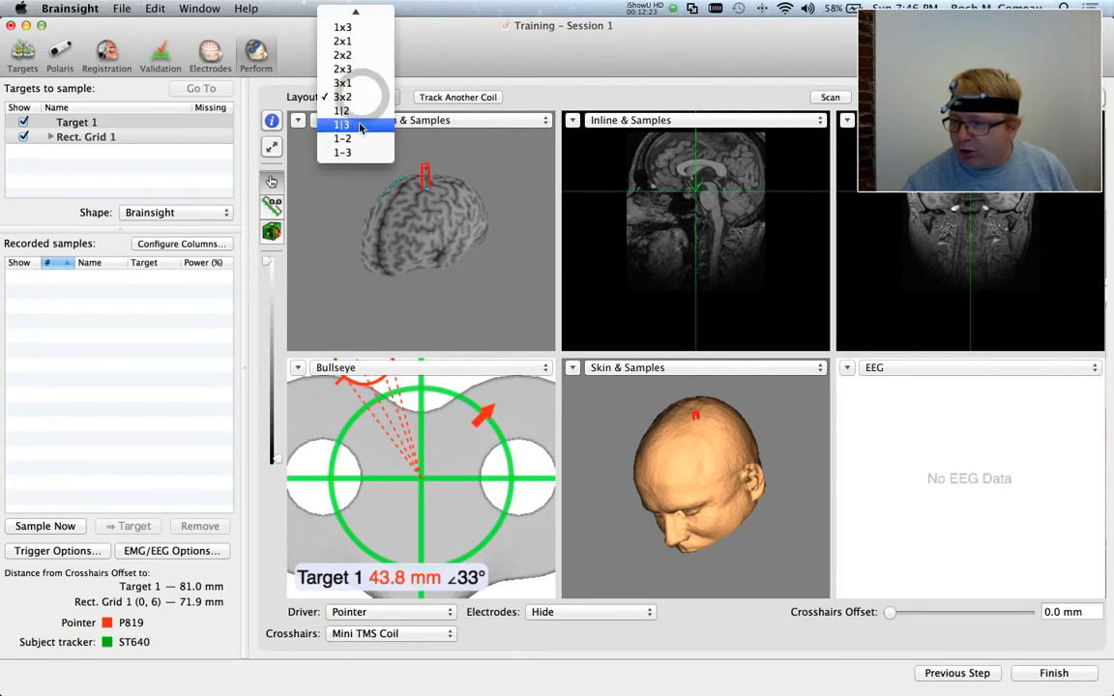
left_click(341, 124)
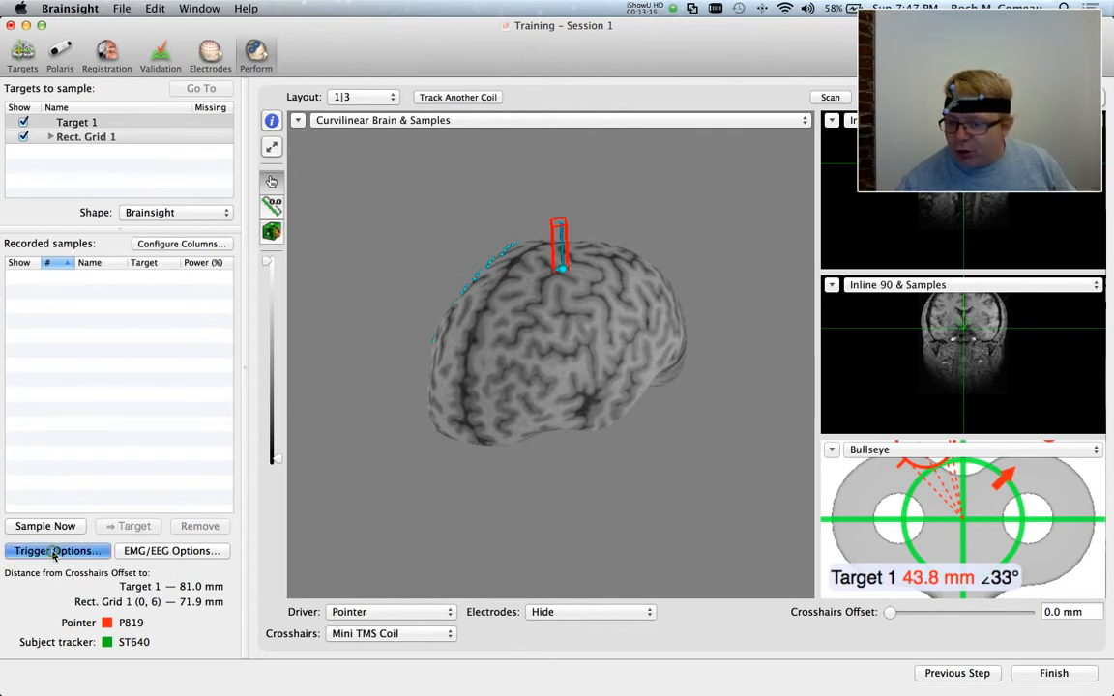
left_click(56, 550)
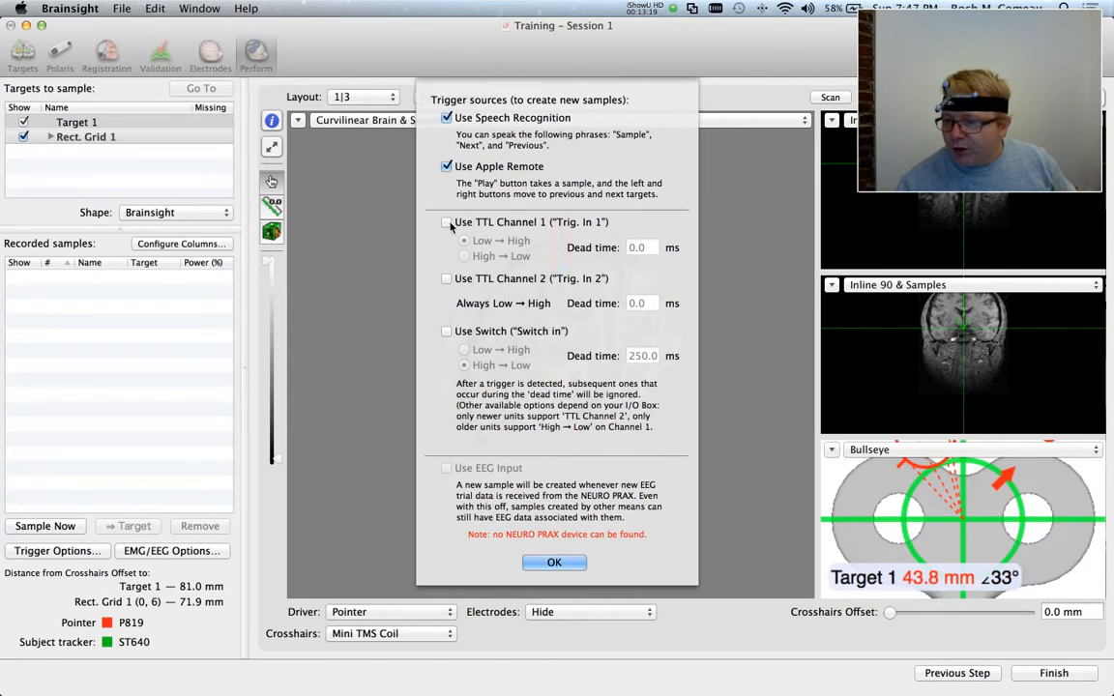
Enable TTL Channel 1 (Trig. In 1) as a sample trigger source
left_click(447, 221)
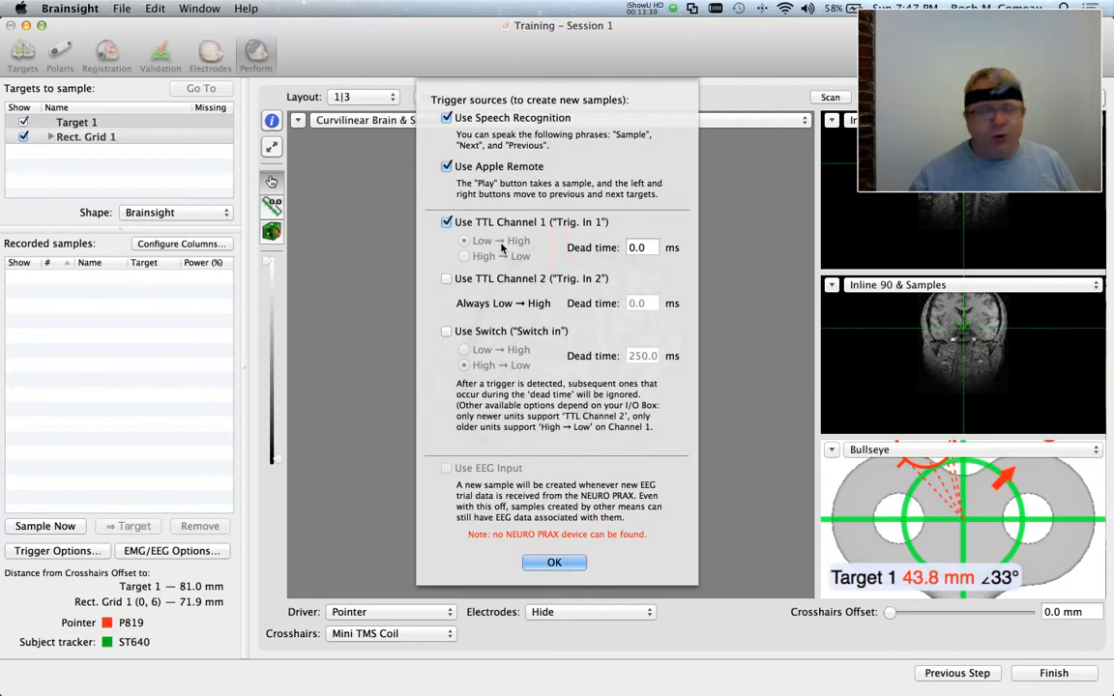
mouse_move(542, 480)
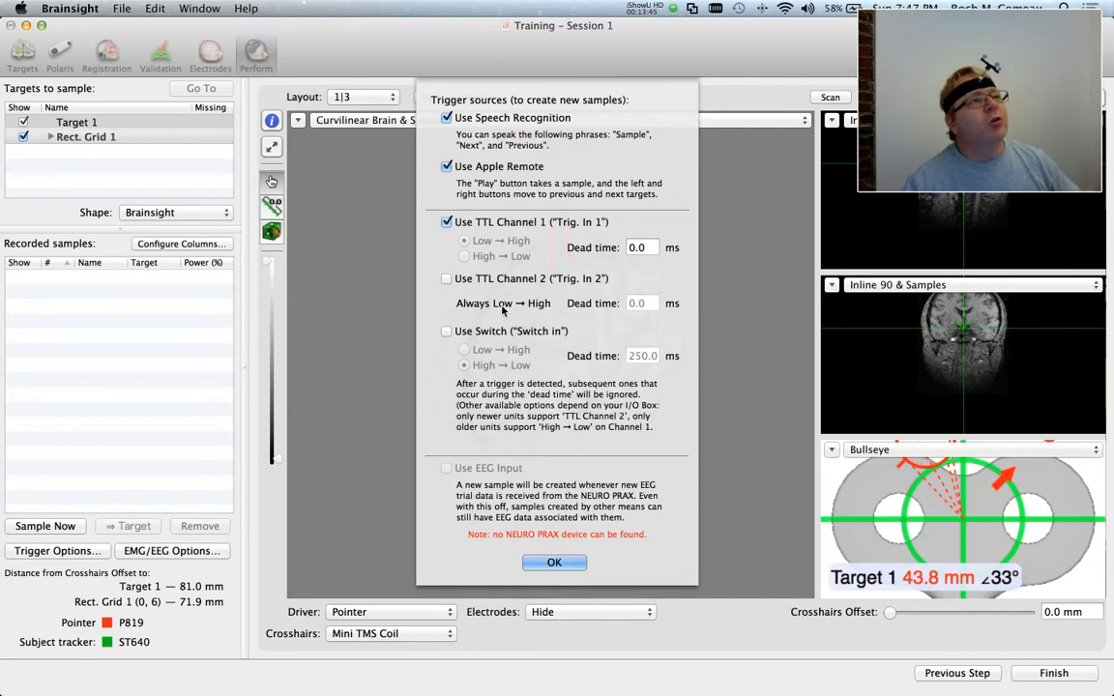
left_click(554, 563)
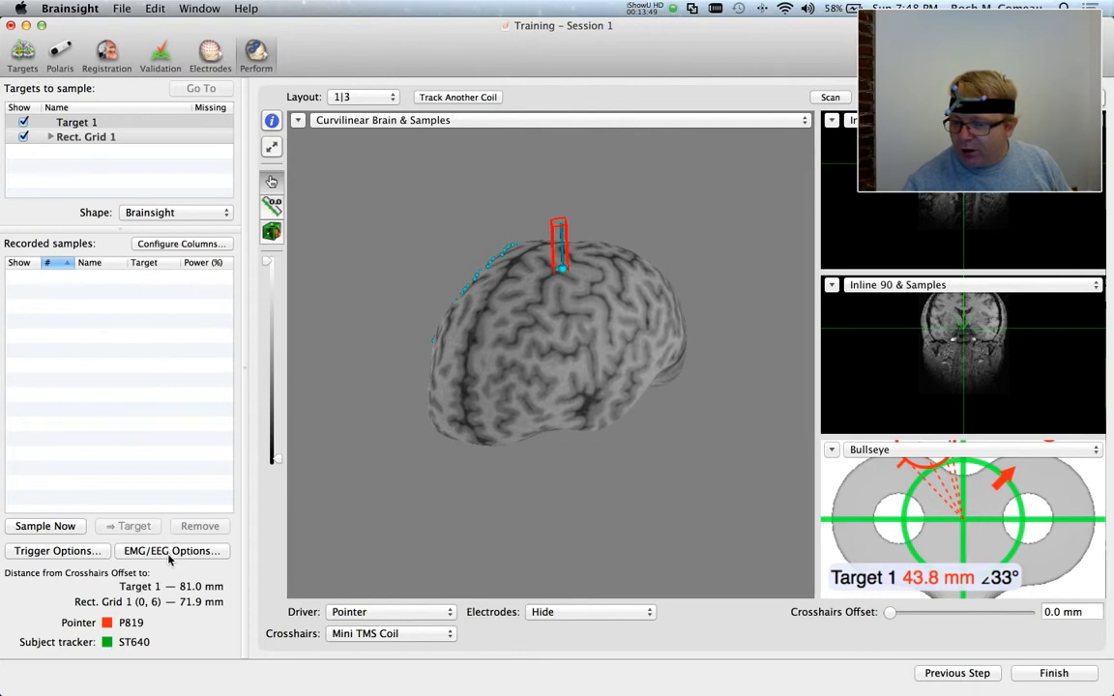
Enable acquisition of EMG channel 1 in the EMG/EEG options
left_click(171, 550)
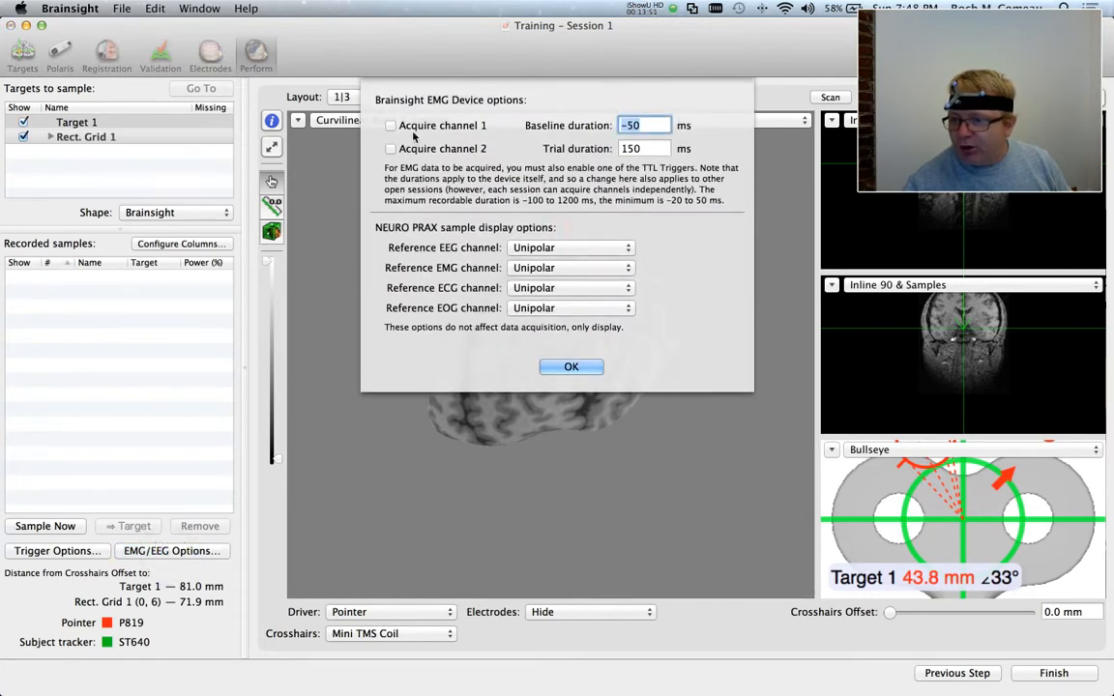
left_click(391, 124)
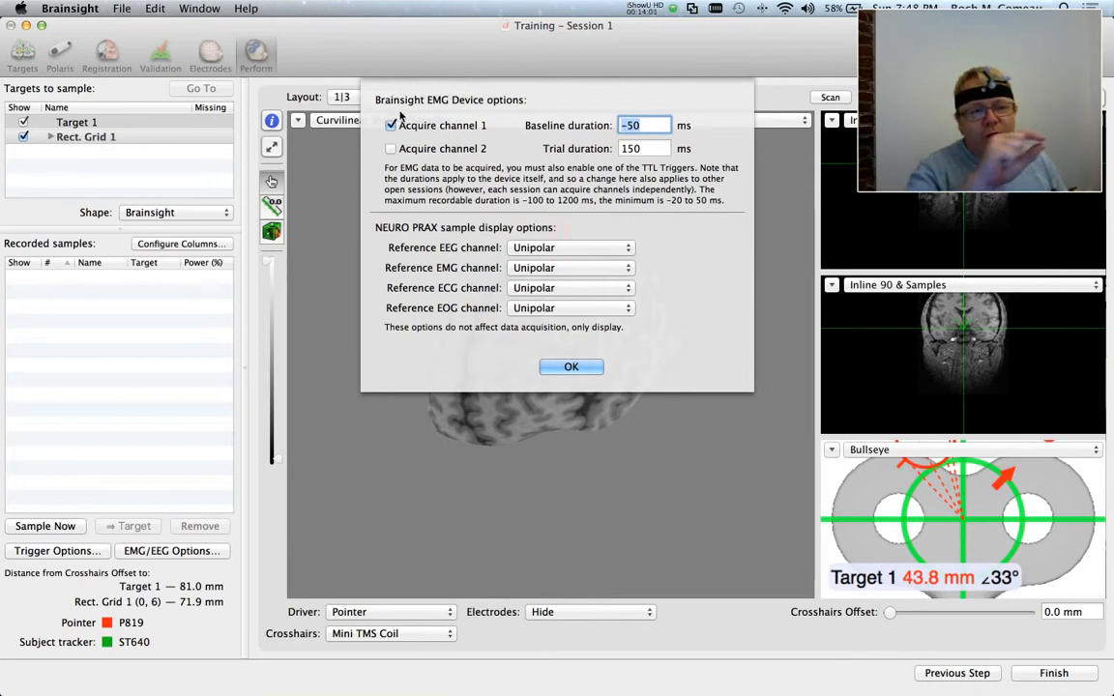
mouse_move(696, 307)
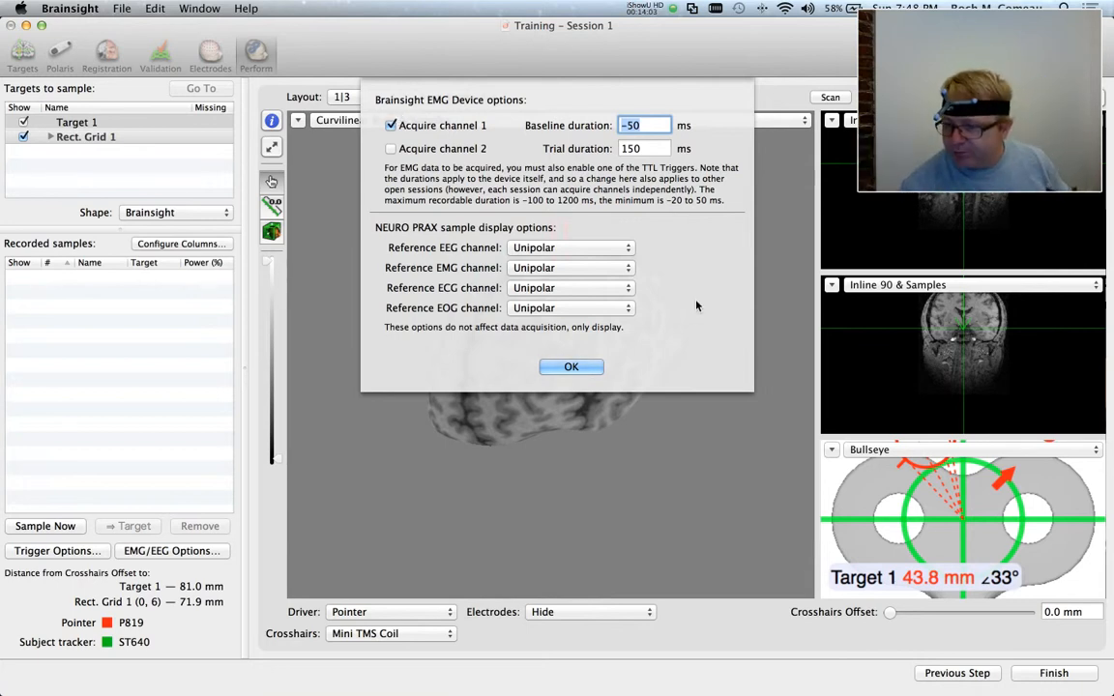
left_click(571, 366)
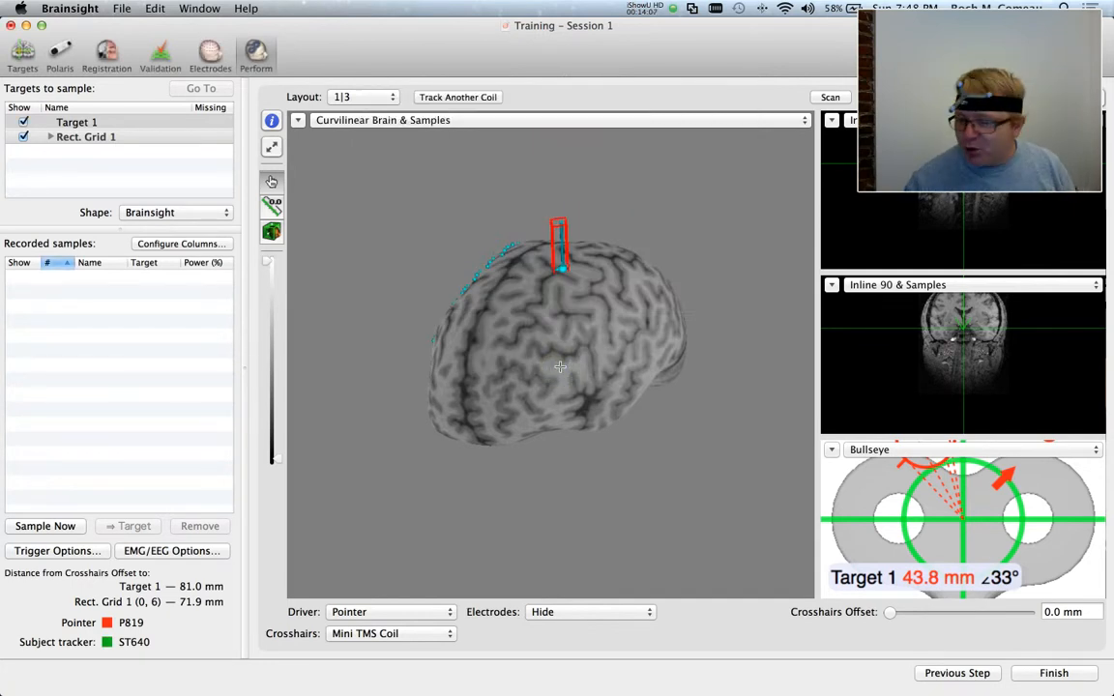
mouse_move(161, 484)
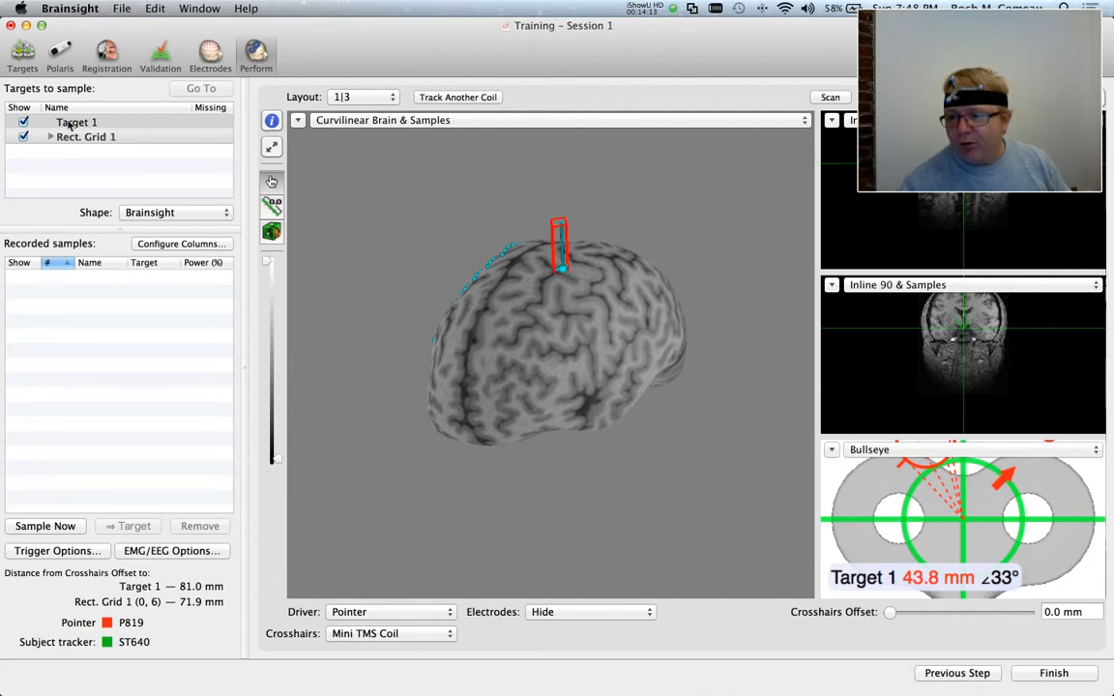
Check grid node (1, 2) of Rect. Grid 1, then set Target 1 as navigation target
left_click(23, 122)
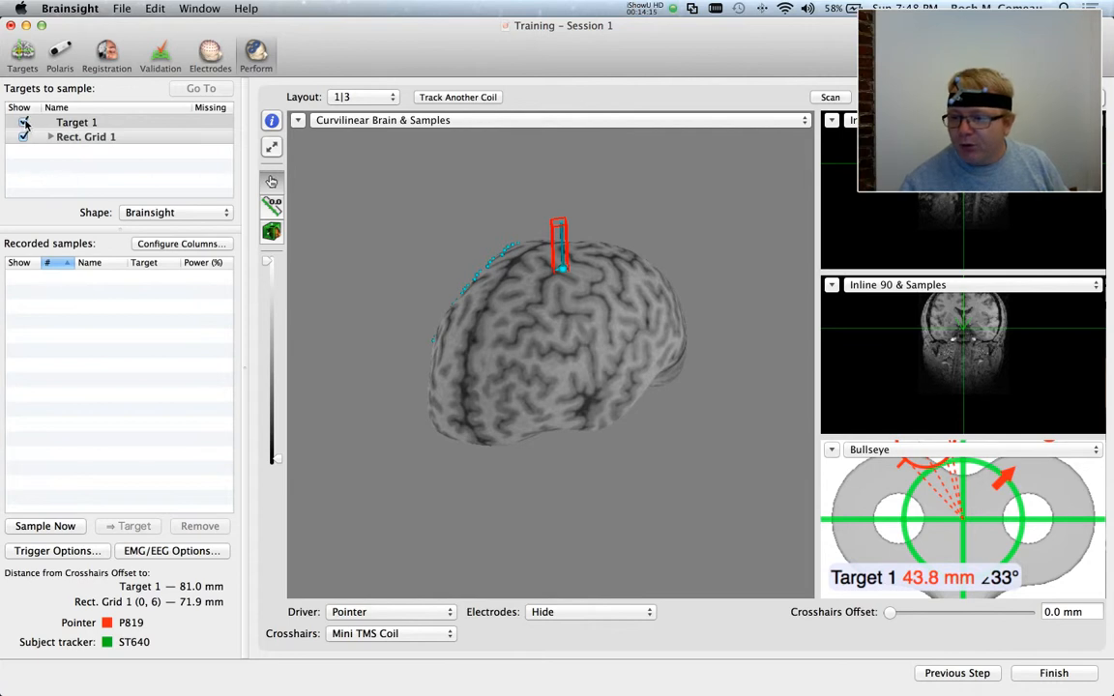
left_click(77, 122)
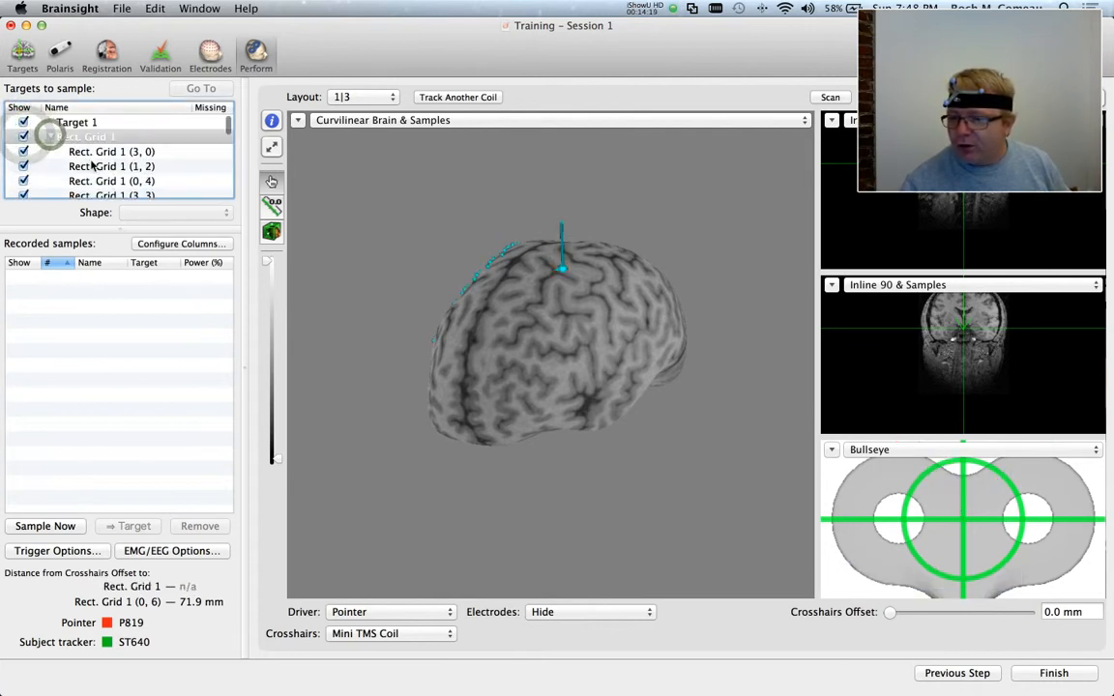
left_click(112, 183)
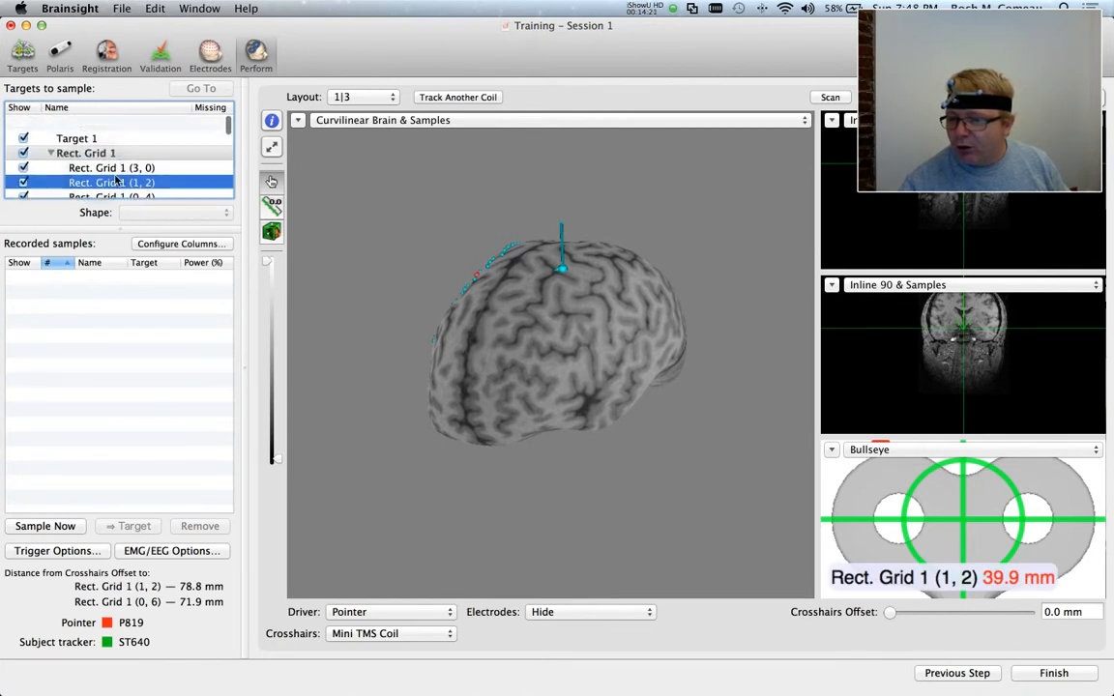
left_click(77, 123)
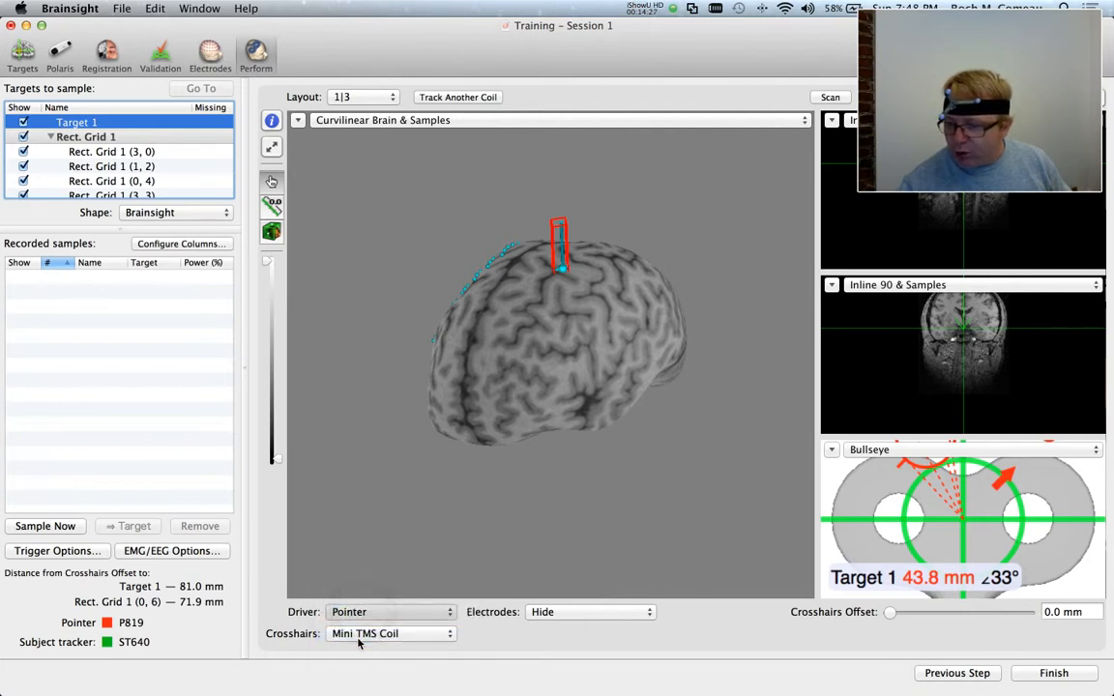
left_click(389, 611)
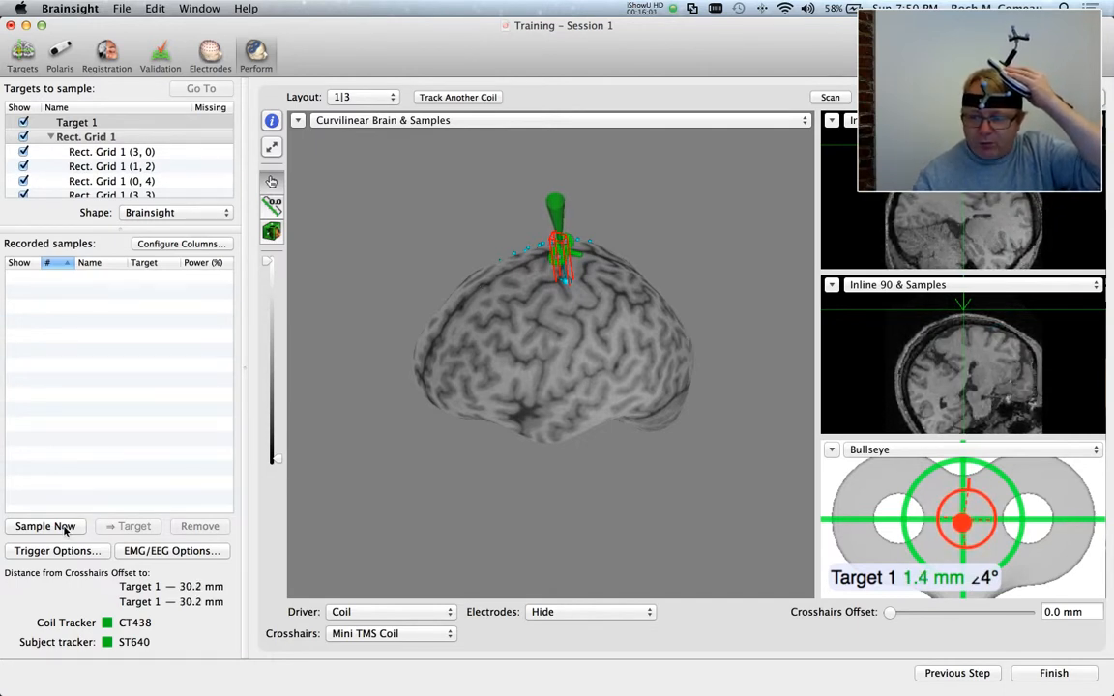
Align the coil on Target 1 within about 1.4 mm and 4°, then record Sample 1
left_click(45, 526)
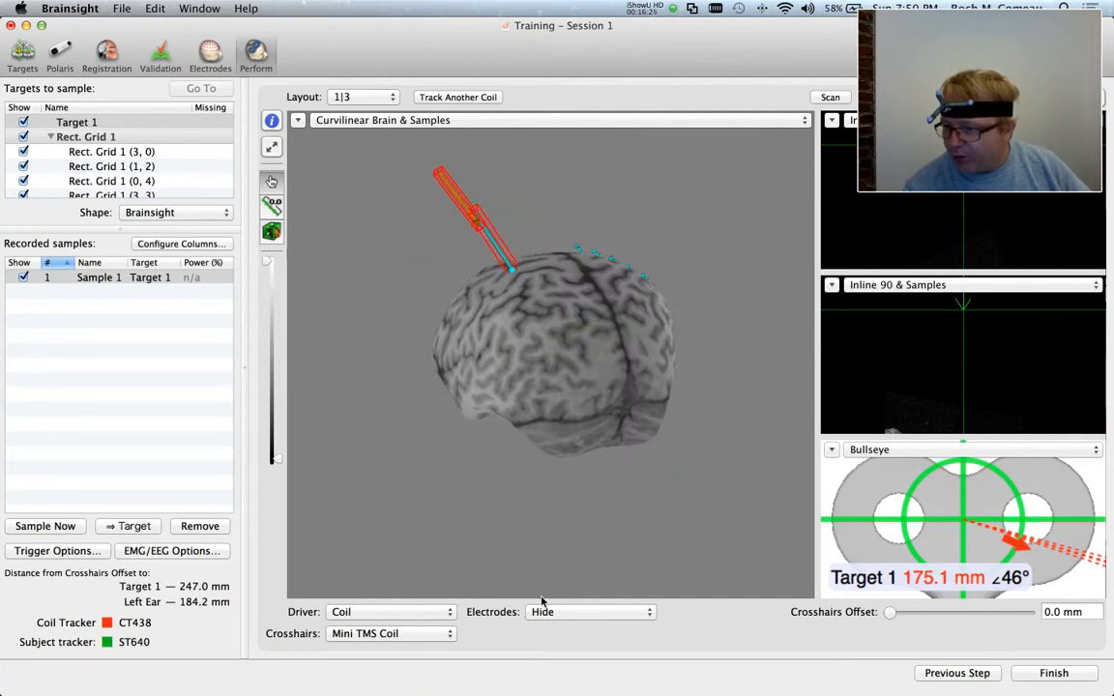
Open the 3D view Inspector and create a customisable copy of Curvilinear Brain & Samples
left_click(272, 180)
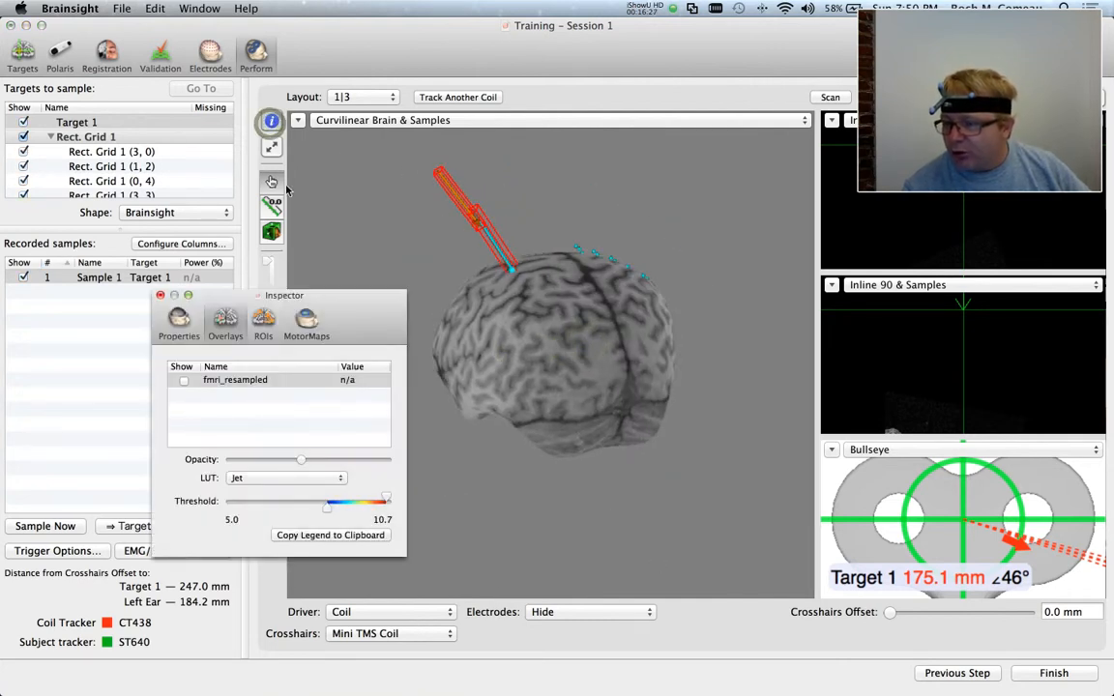
left_click(160, 295)
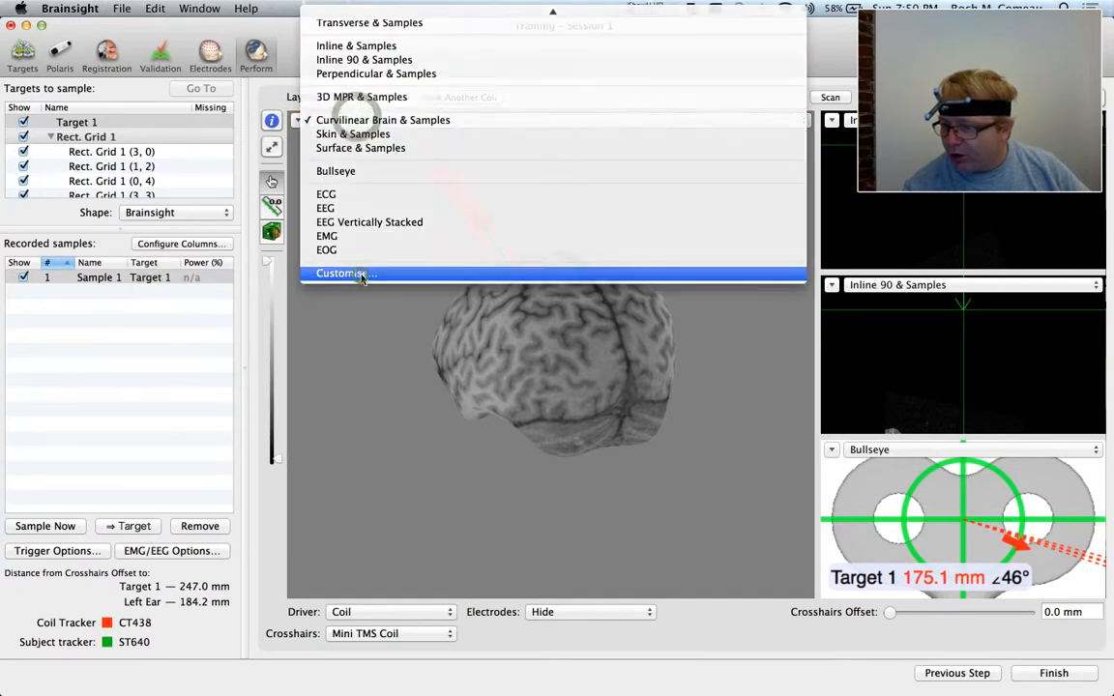
left_click(343, 272)
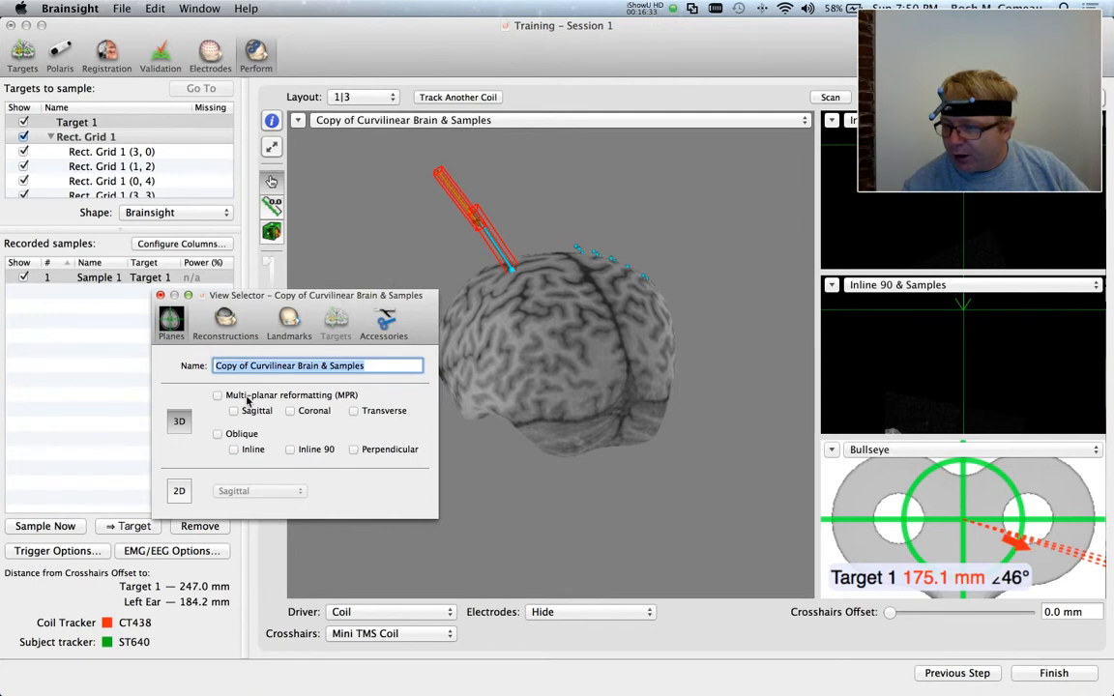
Add the Skin reconstruction to the custom view and enable the clipping box
left_click(224, 319)
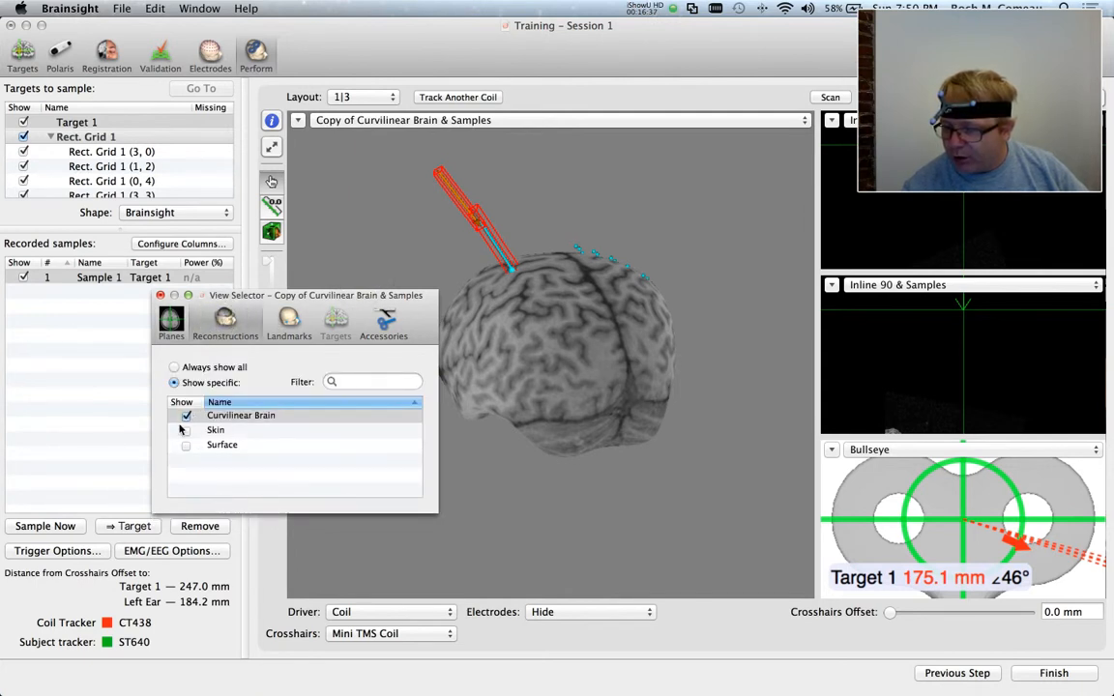
left_click(214, 429)
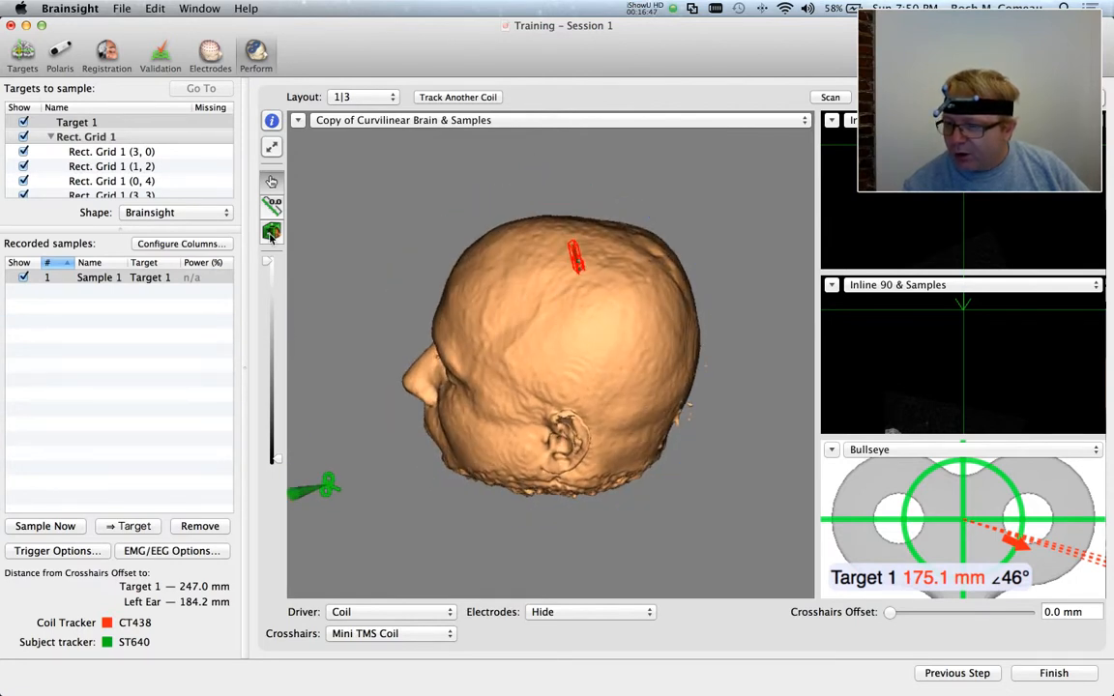
left_click(272, 231)
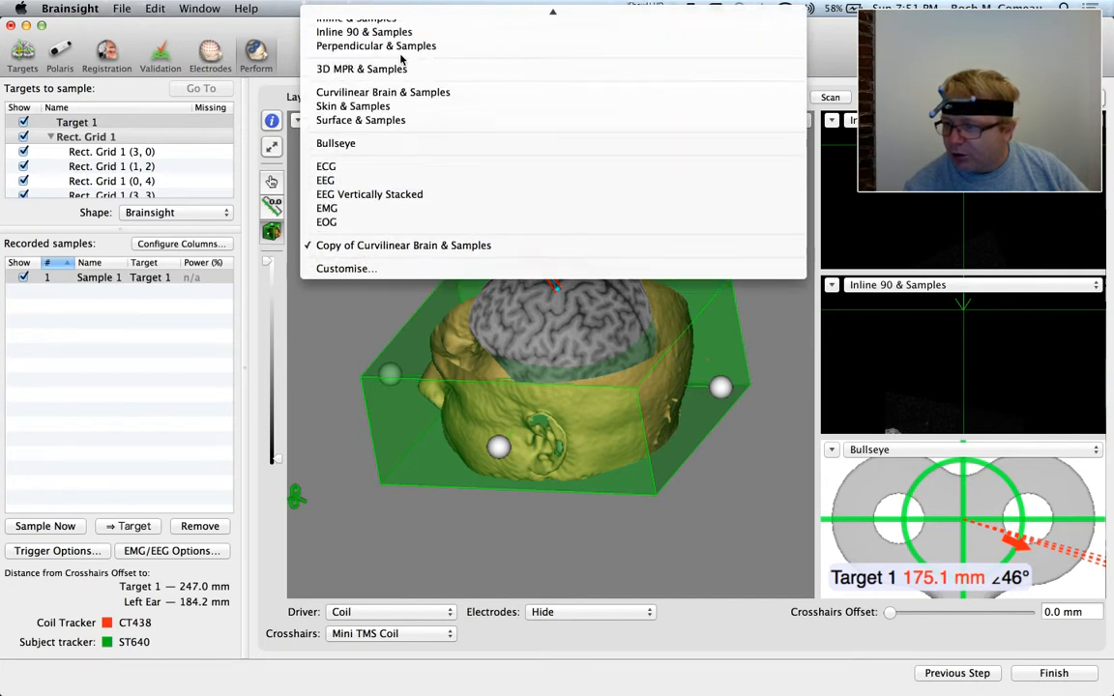
Select Curvilinear Brain & Samples and turn on the Brain region ROI and fmri_resampled overlay
left_click(353, 107)
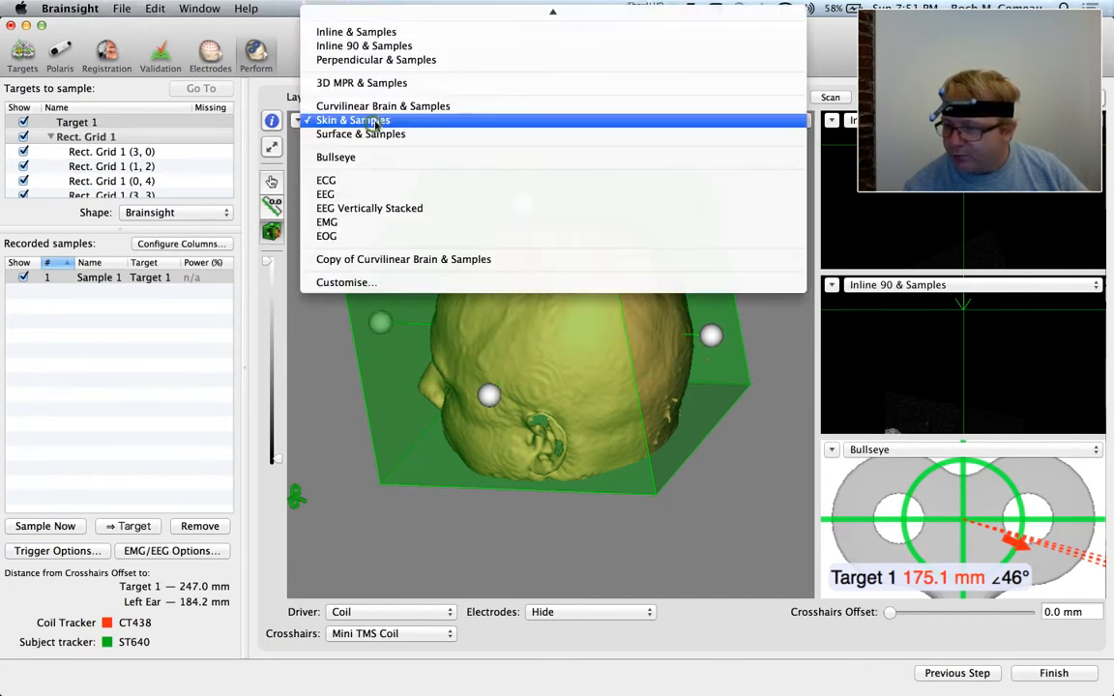
left_click(403, 258)
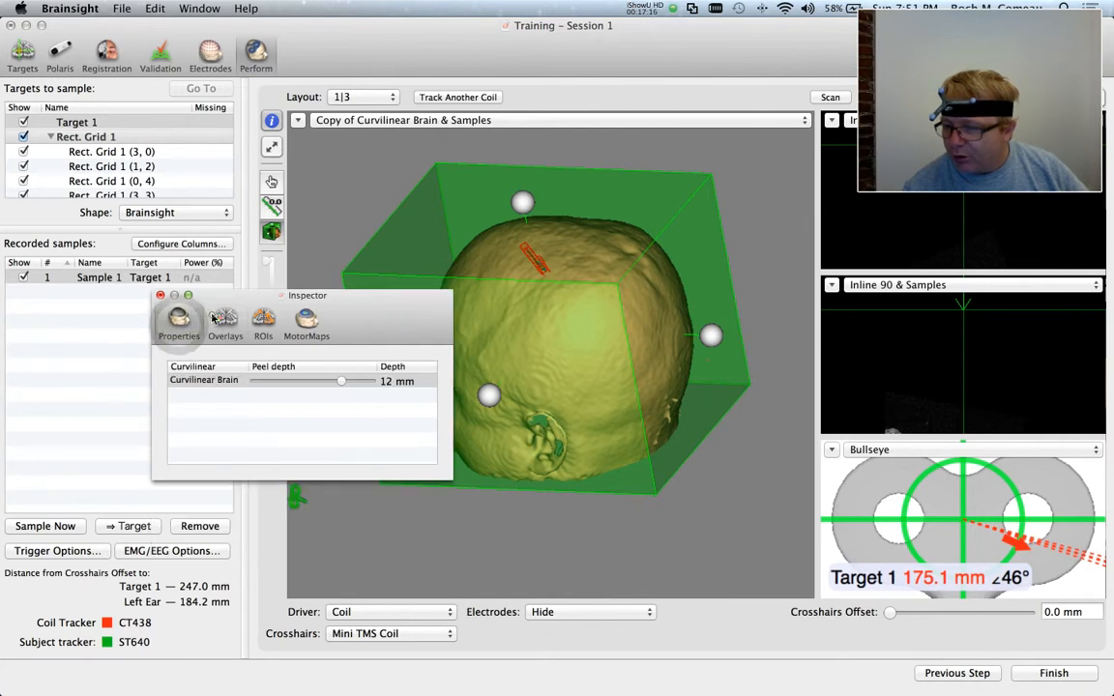
left_click(263, 322)
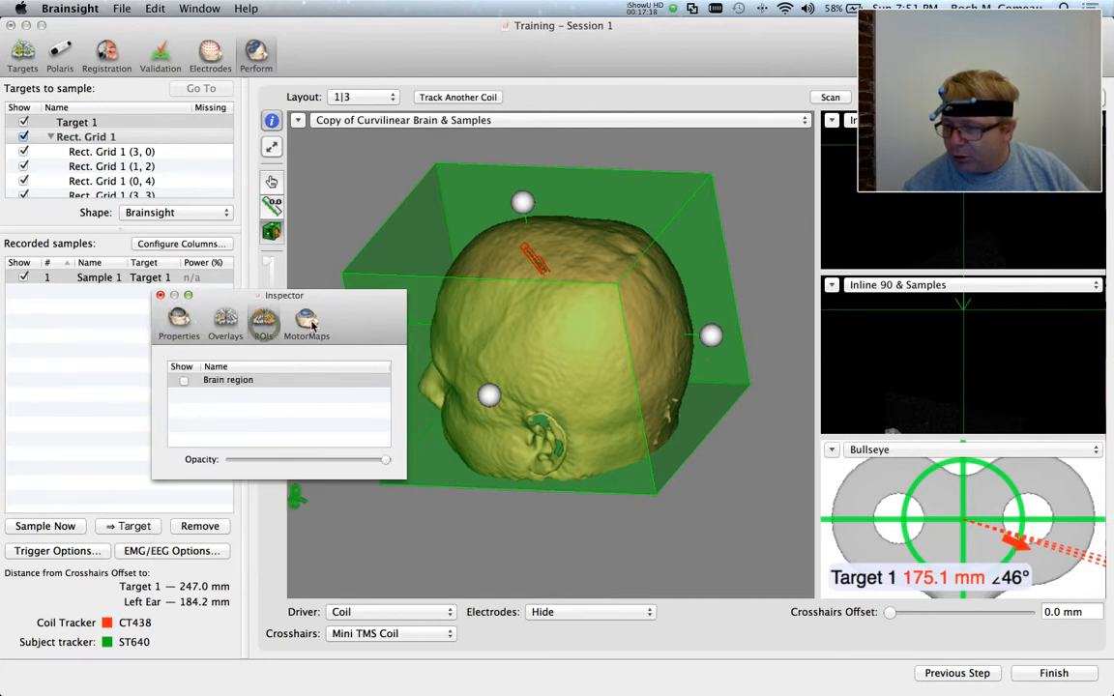
left_click(227, 379)
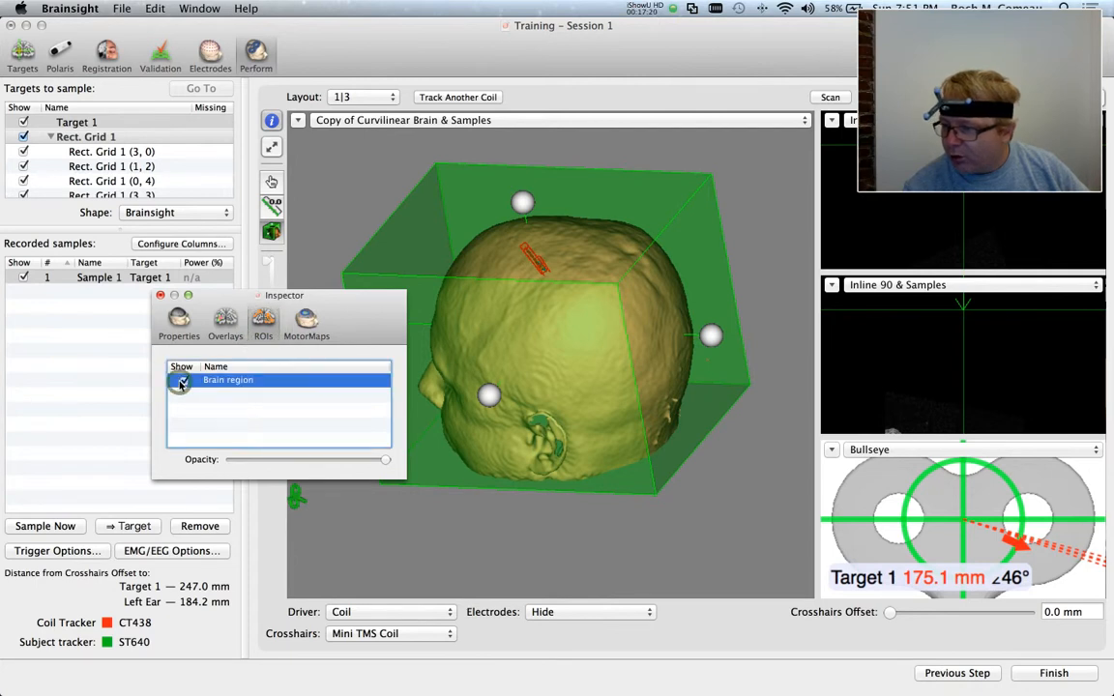
left_click(181, 379)
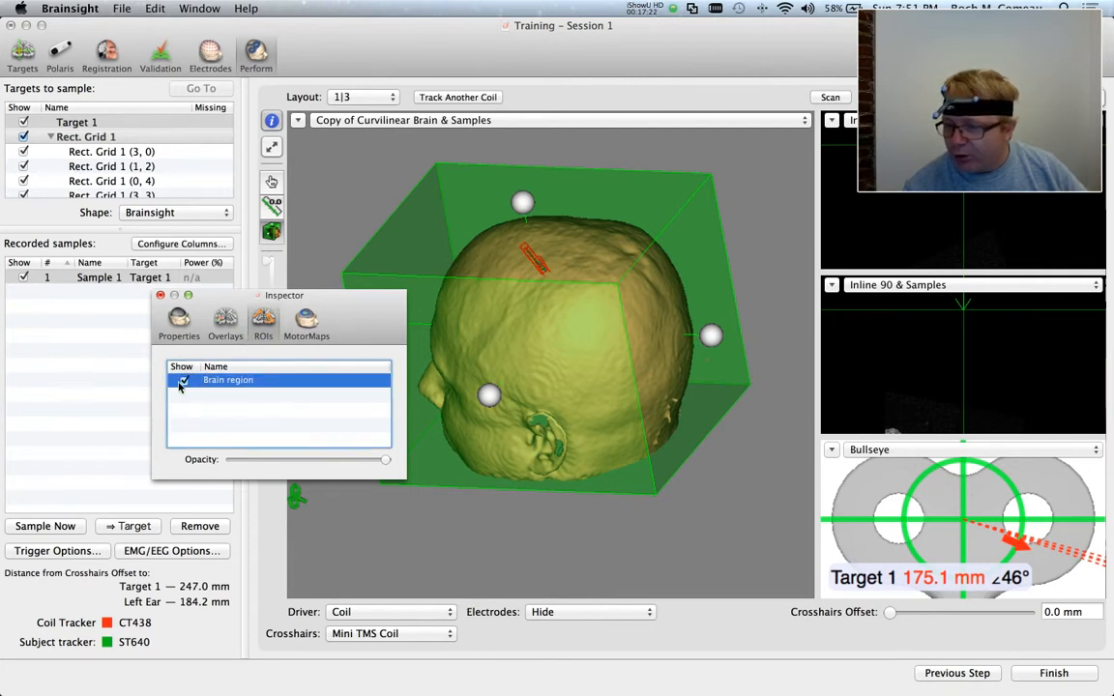
left_click(225, 324)
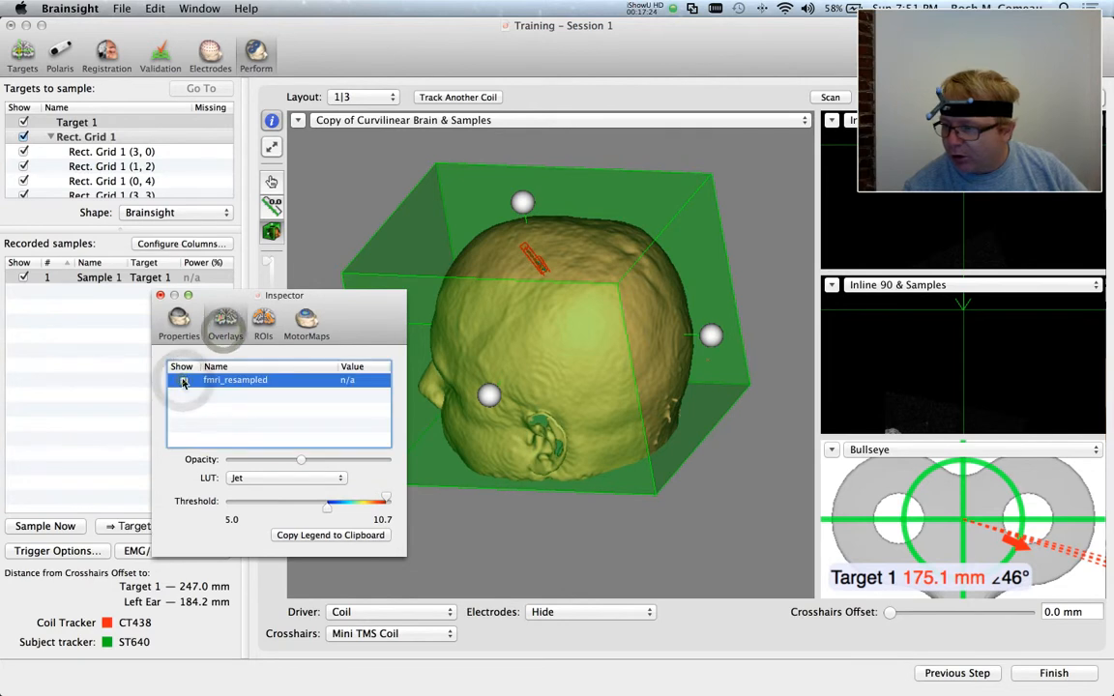
left_click(182, 379)
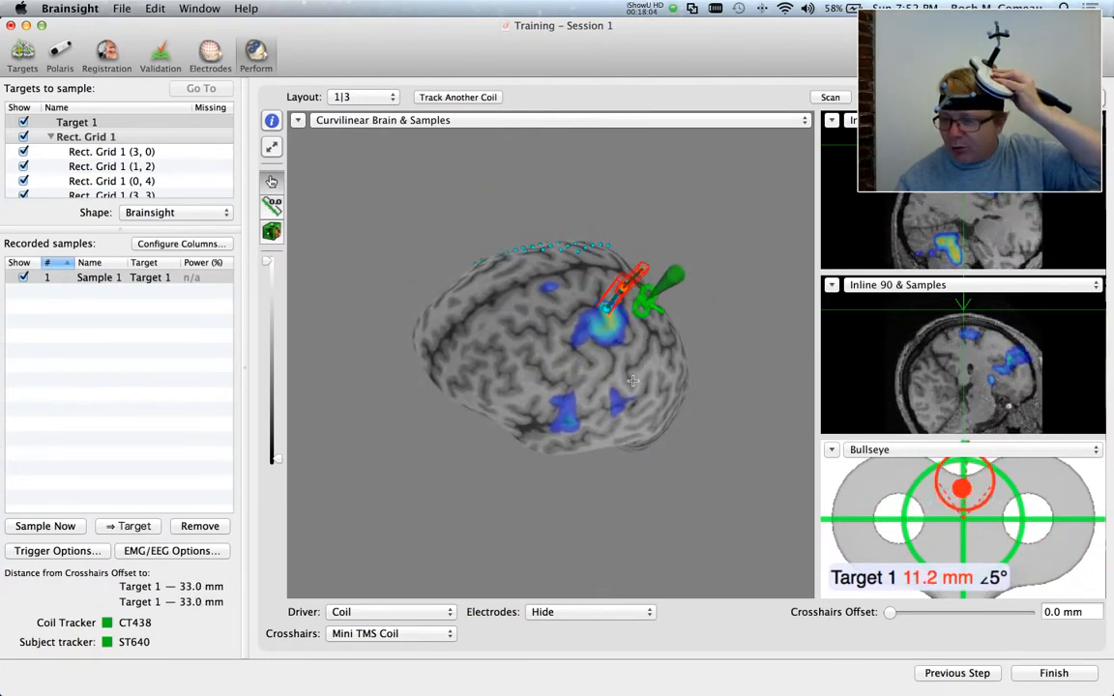
Make grid node Rect. Grid 1 (3, 0) the navigation target instead of Target 1
left_click(111, 152)
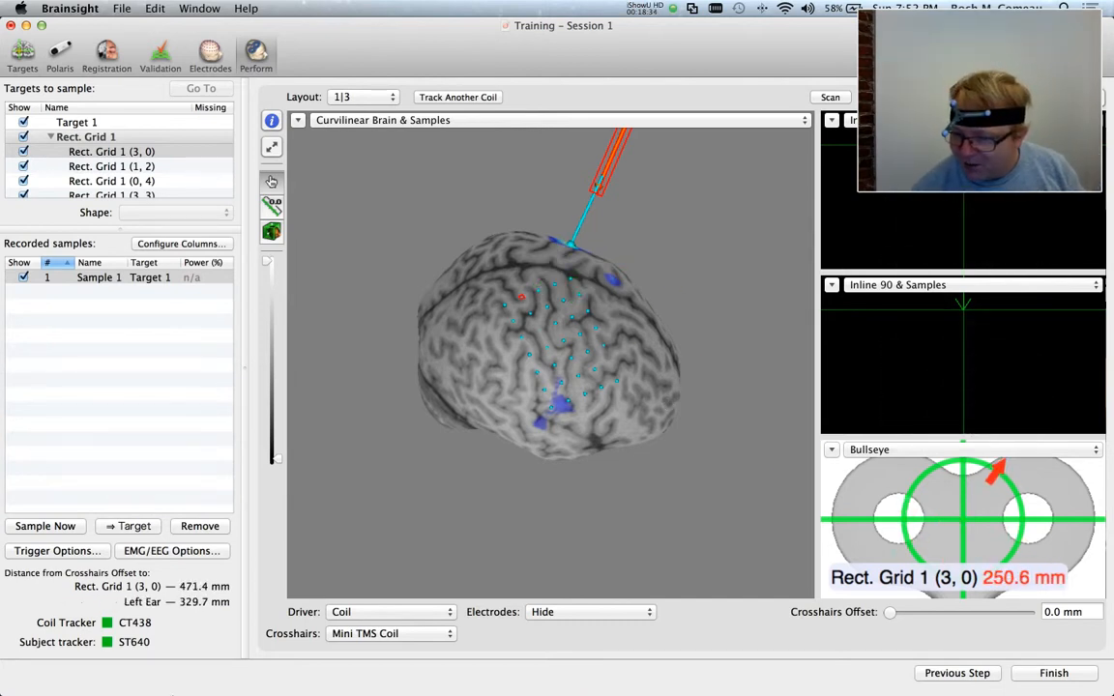
Enable speech recognition as a sample trigger, then navigate to grid nodes (1, 2) and (0, 4)
left_click(57, 550)
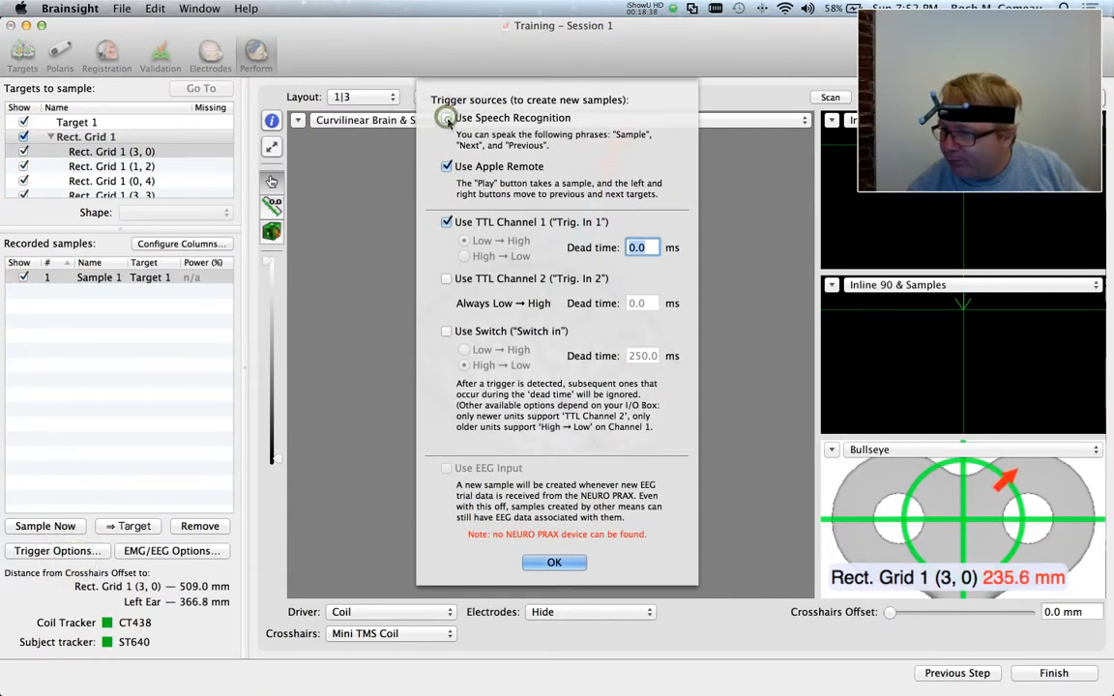
left_click(555, 562)
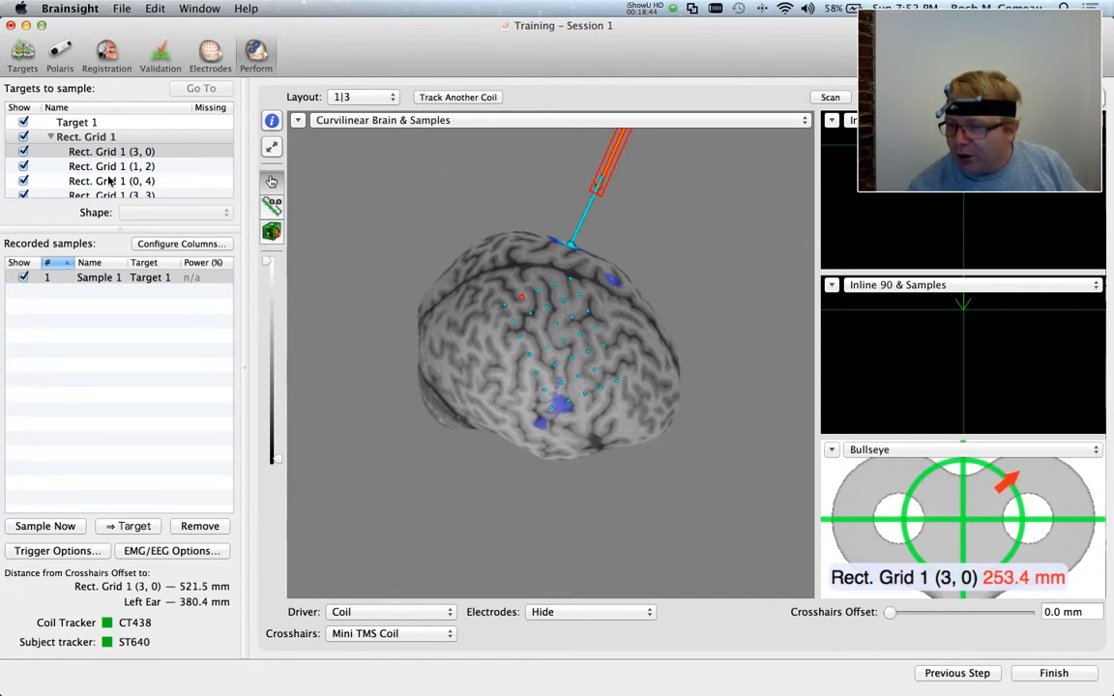
left_click(111, 166)
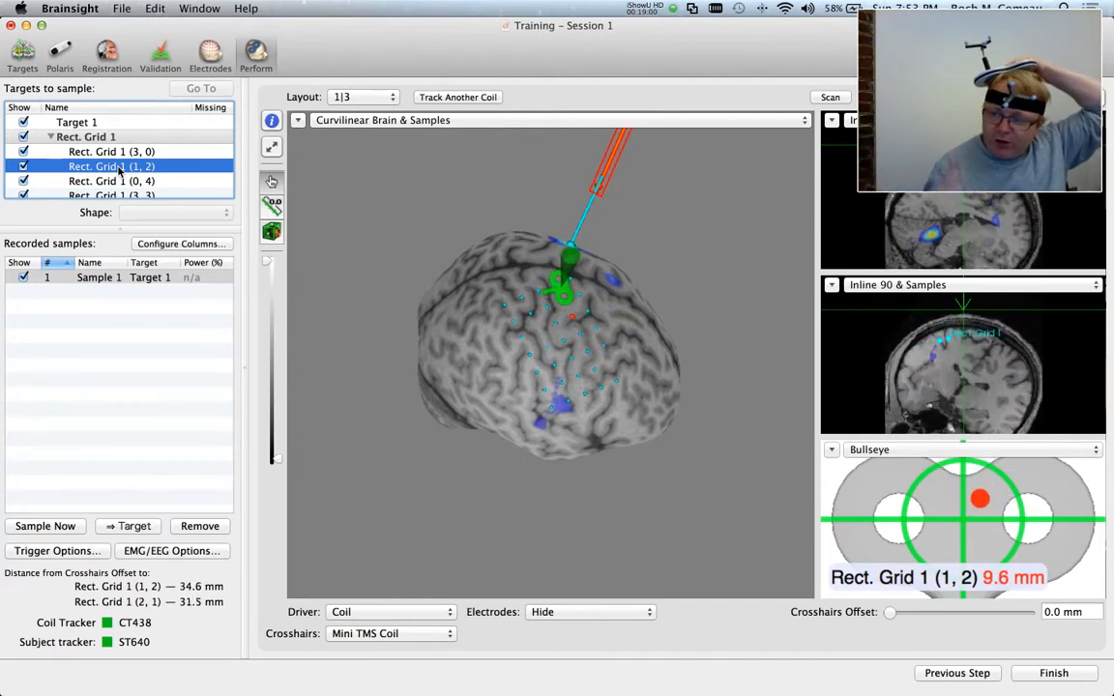
left_click(110, 181)
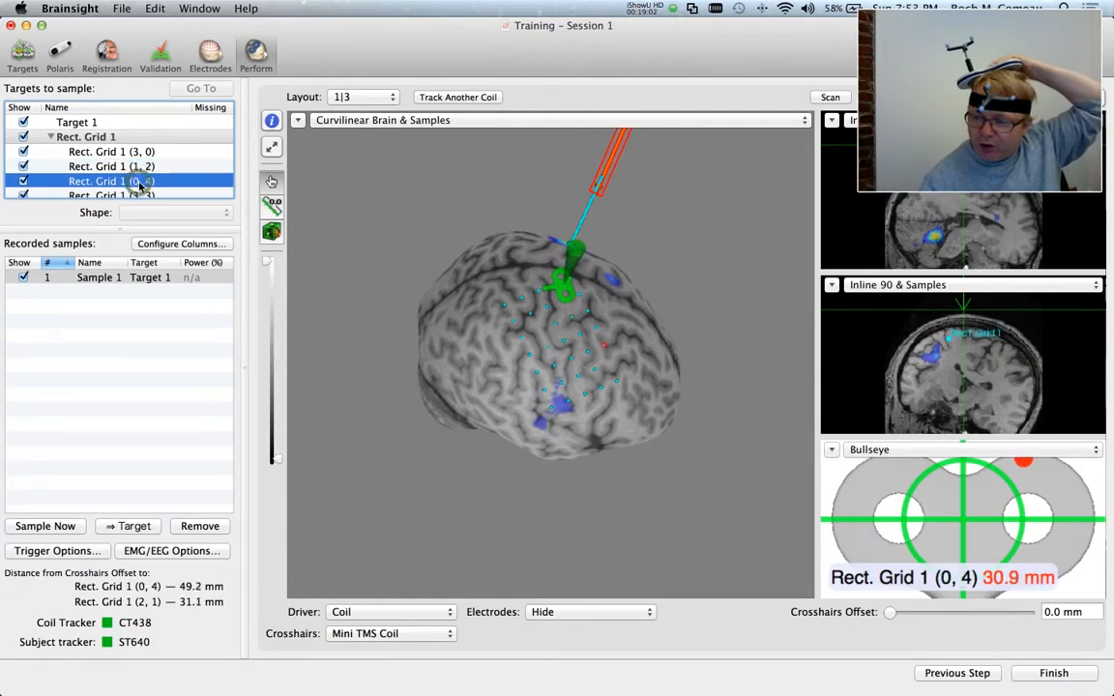